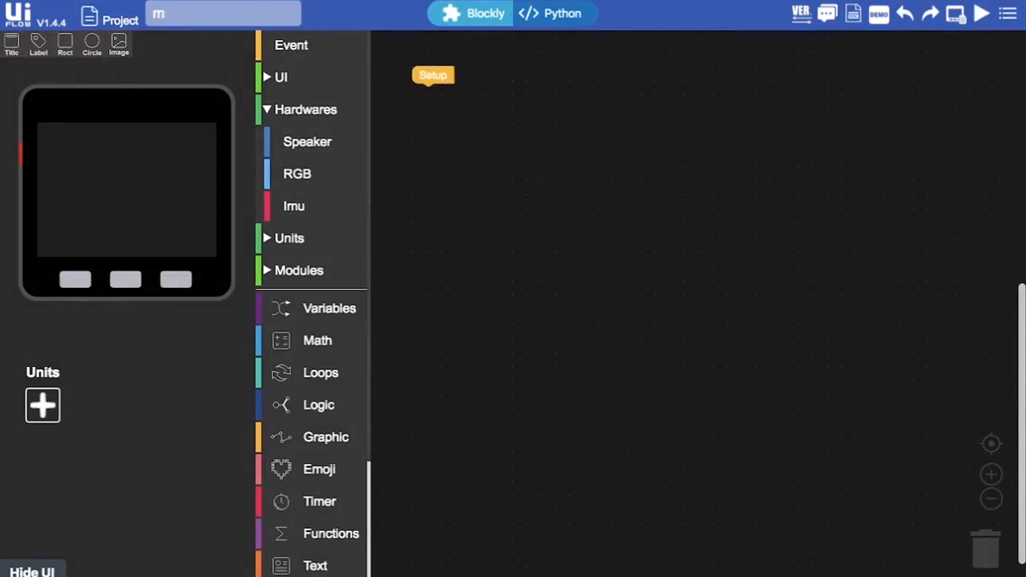
Step: Replace the old project name with 'Plant monitor'
{"action": "key", "text": "Backspace"}
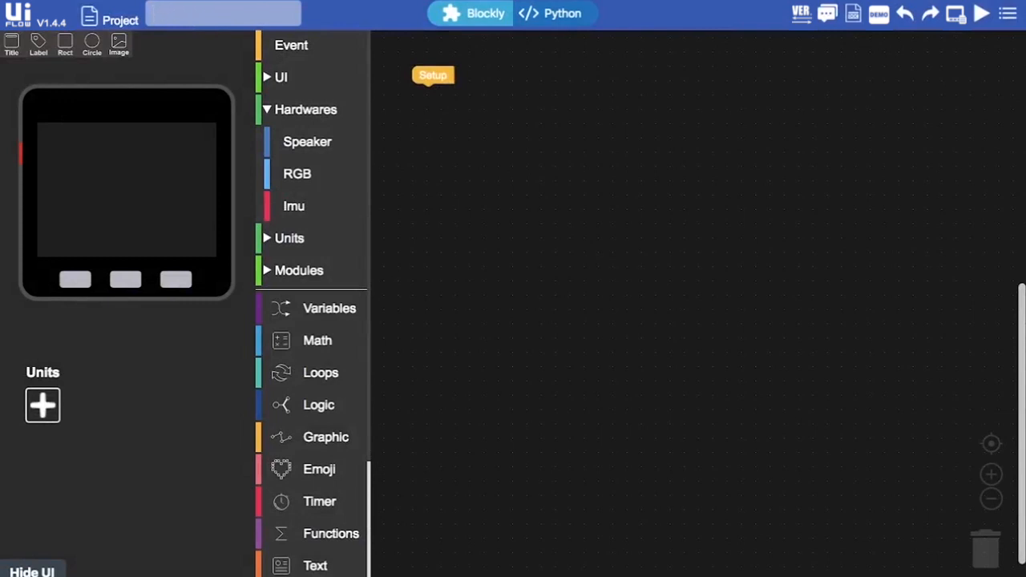
{"action": "type", "text": "Plant mo"}
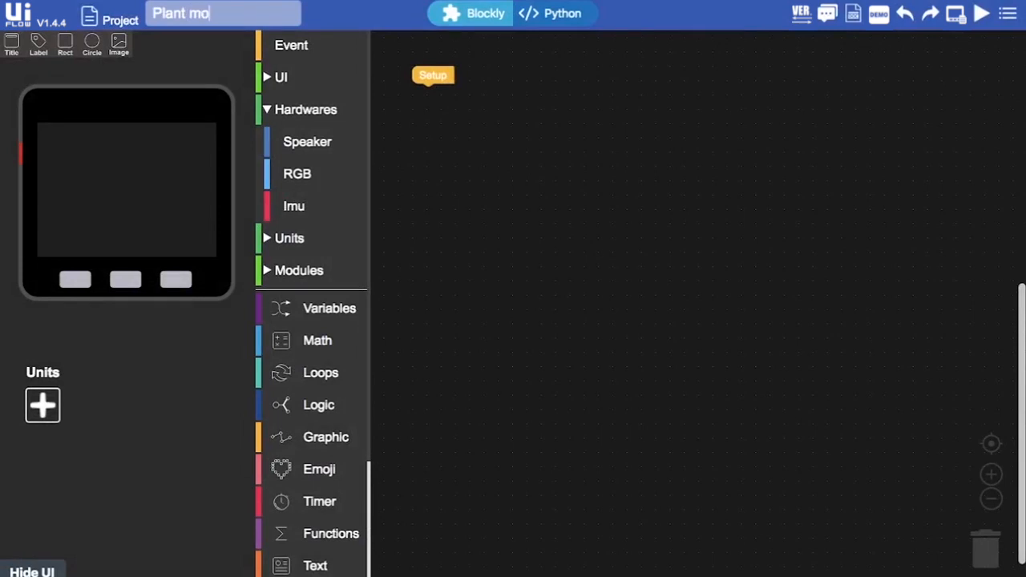
{"action": "type", "text": "nitor"}
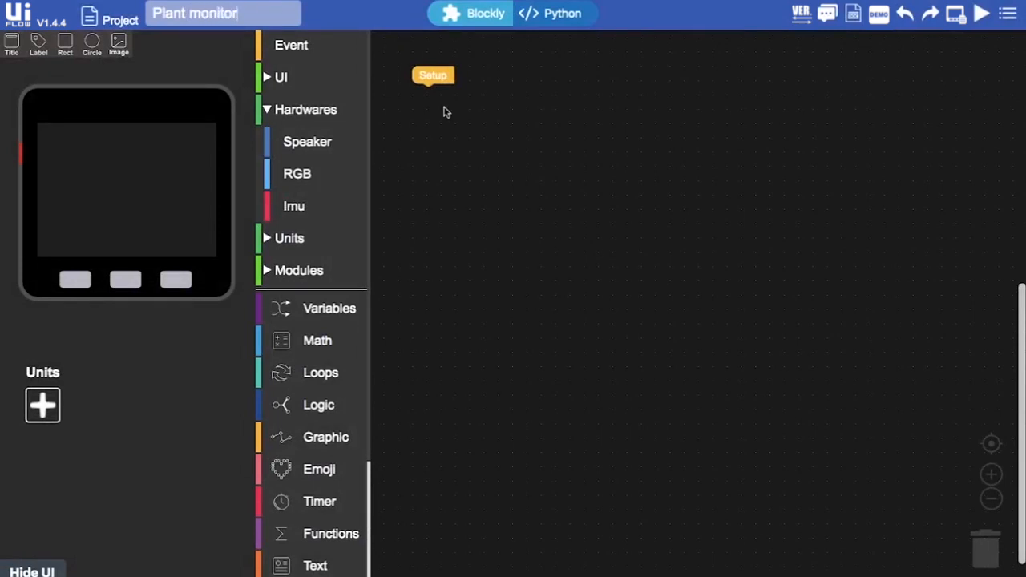
Step: Reposition the Setup block on the workspace and bring up the Logic blocks
{"action": "left_click_drag", "start_coordinate": [433, 75], "coordinate": [461, 103]}
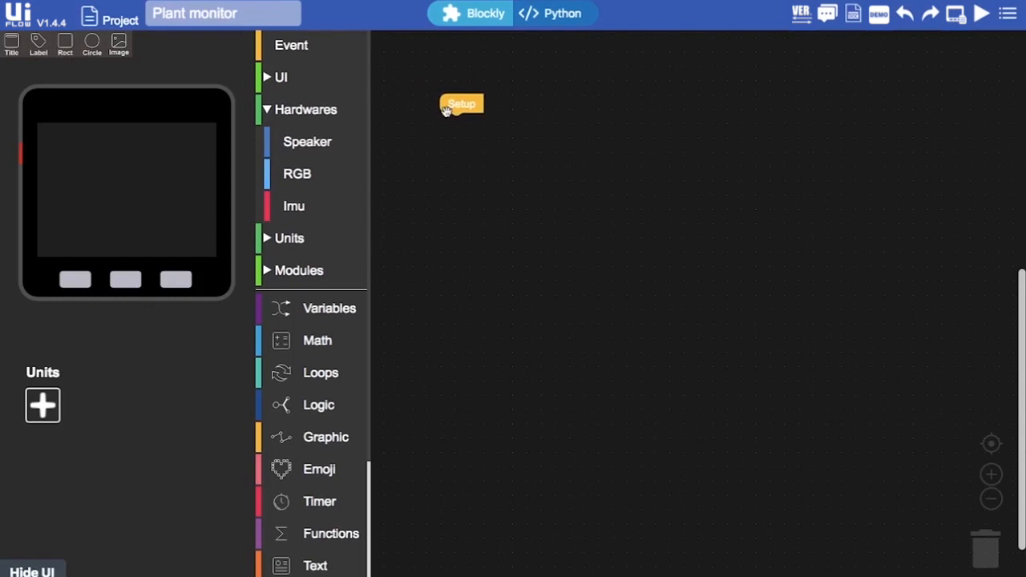
{"action": "mouse_move", "coordinate": [500, 134]}
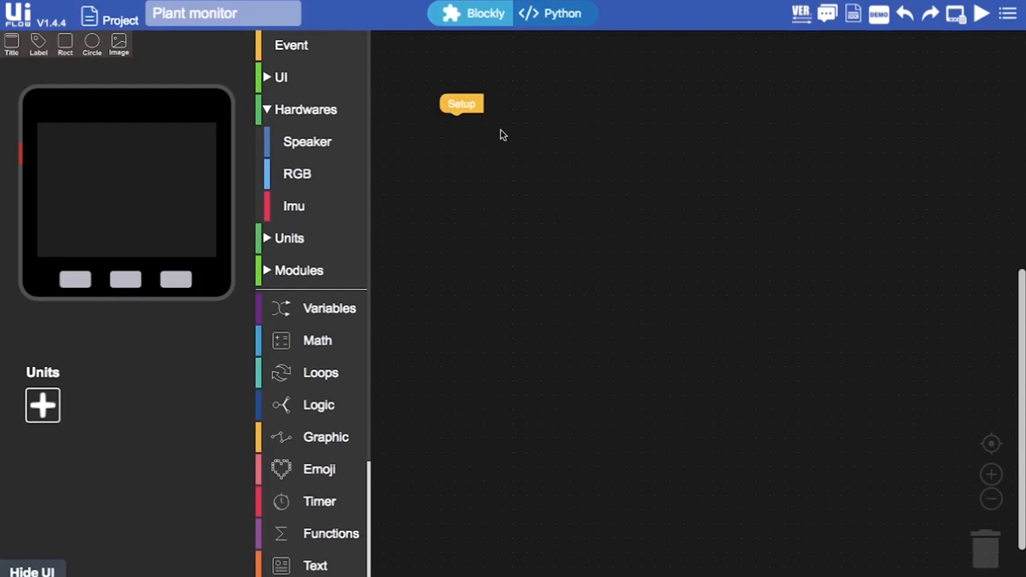
{"action": "mouse_move", "coordinate": [527, 149]}
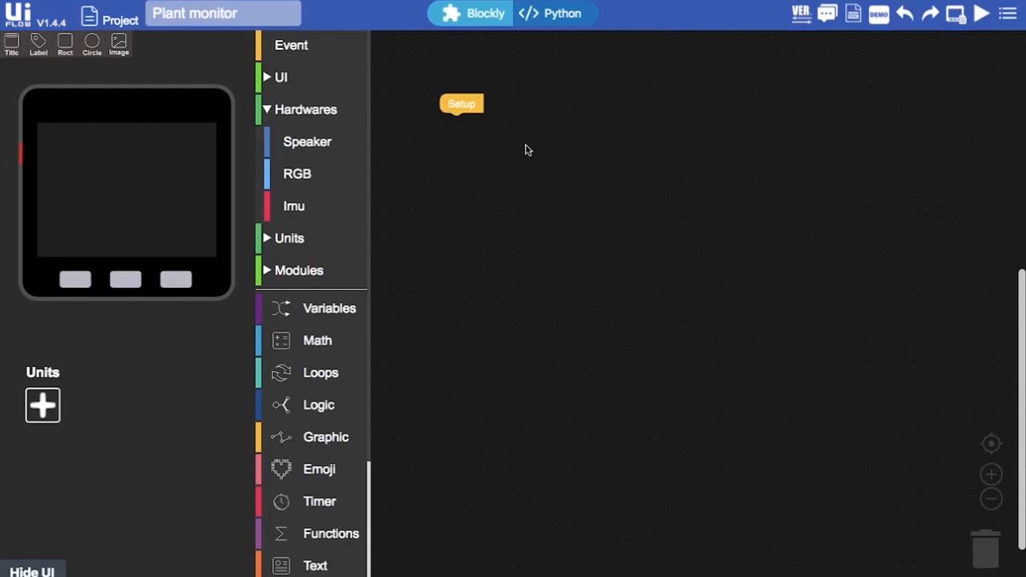
{"action": "mouse_move", "coordinate": [497, 127]}
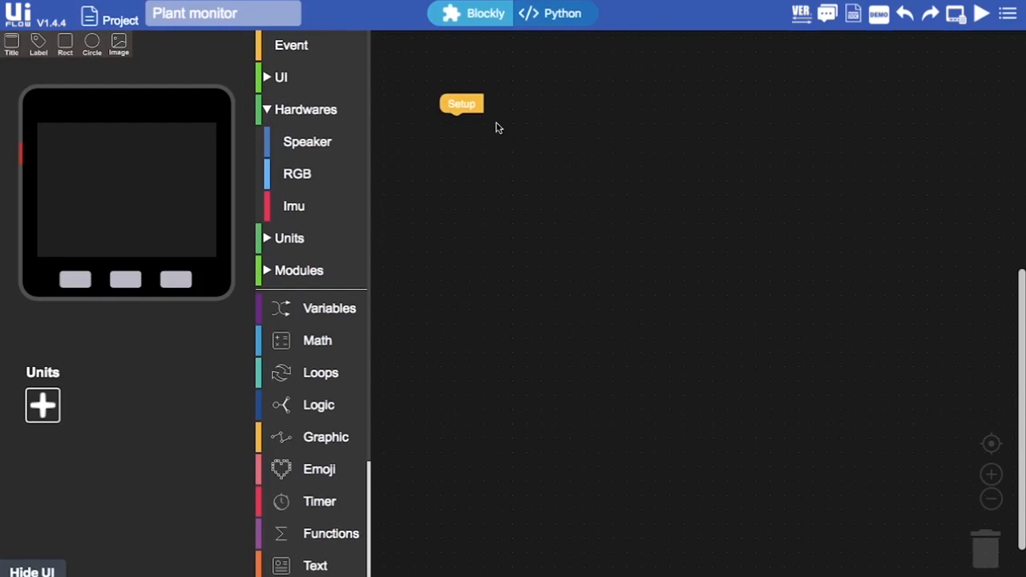
{"action": "left_click_drag", "start_coordinate": [461, 103], "coordinate": [475, 146]}
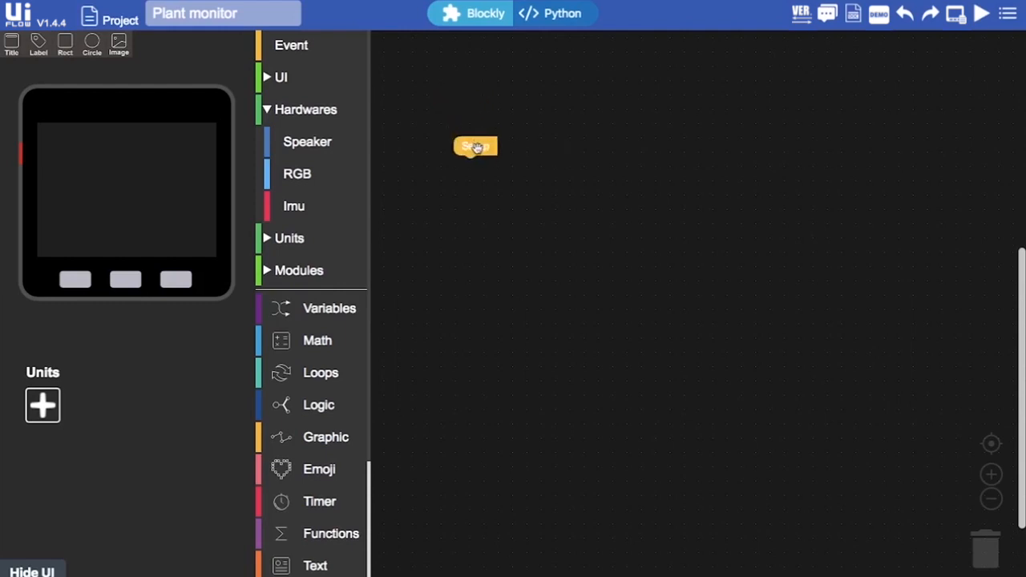
{"action": "mouse_move", "coordinate": [595, 179]}
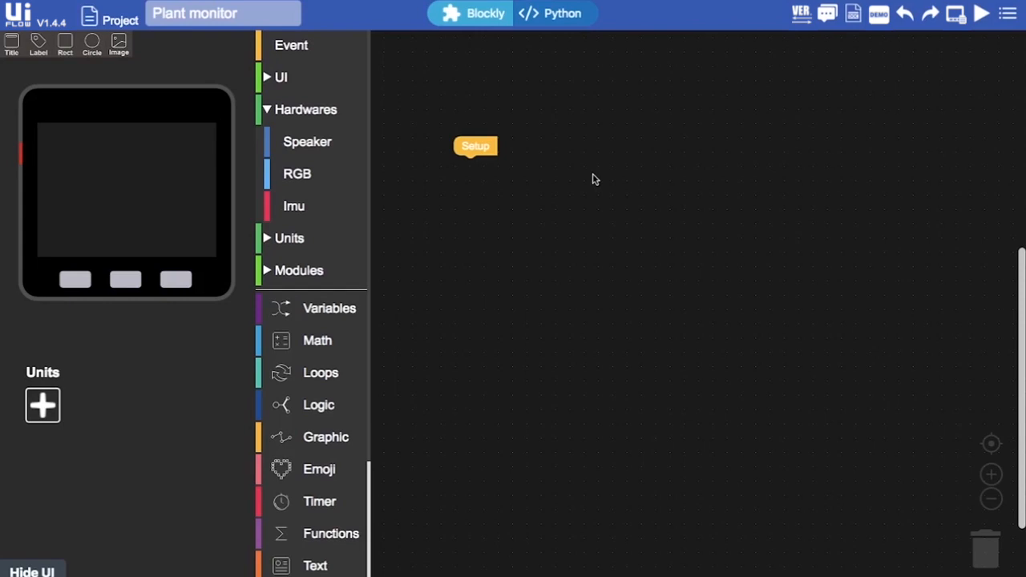
{"action": "mouse_move", "coordinate": [624, 217]}
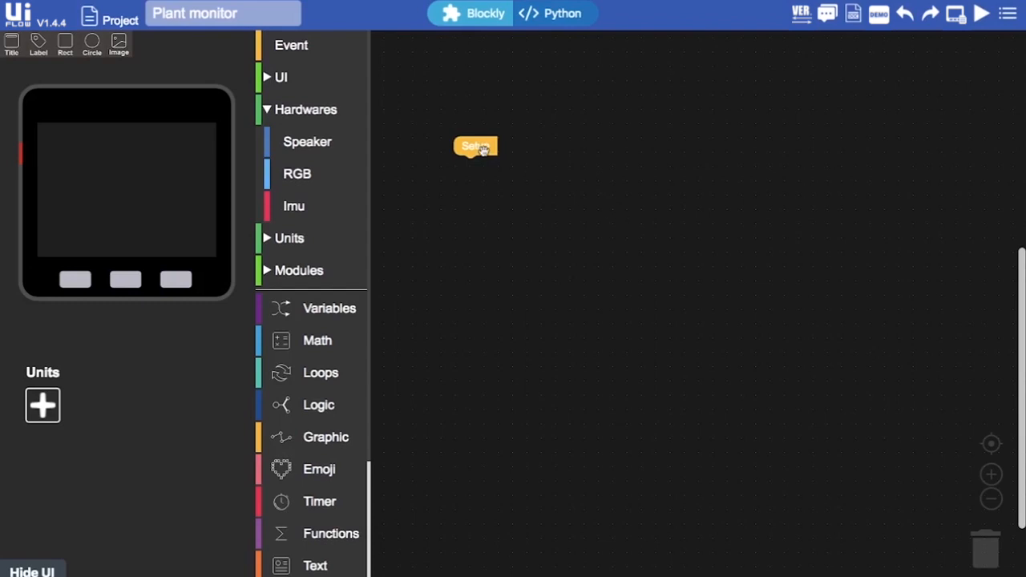
{"action": "left_click_drag", "start_coordinate": [476, 145], "coordinate": [476, 117]}
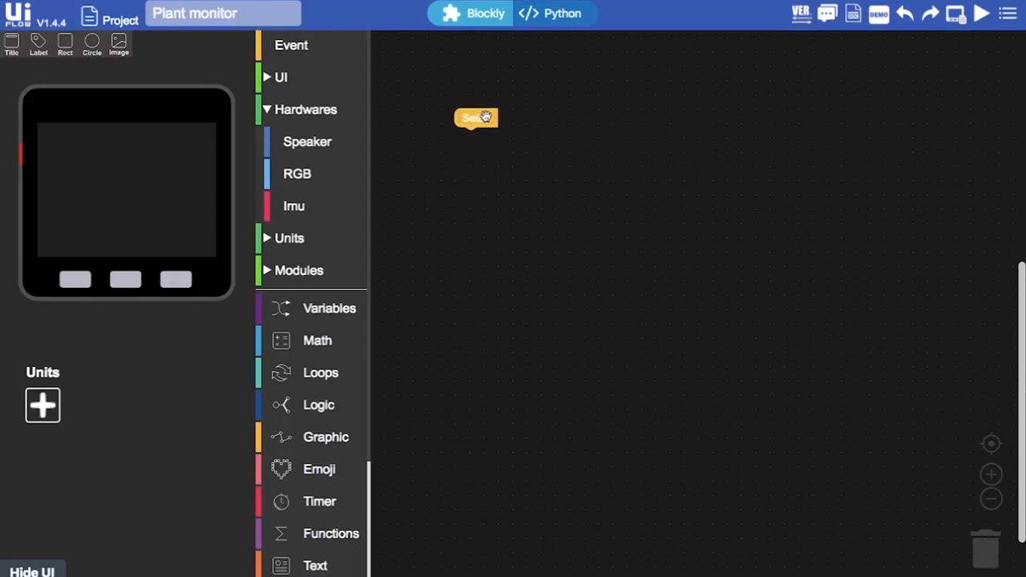
{"action": "mouse_move", "coordinate": [580, 155]}
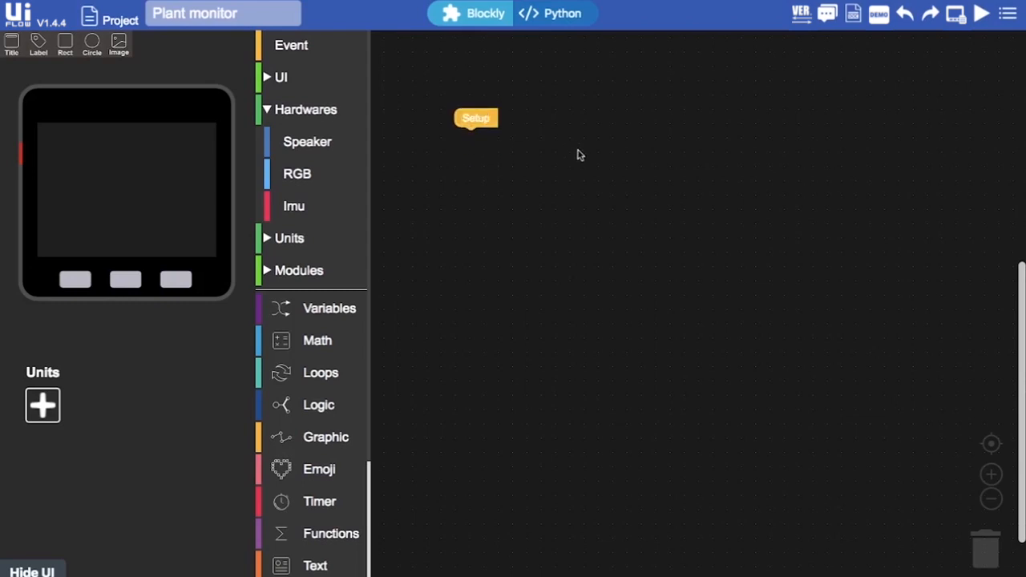
{"action": "mouse_move", "coordinate": [458, 357]}
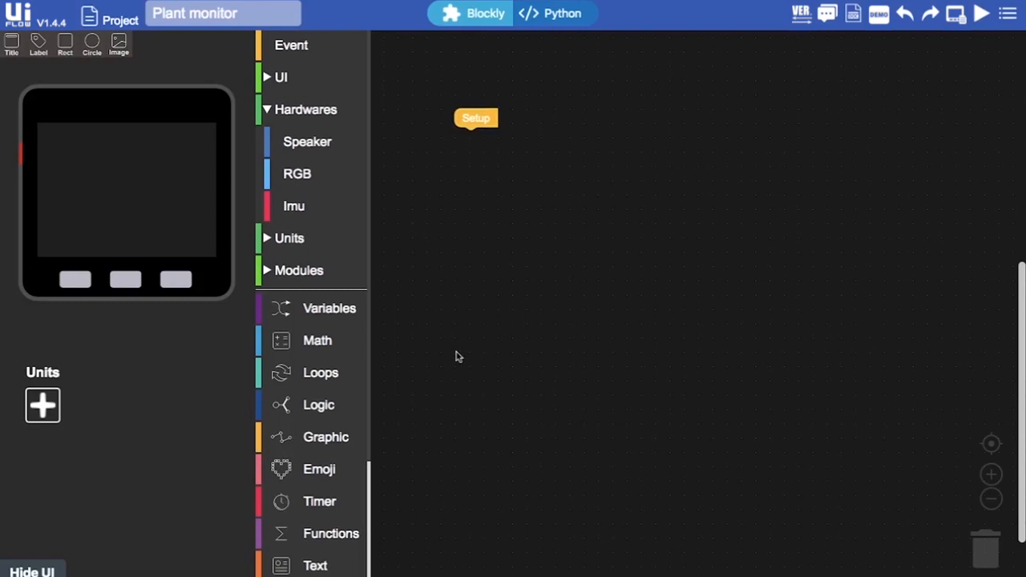
{"action": "left_click", "coordinate": [318, 405]}
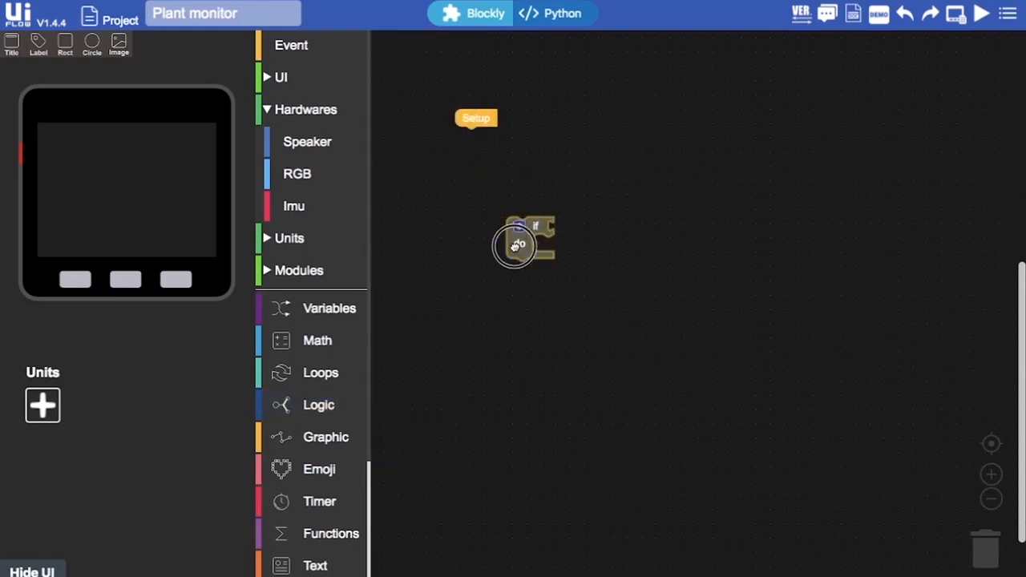
Step: Place an if block, add else-if and else branches, and snap it under Setup
{"action": "left_click_drag", "start_coordinate": [517, 245], "coordinate": [505, 217]}
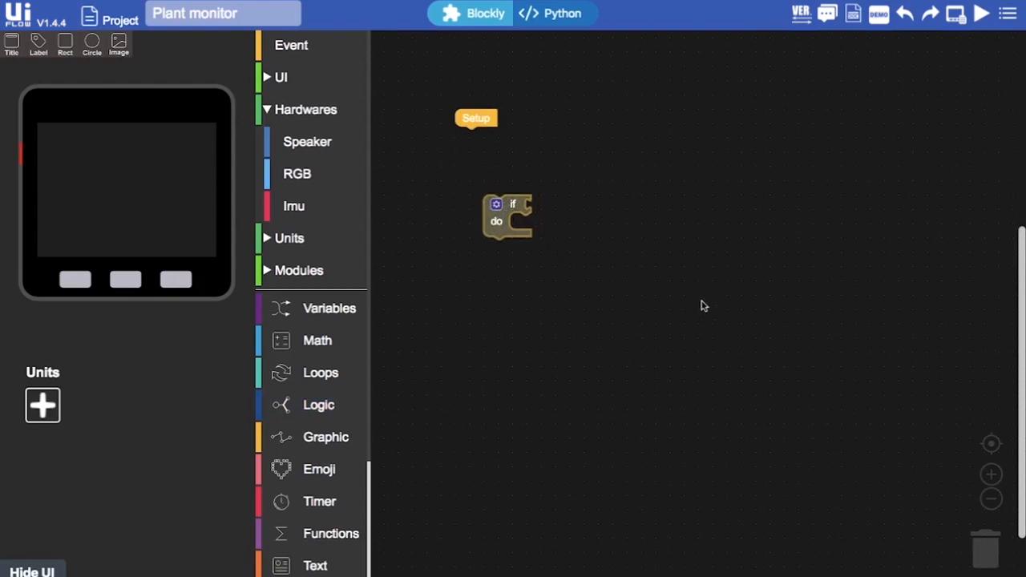
{"action": "mouse_move", "coordinate": [606, 243]}
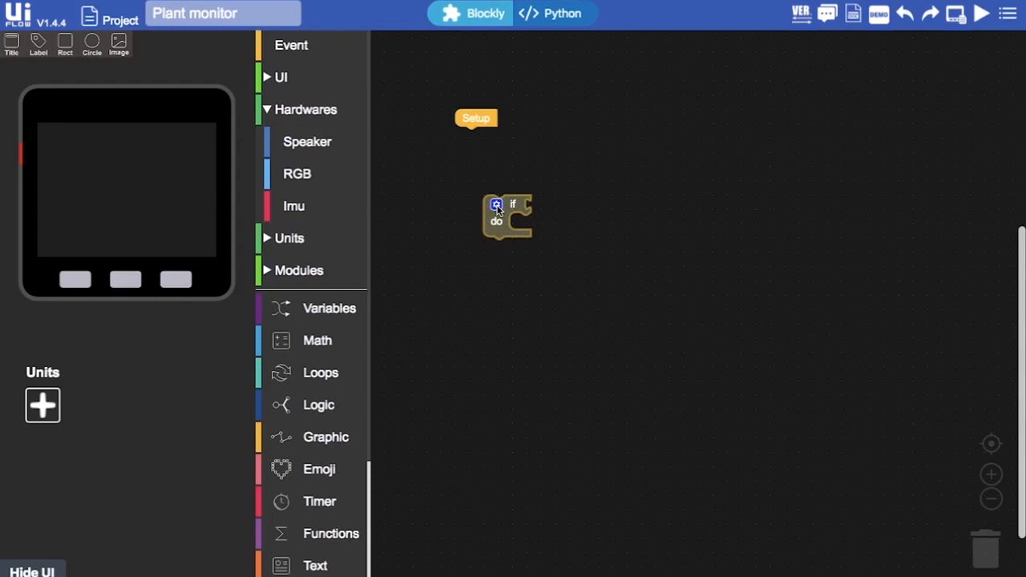
{"action": "left_click", "coordinate": [496, 205]}
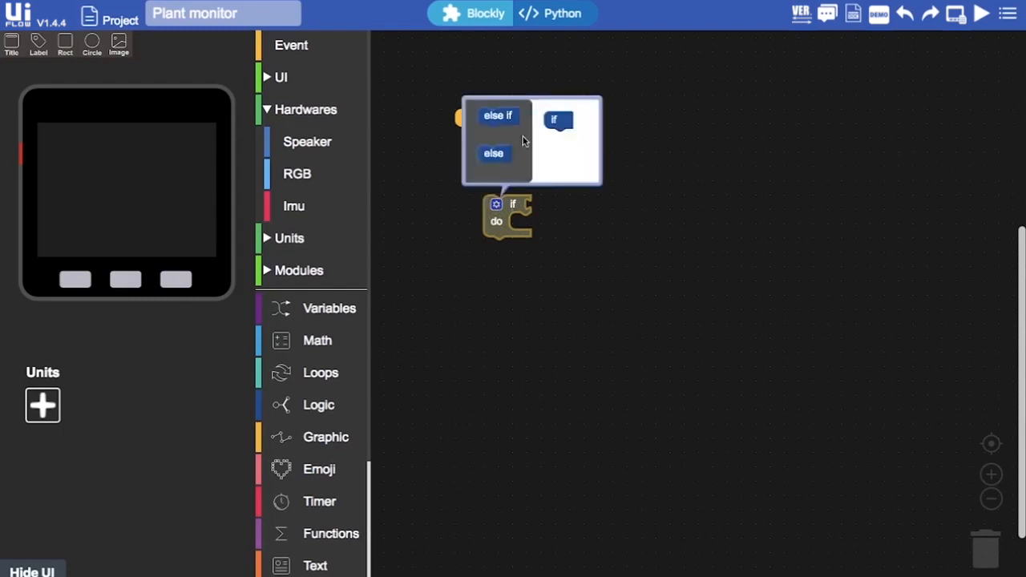
{"action": "left_click", "coordinate": [498, 116]}
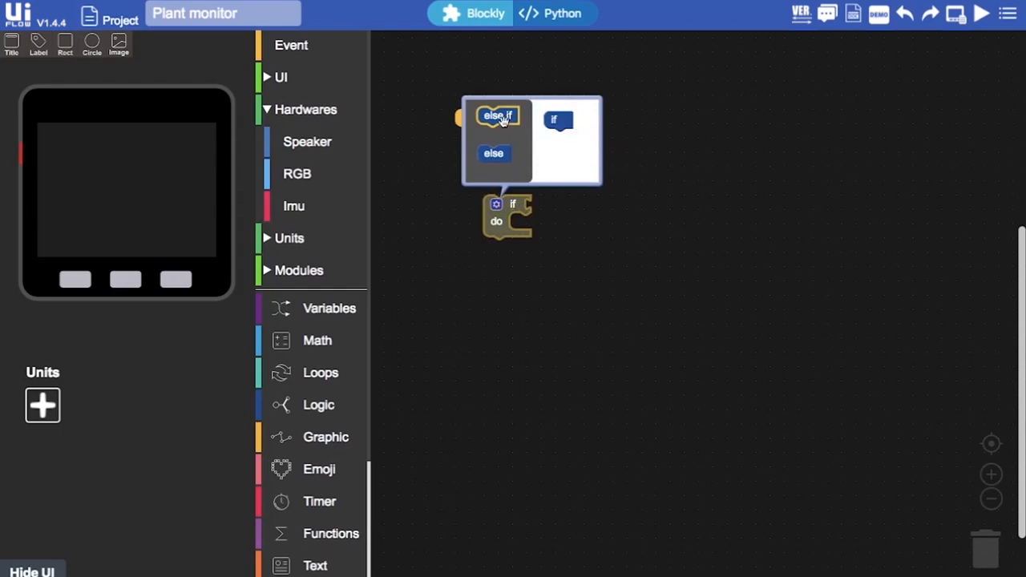
{"action": "mouse_move", "coordinate": [509, 133]}
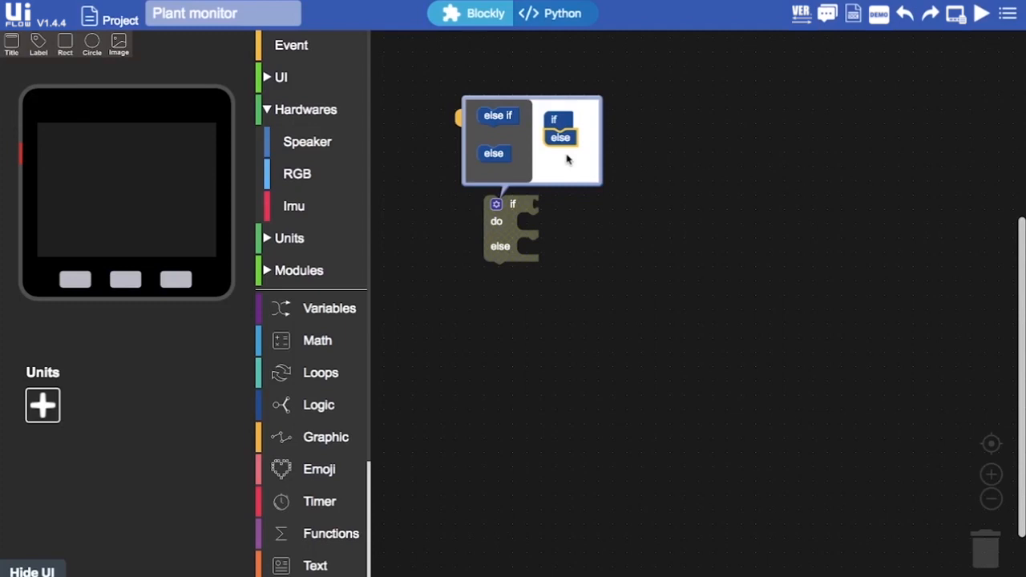
{"action": "mouse_move", "coordinate": [498, 115]}
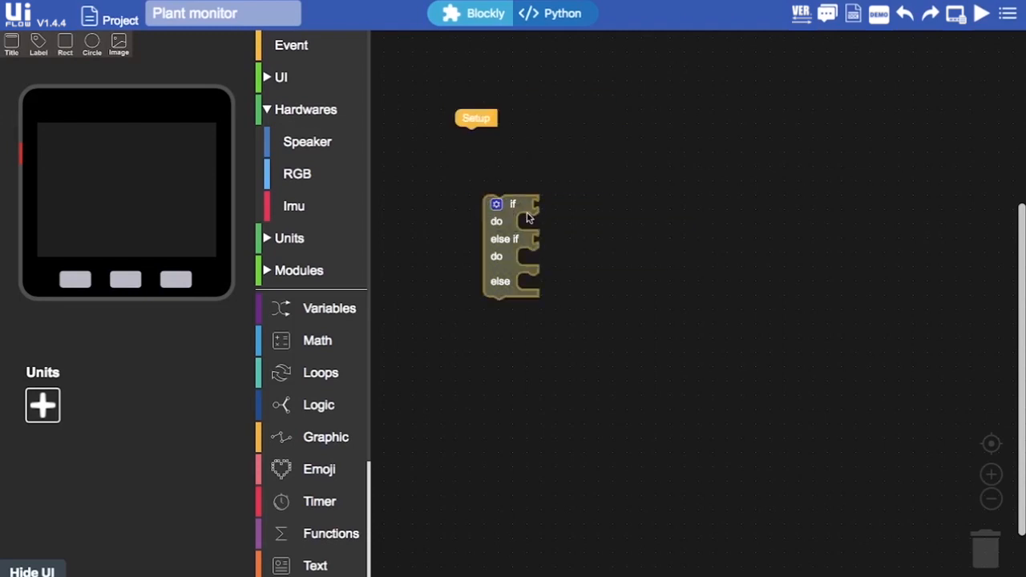
{"action": "left_click_drag", "start_coordinate": [513, 205], "coordinate": [481, 136]}
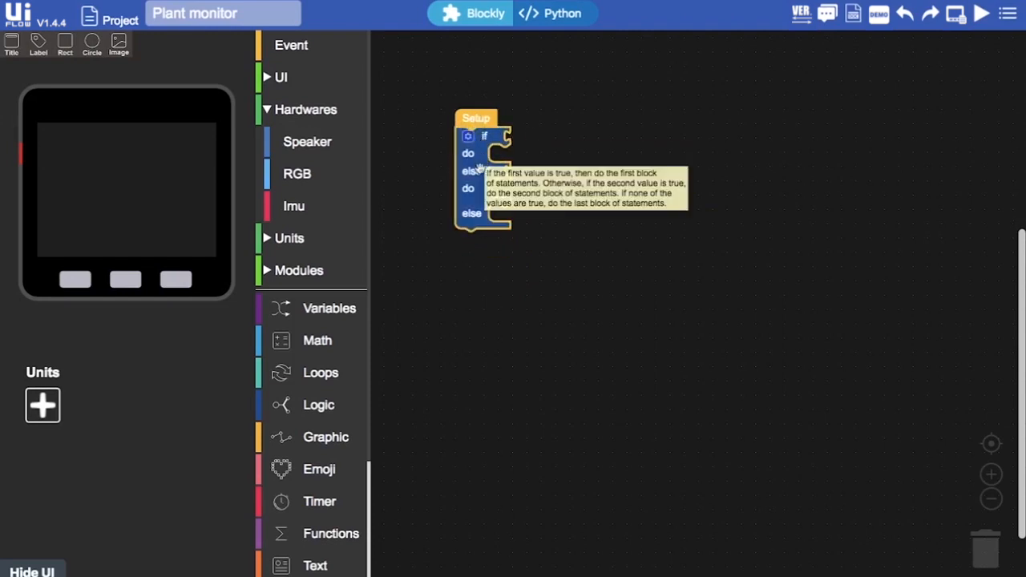
{"action": "mouse_move", "coordinate": [469, 236]}
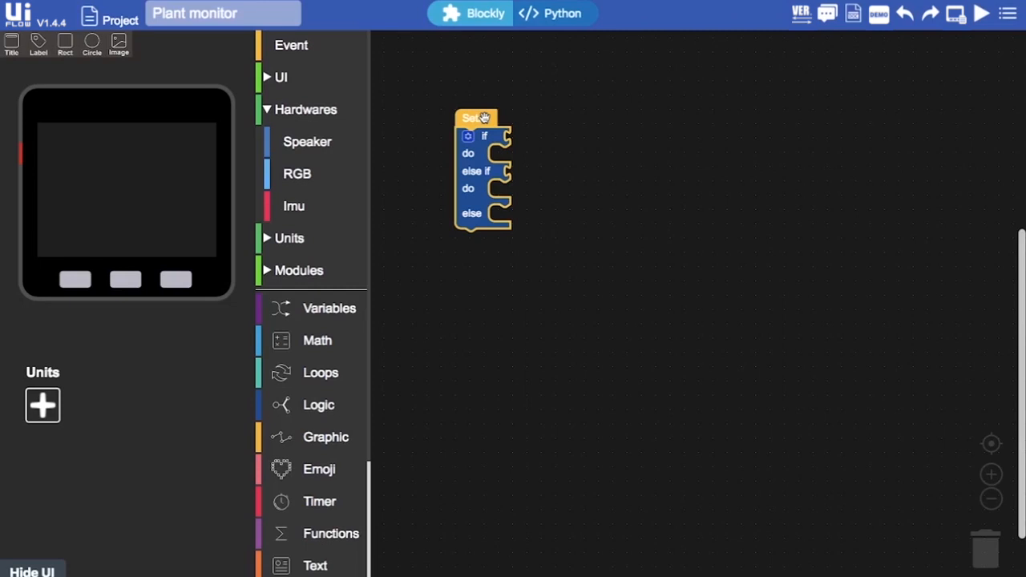
Step: Set a Logic comparison block to '>' and place it beside the Setup stack
{"action": "left_click_drag", "start_coordinate": [477, 118], "coordinate": [461, 88]}
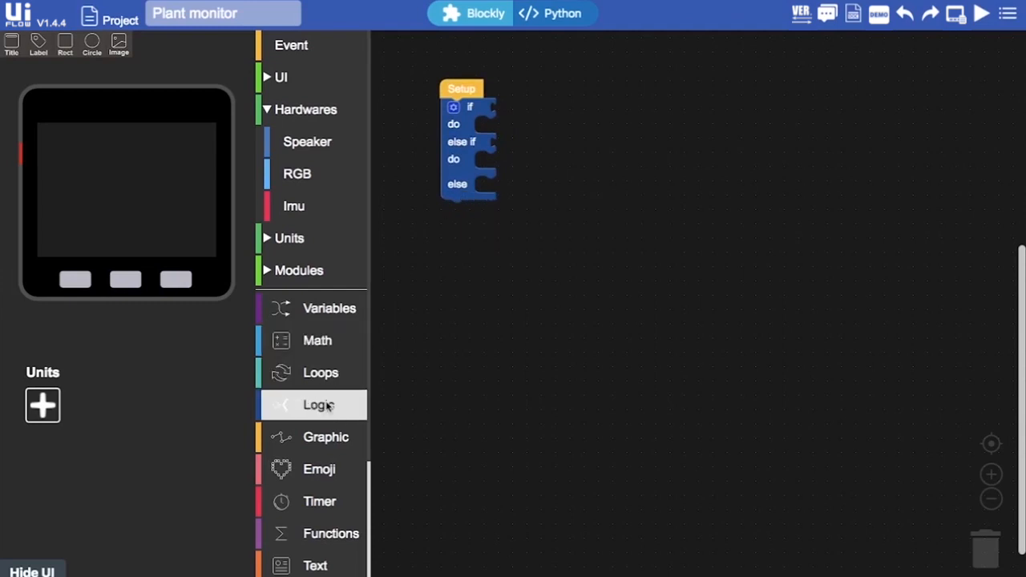
{"action": "left_click", "coordinate": [319, 405]}
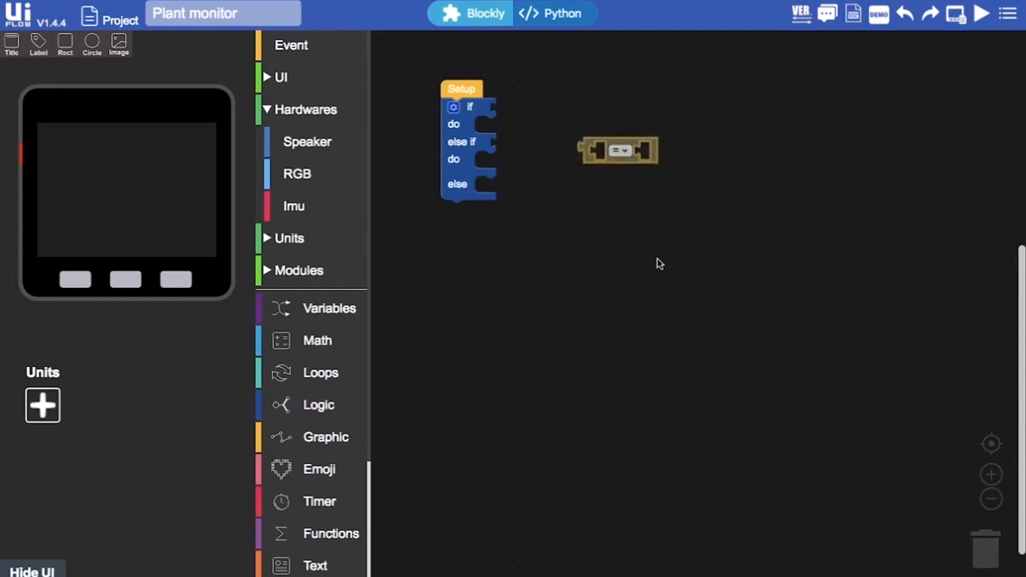
{"action": "mouse_move", "coordinate": [618, 148]}
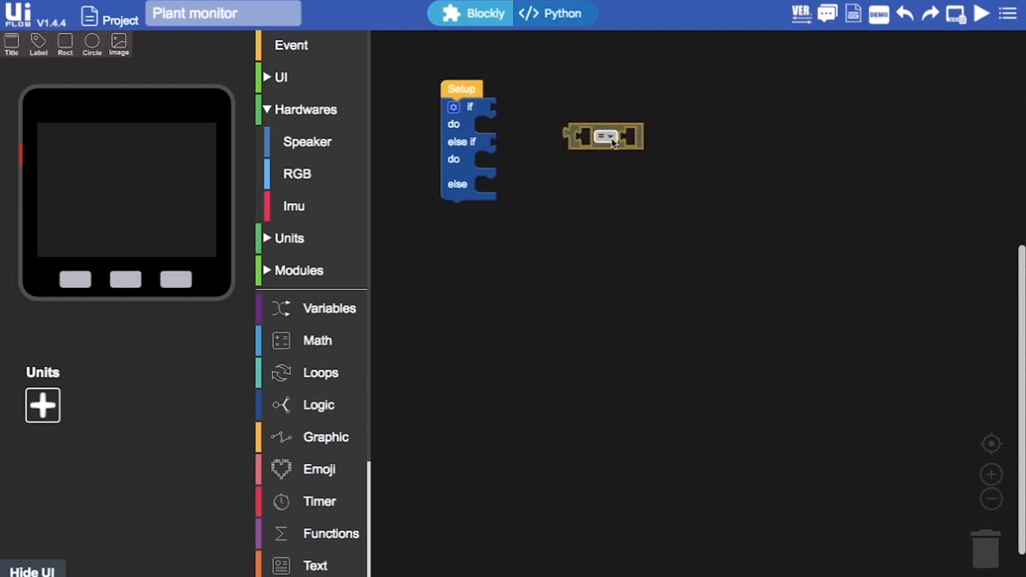
{"action": "left_click", "coordinate": [607, 137]}
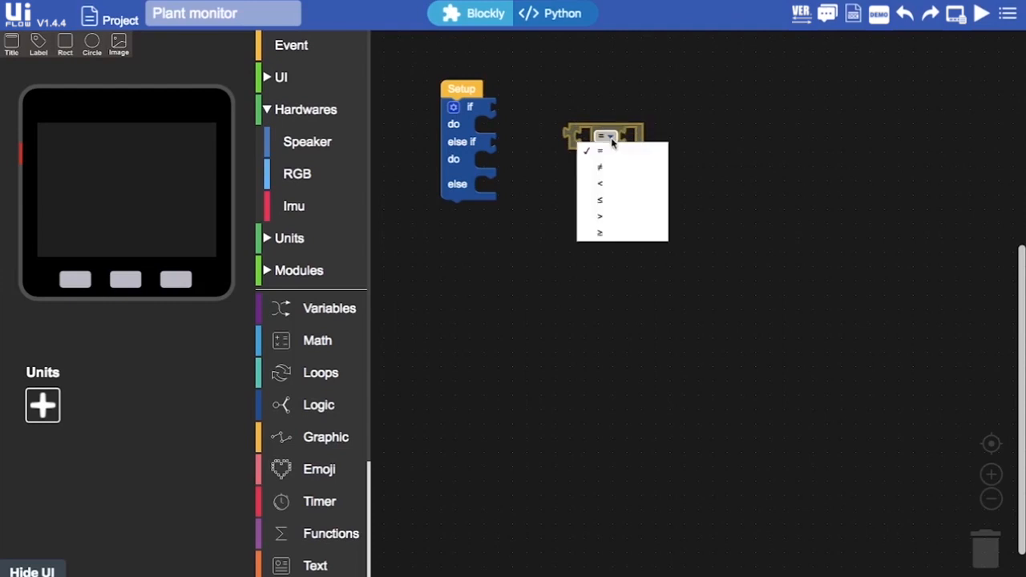
{"action": "mouse_move", "coordinate": [609, 182]}
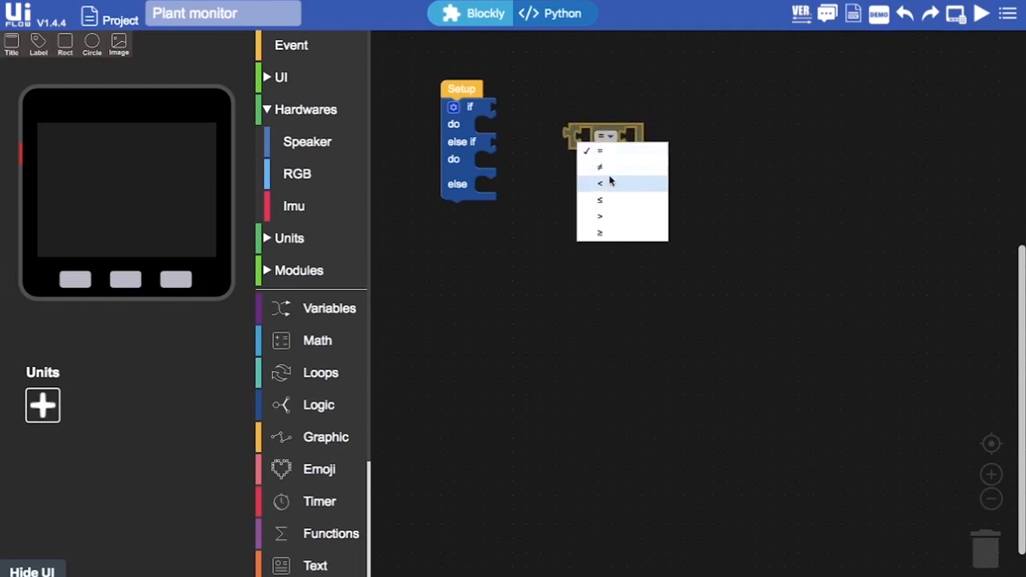
{"action": "mouse_move", "coordinate": [616, 199]}
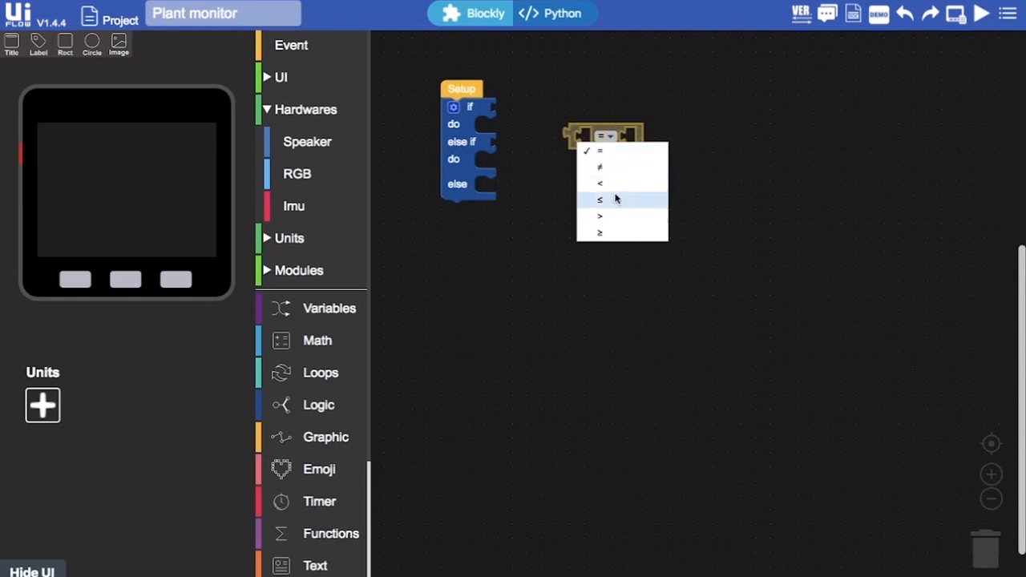
{"action": "mouse_move", "coordinate": [616, 216]}
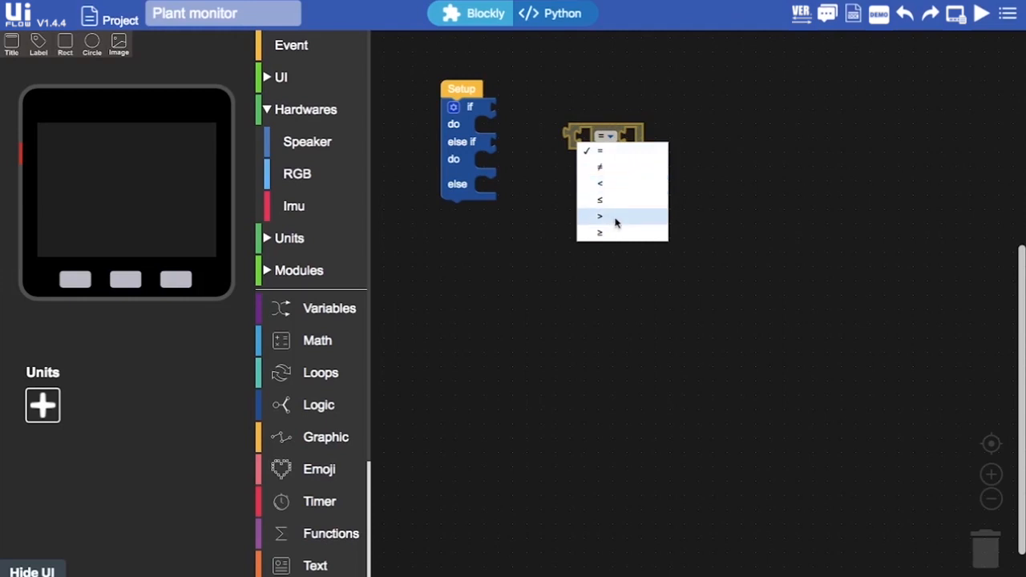
{"action": "left_click", "coordinate": [600, 233]}
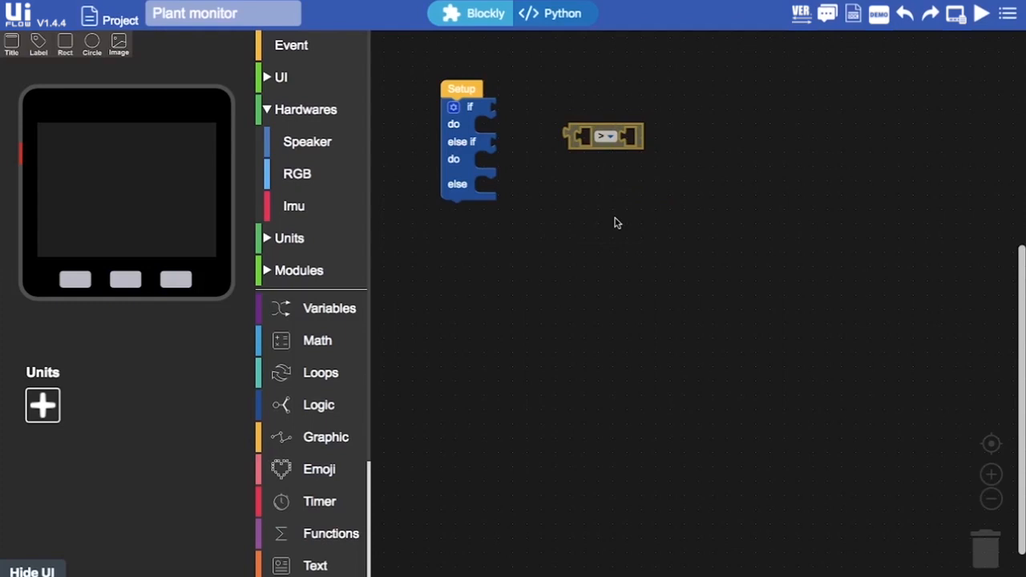
{"action": "mouse_move", "coordinate": [633, 186]}
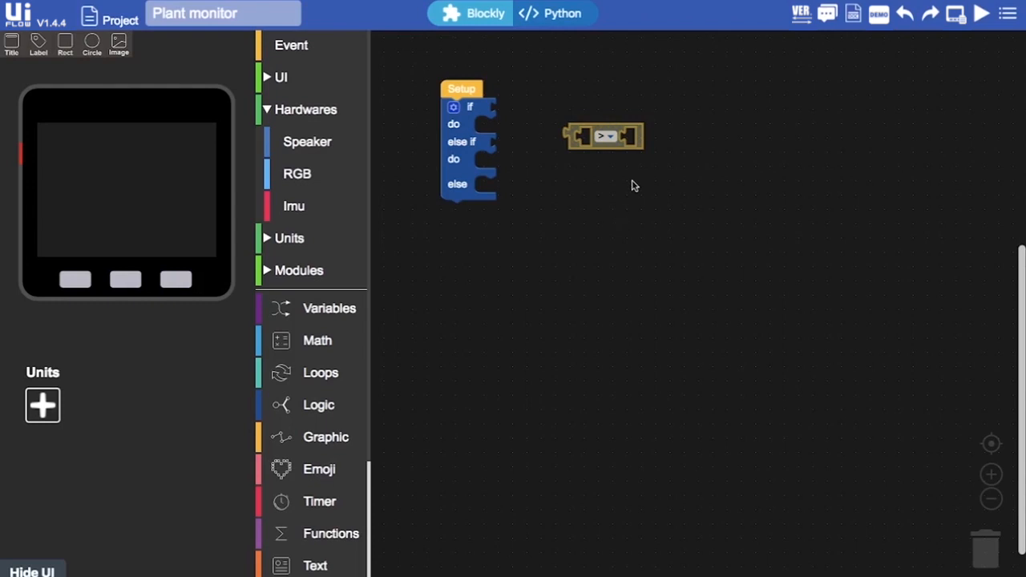
{"action": "mouse_move", "coordinate": [618, 172]}
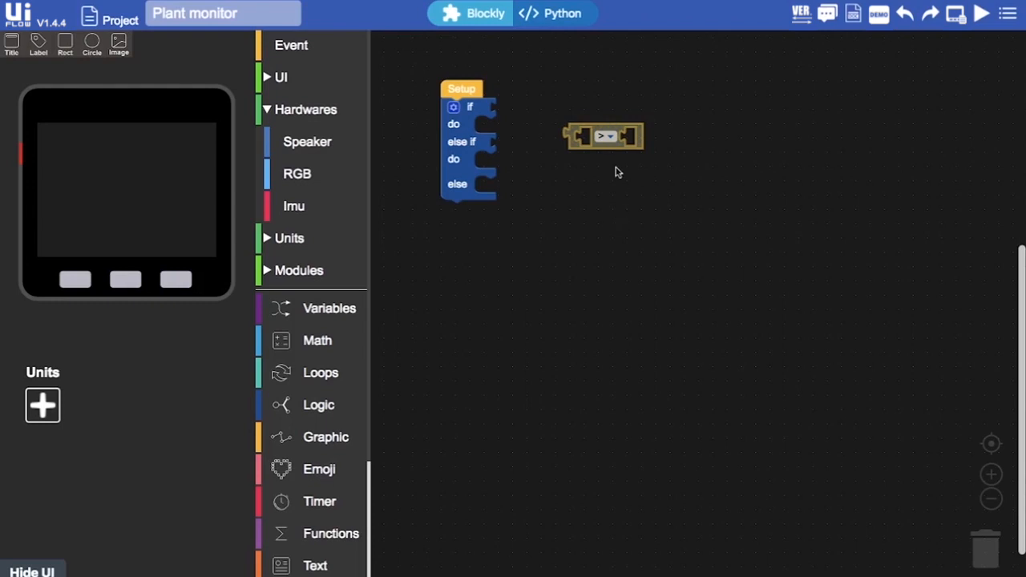
{"action": "mouse_move", "coordinate": [628, 158]}
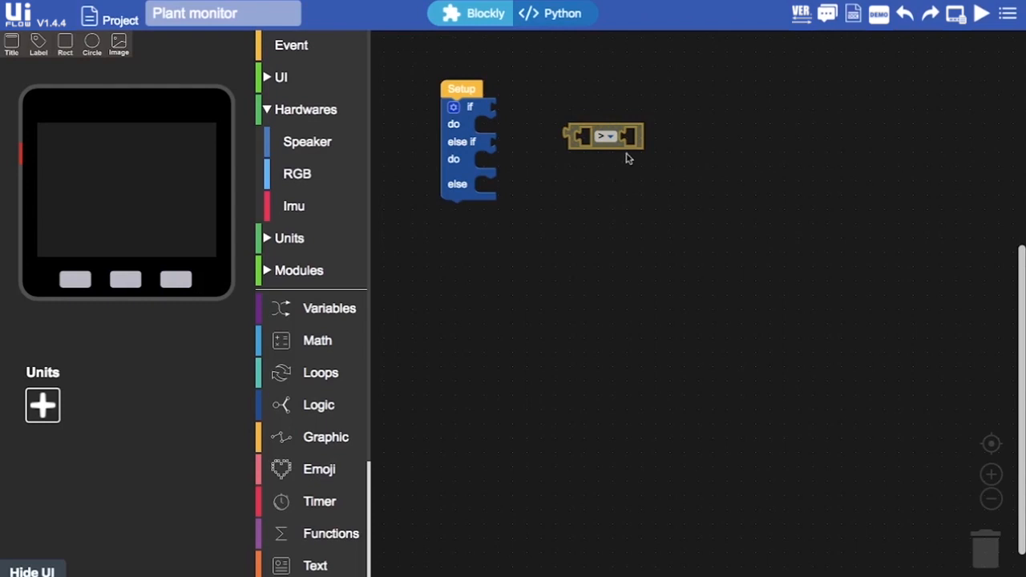
{"action": "left_click_drag", "start_coordinate": [605, 136], "coordinate": [613, 108]}
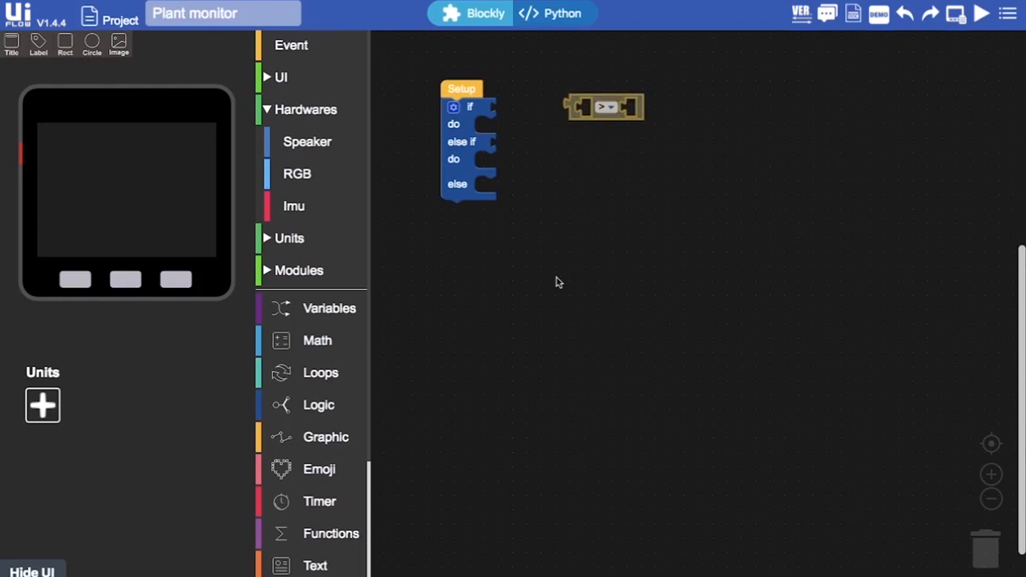
Step: Add an 'and' block with the greater-than comparison checking against 20
{"action": "left_click", "coordinate": [318, 405]}
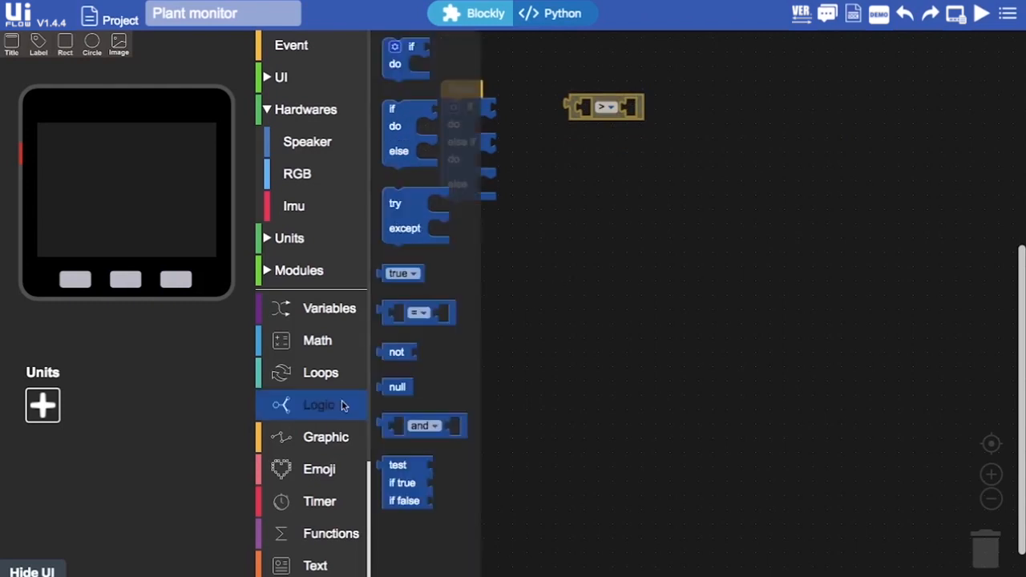
{"action": "mouse_move", "coordinate": [416, 415]}
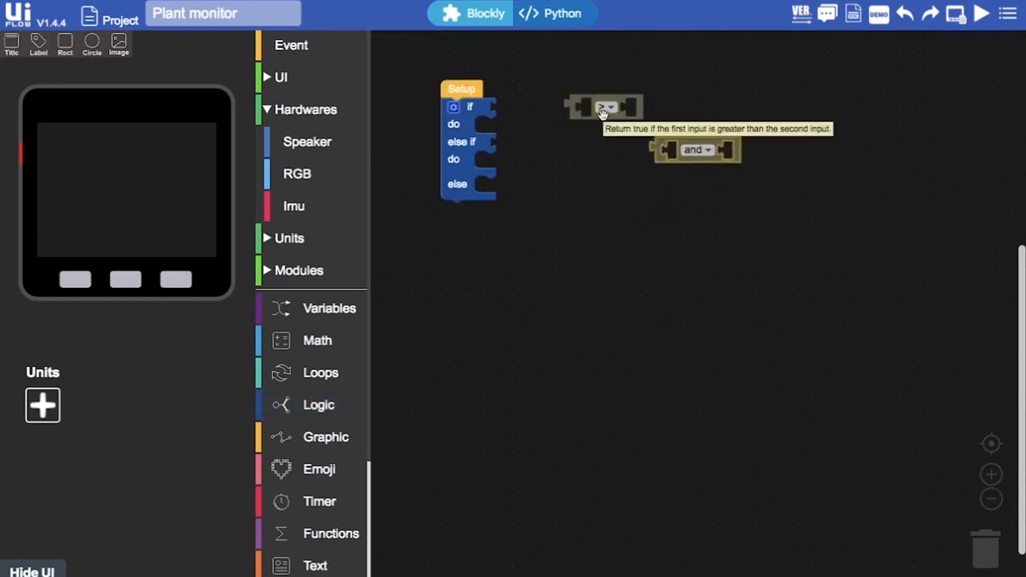
{"action": "left_click_drag", "start_coordinate": [601, 107], "coordinate": [533, 111]}
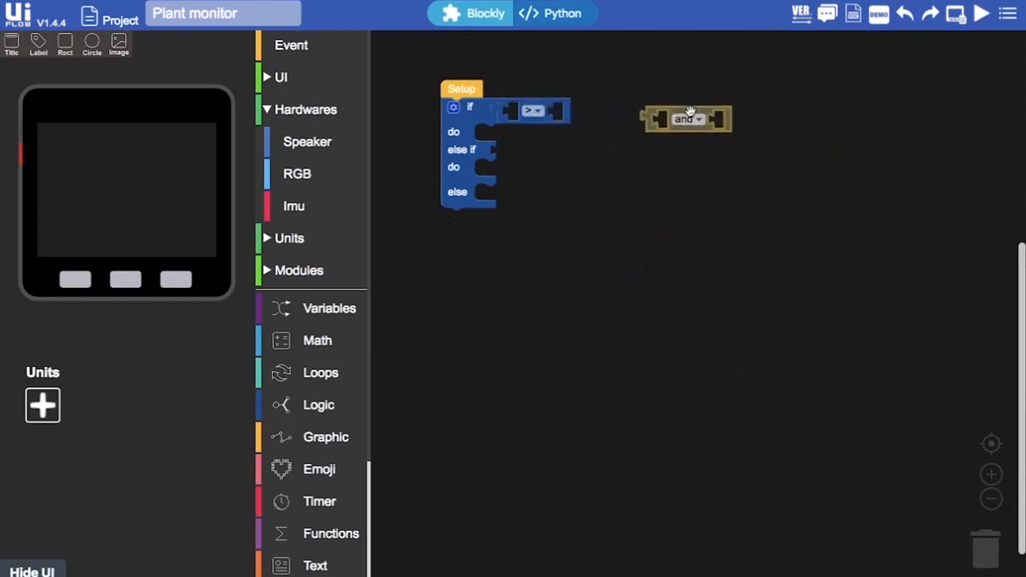
{"action": "left_click", "coordinate": [316, 340]}
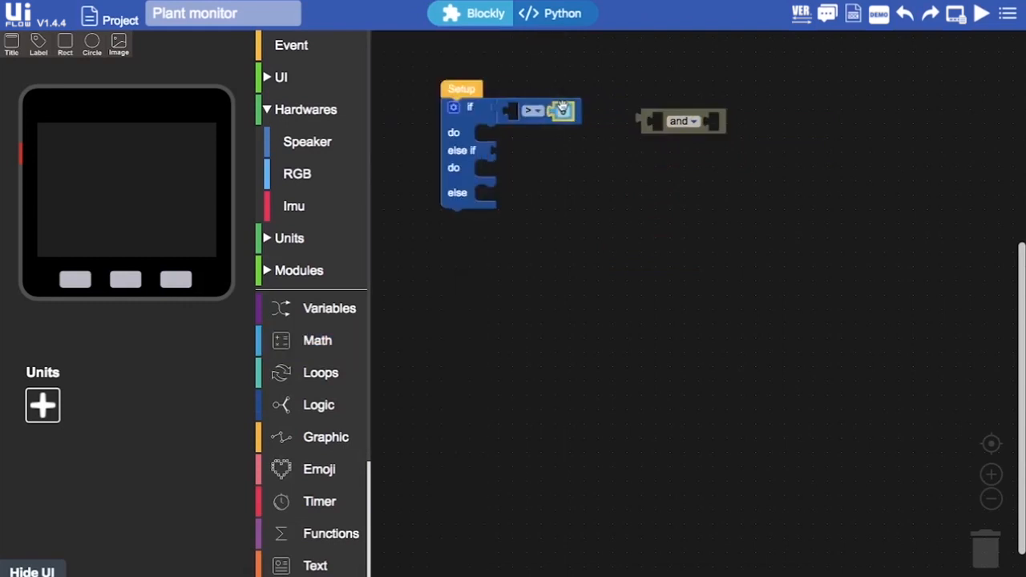
{"action": "type", "text": "20"}
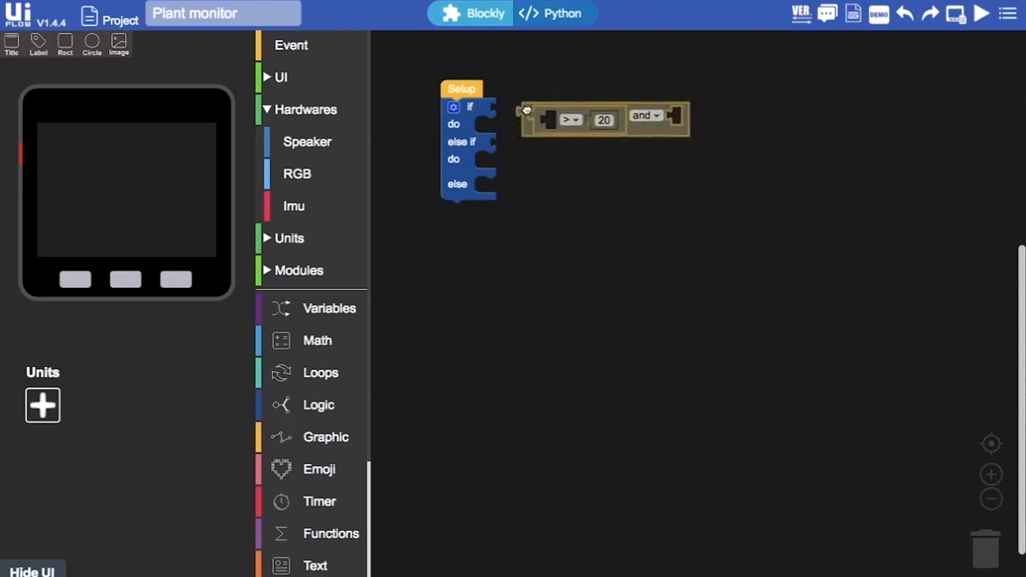
Step: Duplicate the comparison into the and block's second slot as less-than 50
{"action": "right_click", "coordinate": [605, 120]}
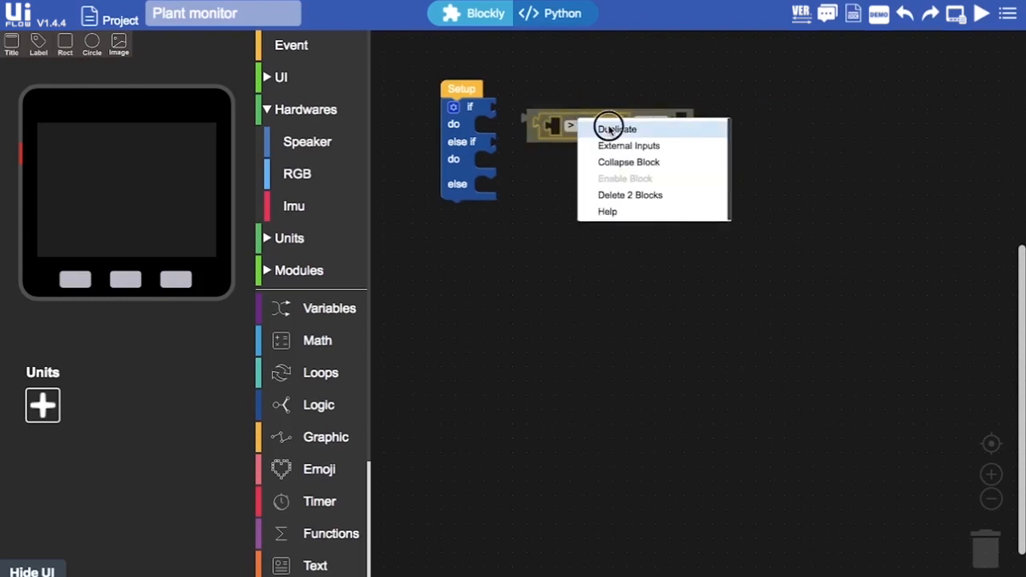
{"action": "left_click", "coordinate": [616, 129]}
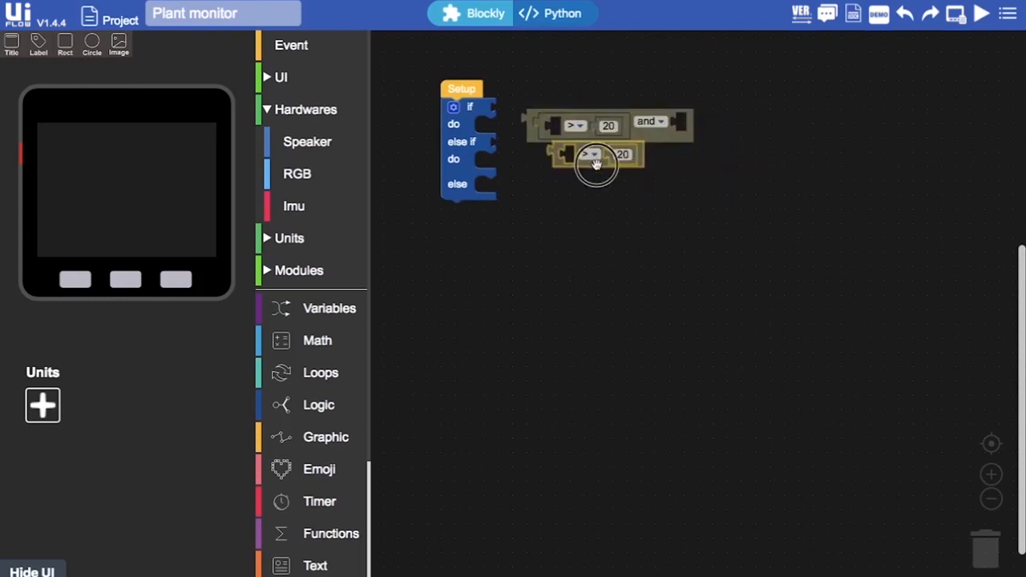
{"action": "left_click_drag", "start_coordinate": [593, 156], "coordinate": [717, 126]}
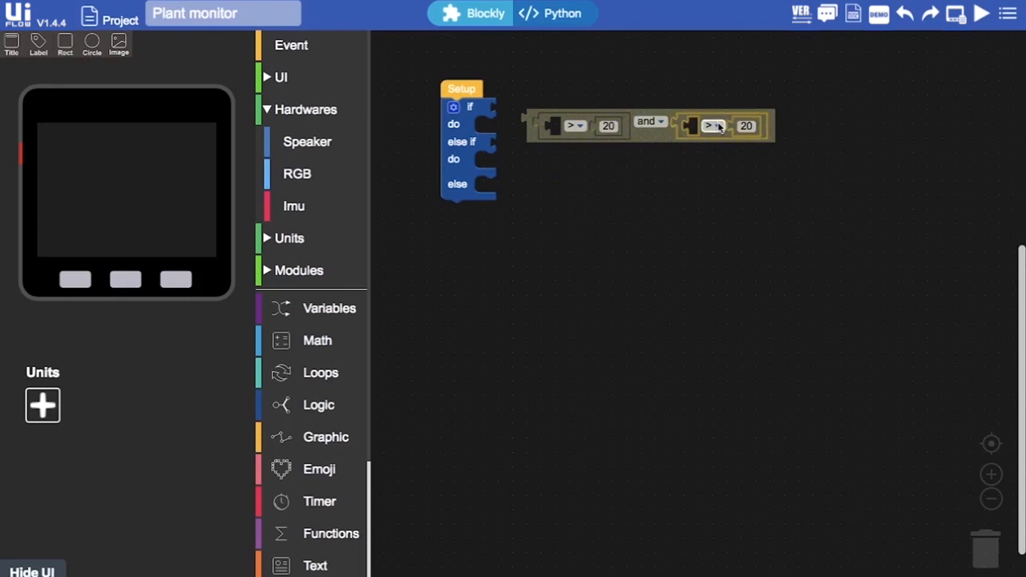
{"action": "left_click", "coordinate": [711, 125]}
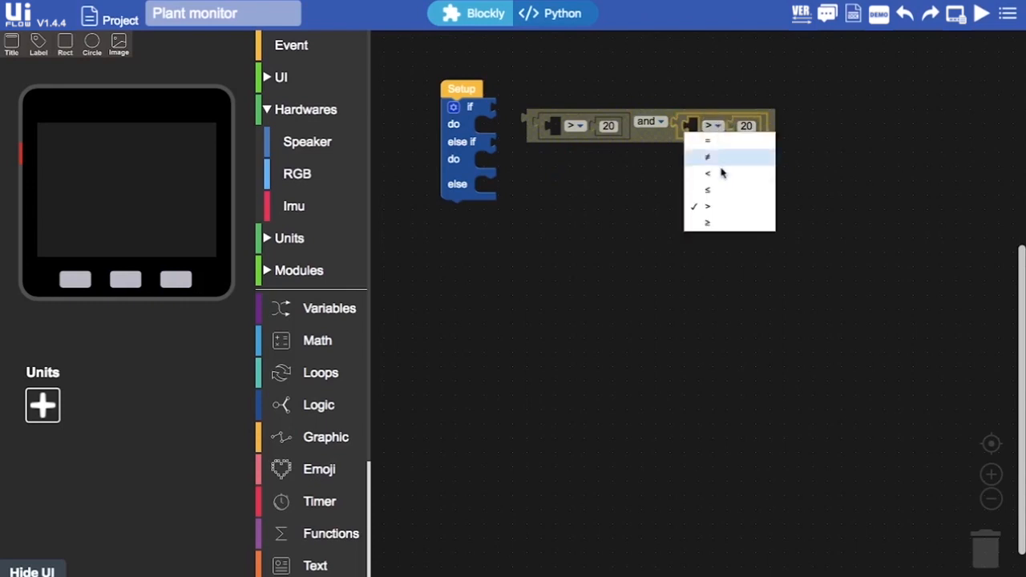
{"action": "left_click", "coordinate": [707, 190]}
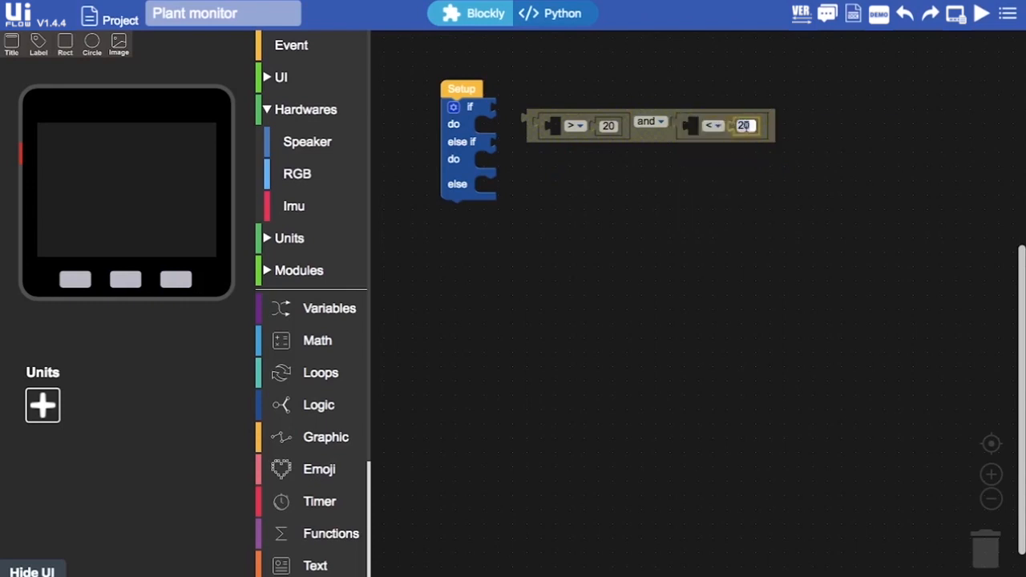
{"action": "type", "text": "50"}
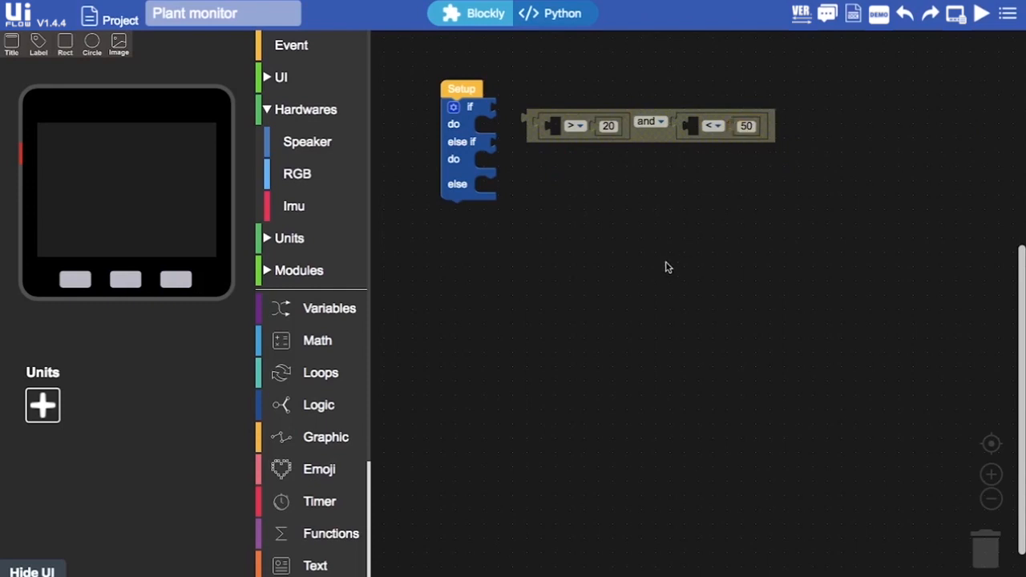
{"action": "mouse_move", "coordinate": [725, 251]}
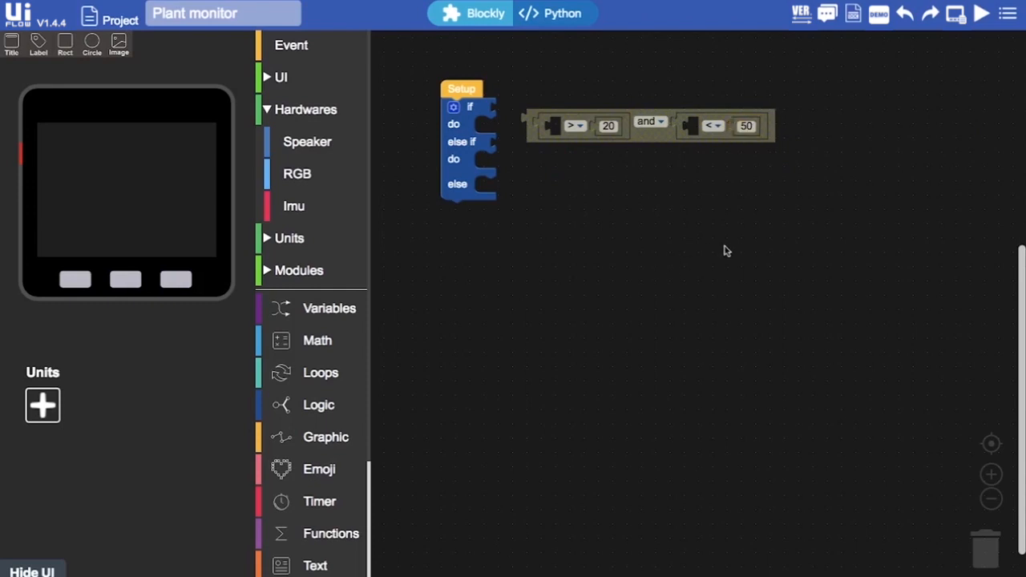
{"action": "mouse_move", "coordinate": [660, 136]}
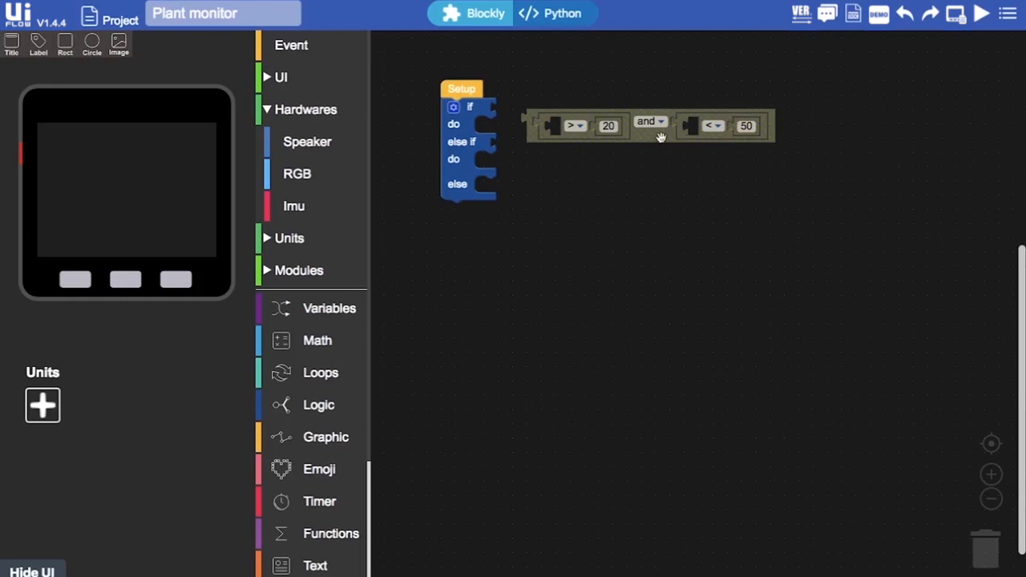
{"action": "left_click_drag", "start_coordinate": [649, 125], "coordinate": [621, 115]}
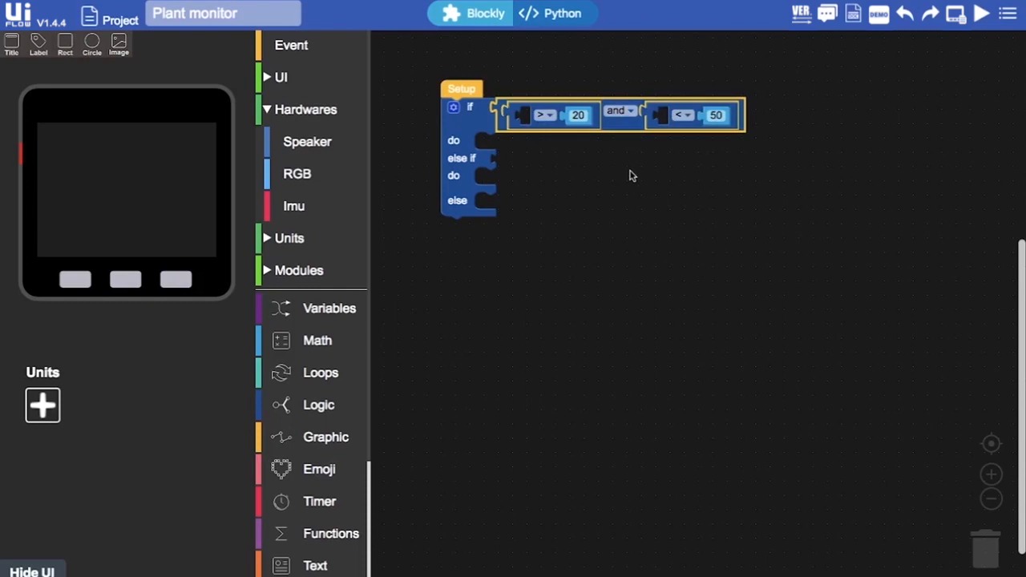
{"action": "mouse_move", "coordinate": [601, 76]}
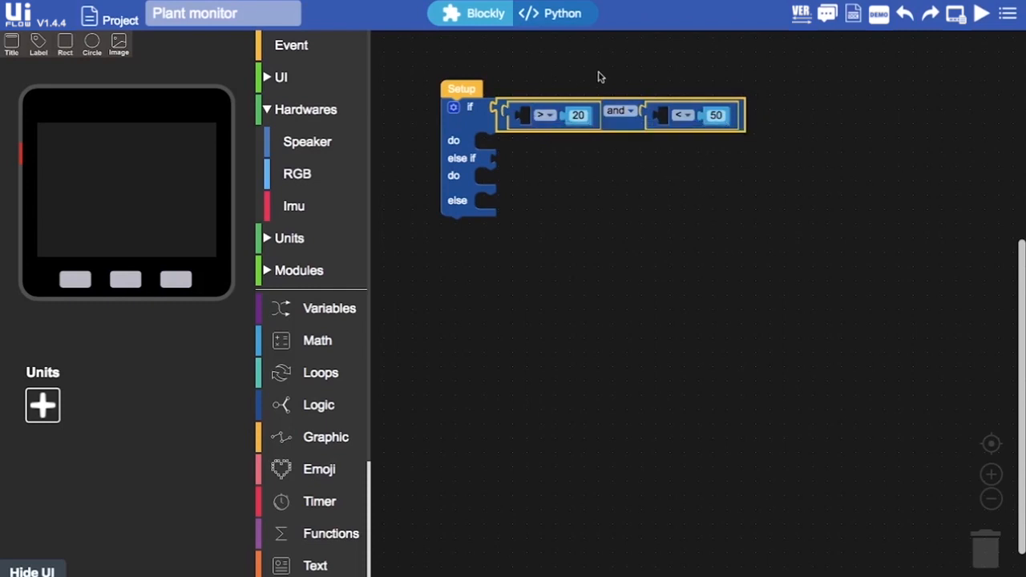
{"action": "mouse_move", "coordinate": [584, 214]}
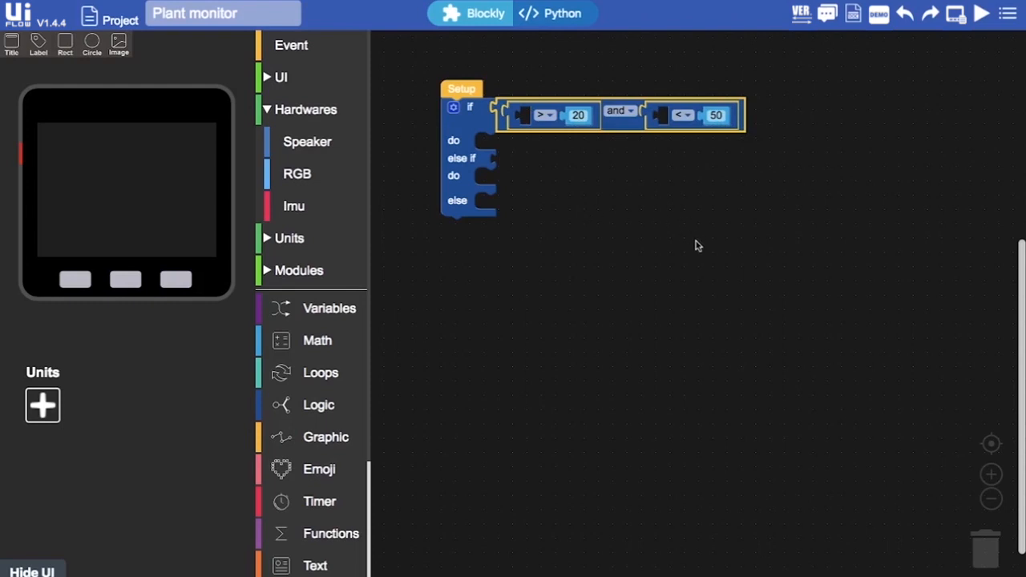
{"action": "mouse_move", "coordinate": [610, 216]}
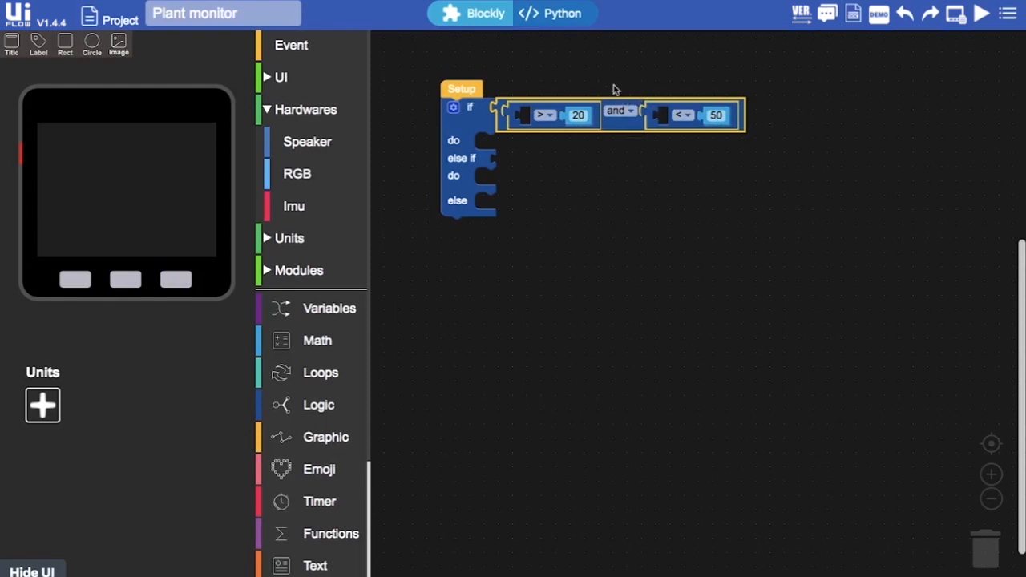
{"action": "mouse_move", "coordinate": [744, 249]}
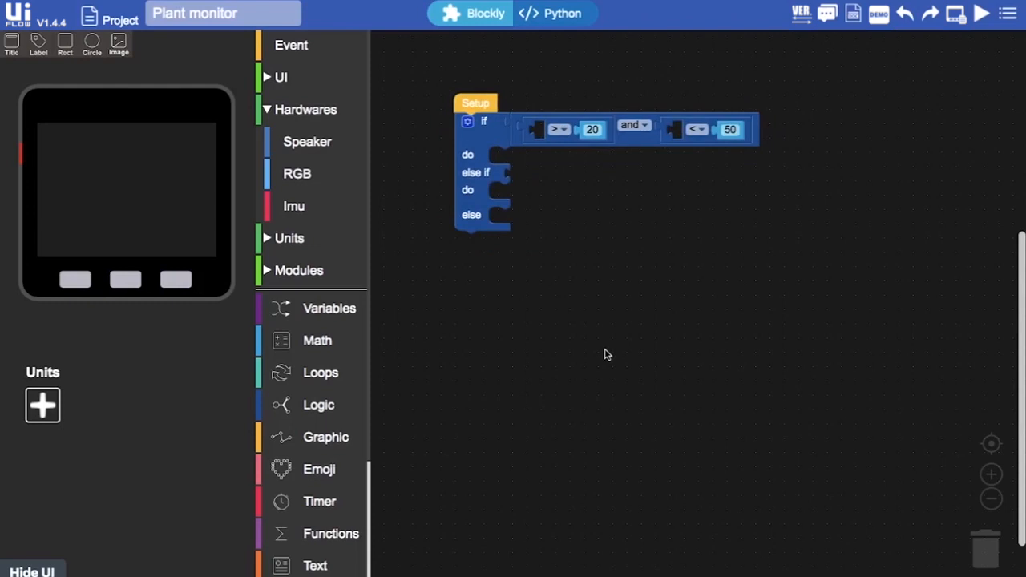
{"action": "mouse_move", "coordinate": [625, 255]}
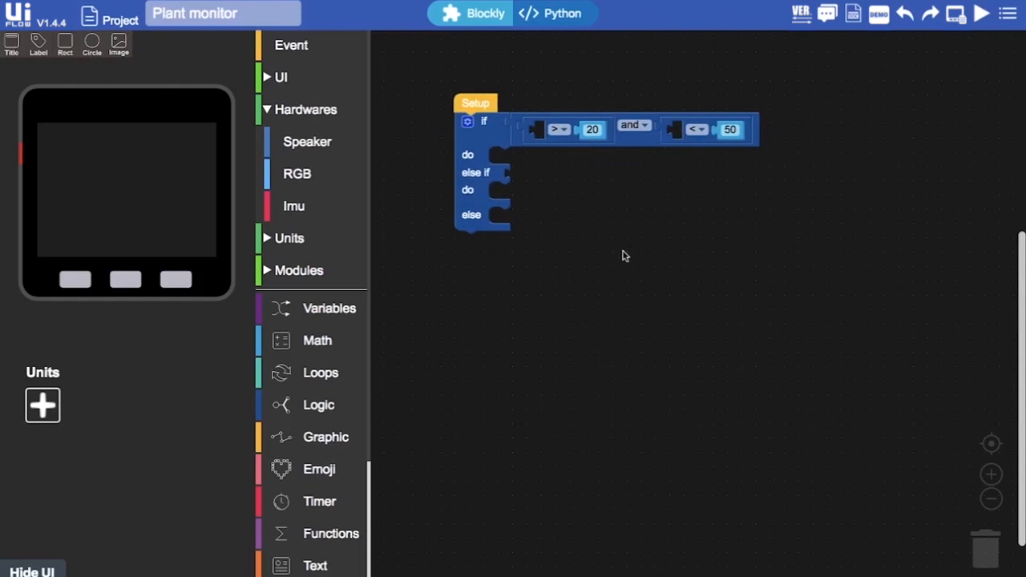
{"action": "mouse_move", "coordinate": [545, 205]}
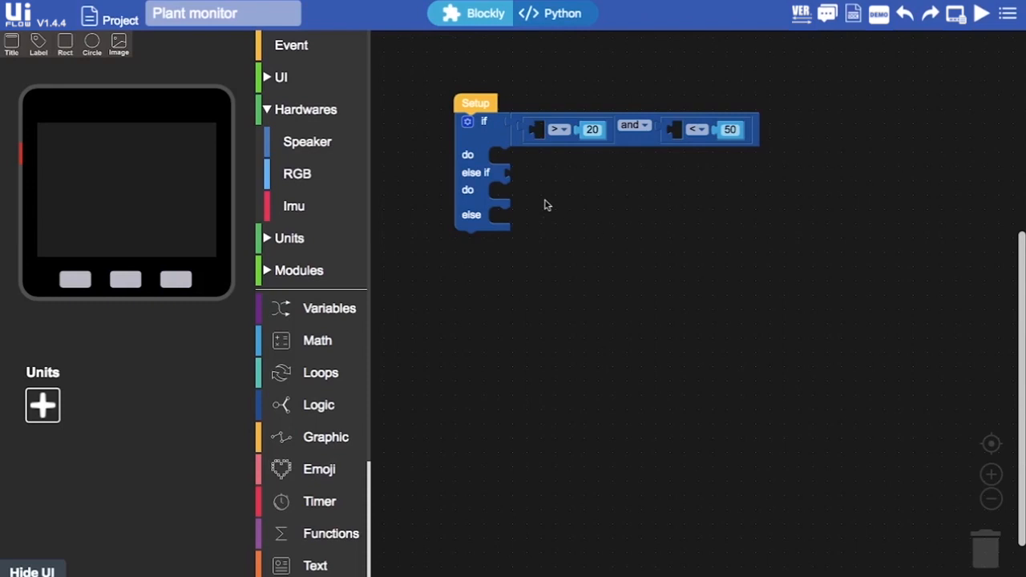
{"action": "mouse_move", "coordinate": [613, 186]}
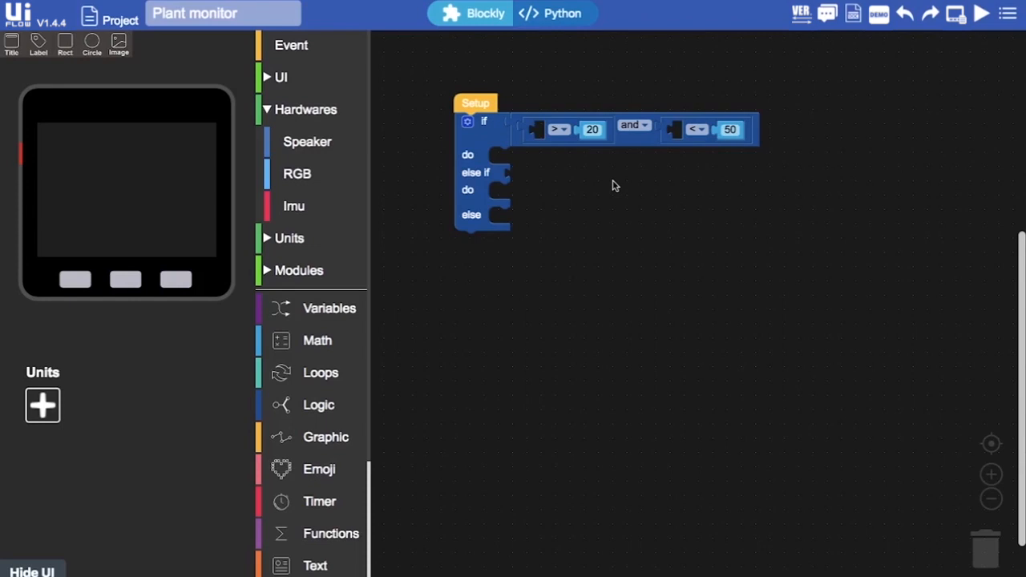
{"action": "mouse_move", "coordinate": [449, 242]}
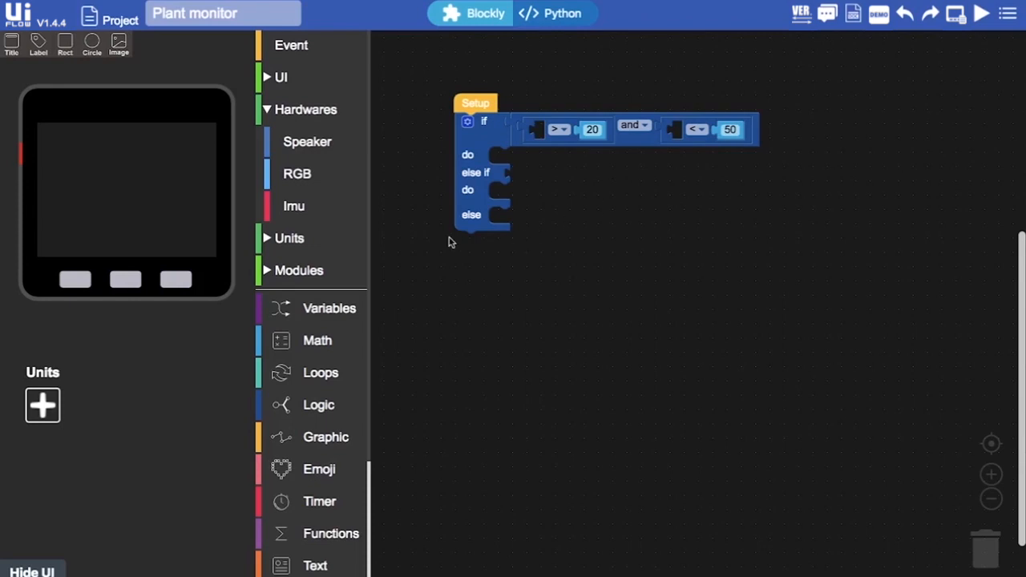
{"action": "mouse_move", "coordinate": [575, 249]}
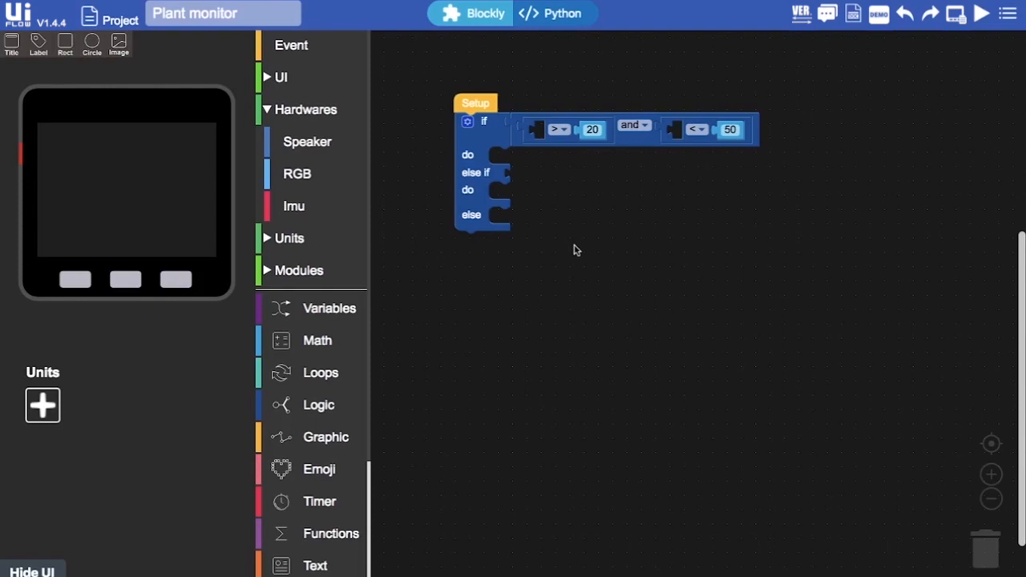
{"action": "mouse_move", "coordinate": [539, 229]}
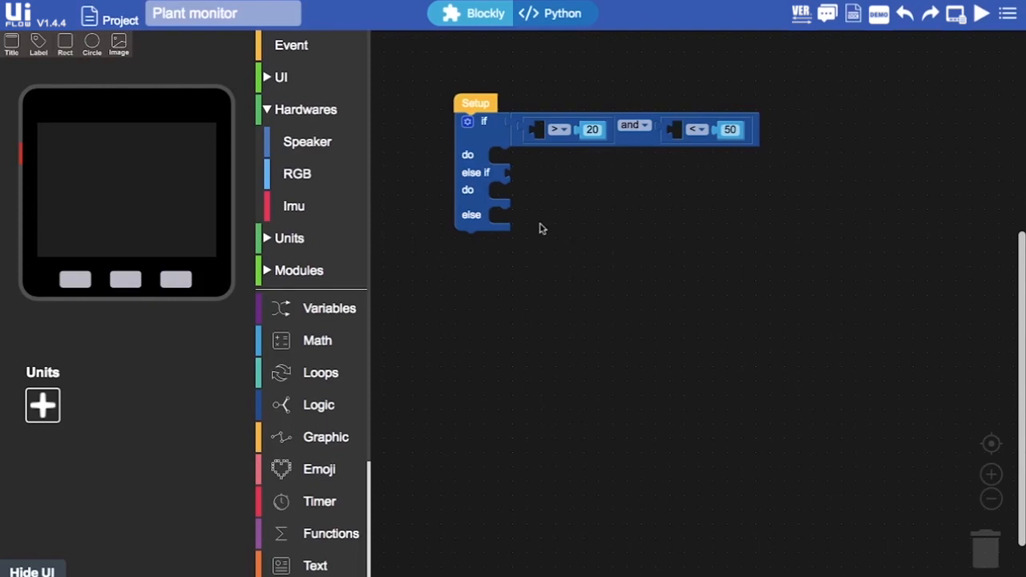
{"action": "mouse_move", "coordinate": [581, 212]}
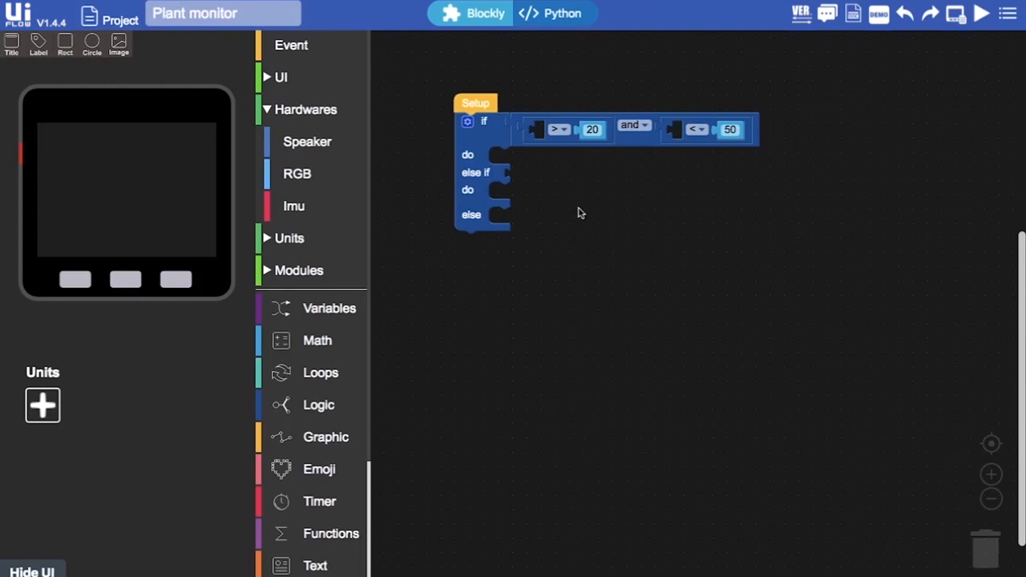
{"action": "mouse_move", "coordinate": [519, 118]}
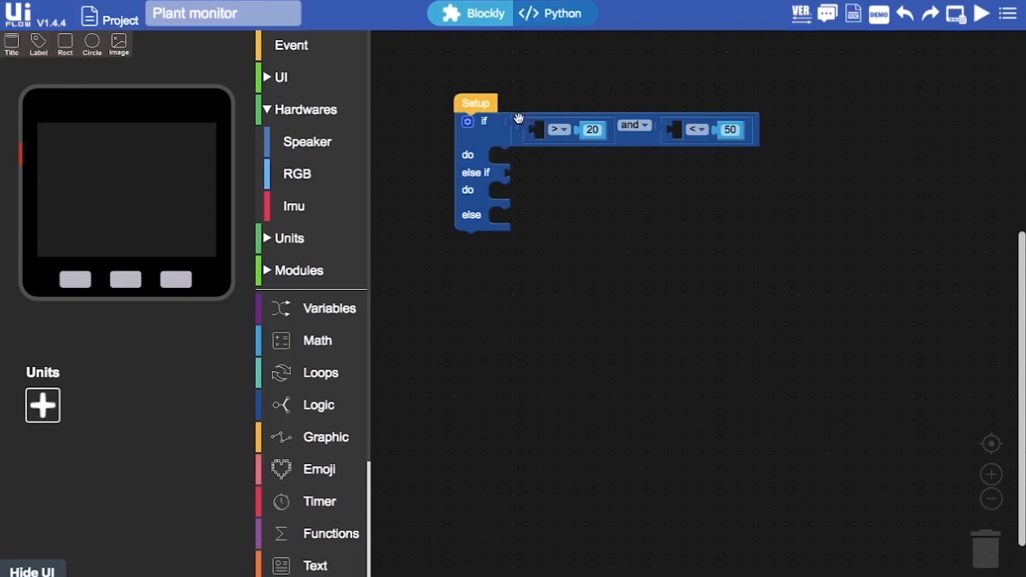
{"action": "mouse_move", "coordinate": [520, 138]}
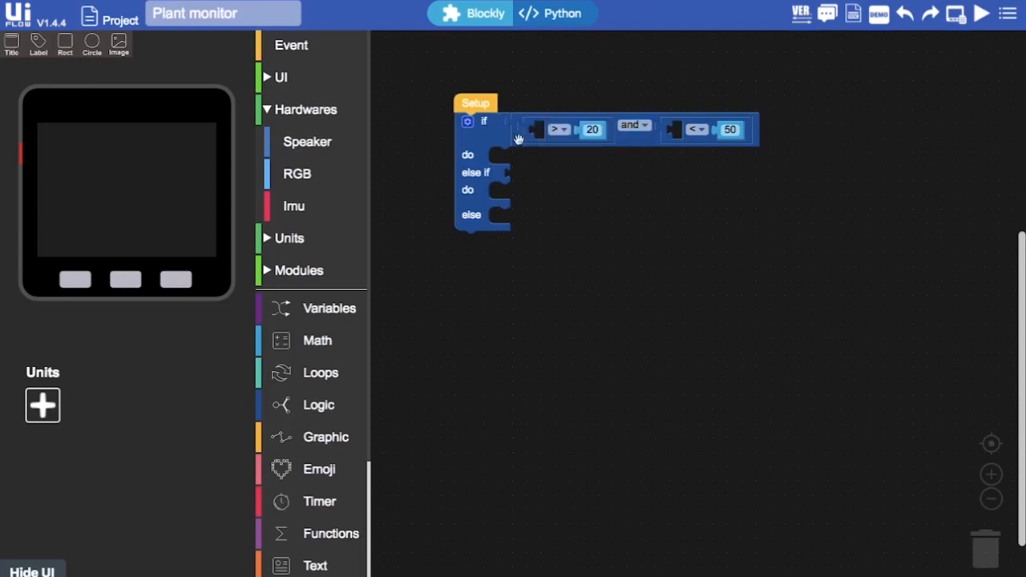
{"action": "mouse_move", "coordinate": [481, 312]}
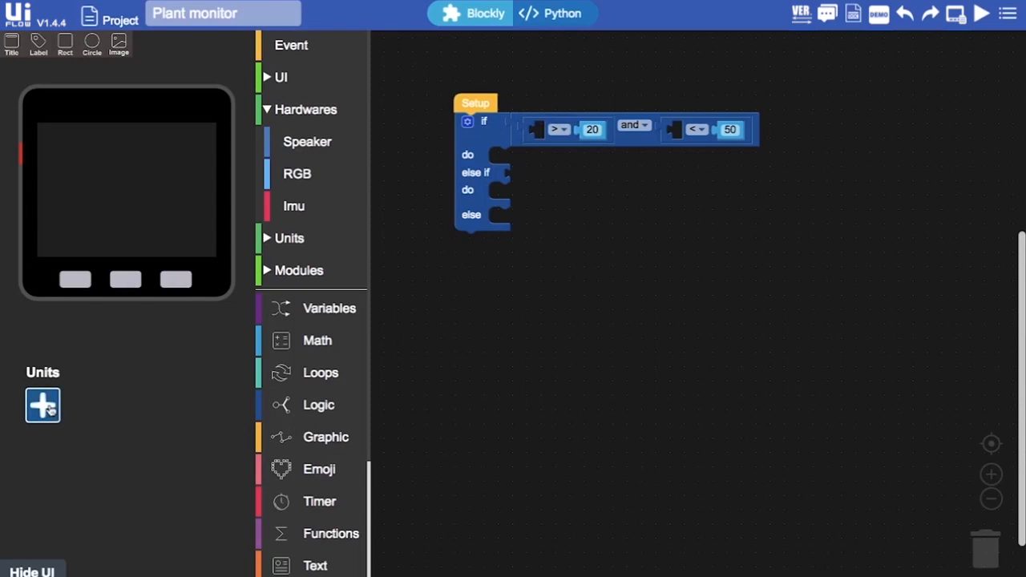
Step: Pick the EARTH moisture sensor from the Units catalogue on port B and confirm
{"action": "left_click", "coordinate": [43, 404]}
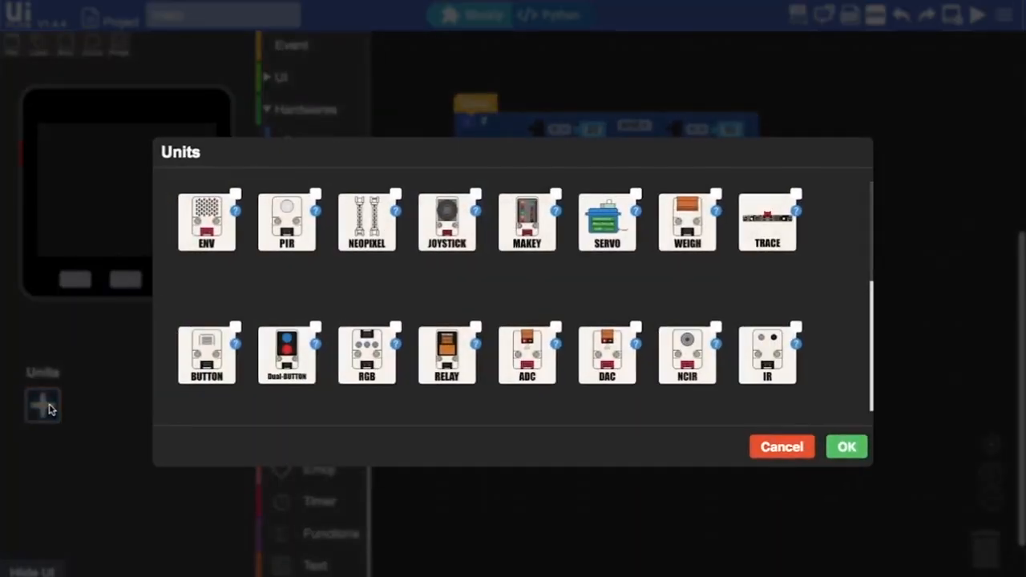
{"action": "mouse_move", "coordinate": [607, 289]}
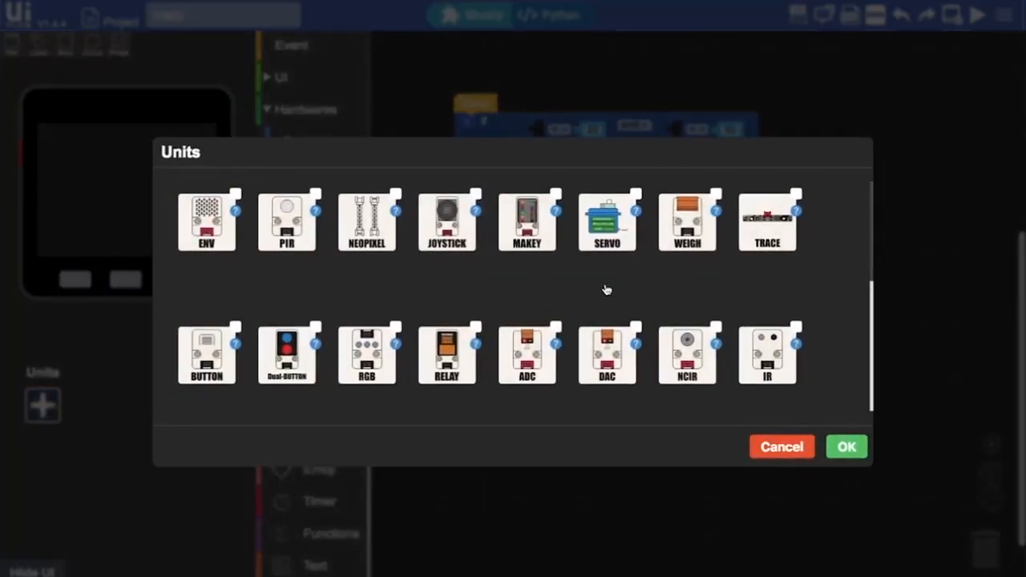
{"action": "scroll", "scroll_direction": "down", "scroll_amount": 3}
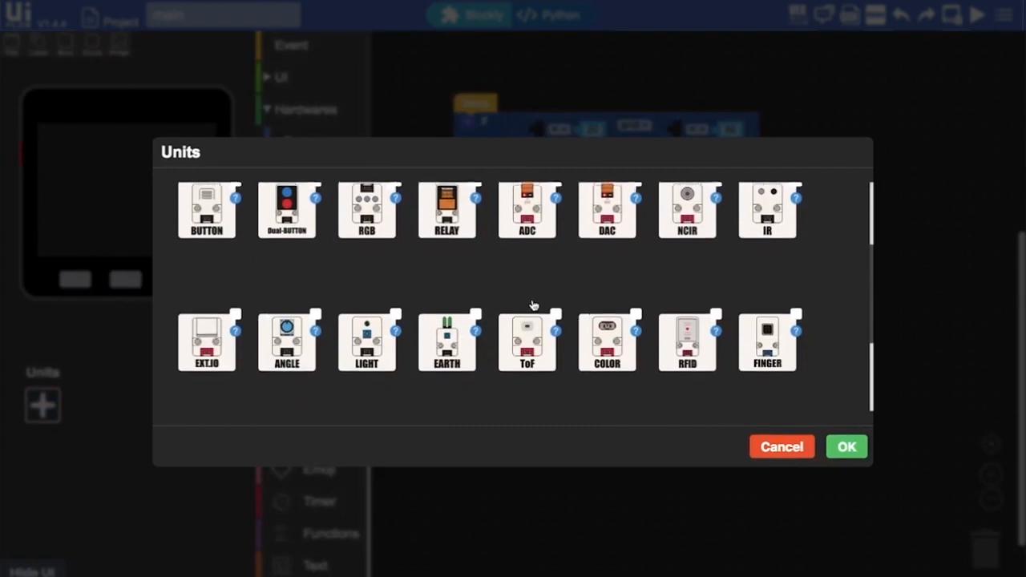
{"action": "scroll", "scroll_direction": "down", "scroll_amount": 3}
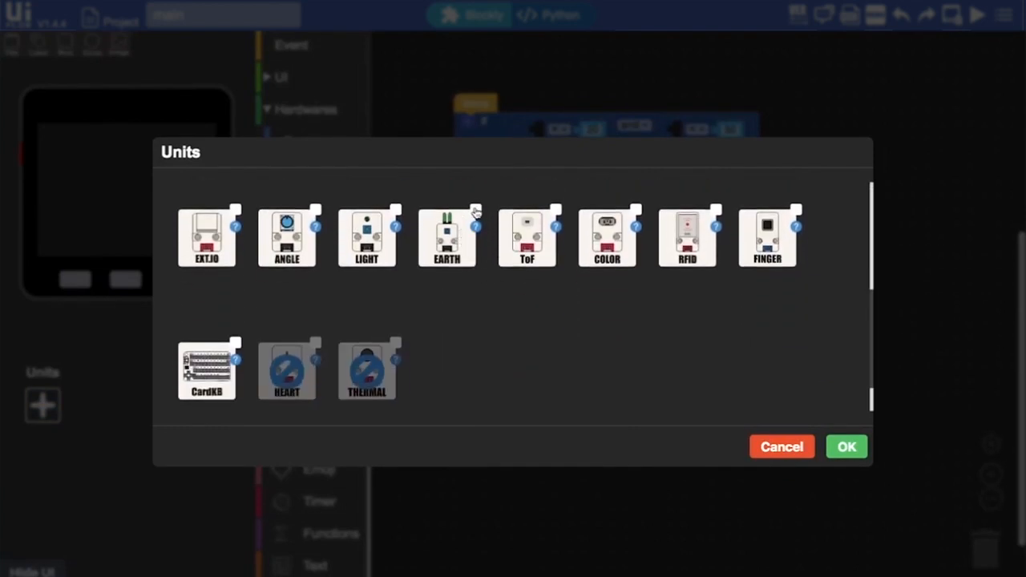
{"action": "left_click", "coordinate": [447, 237]}
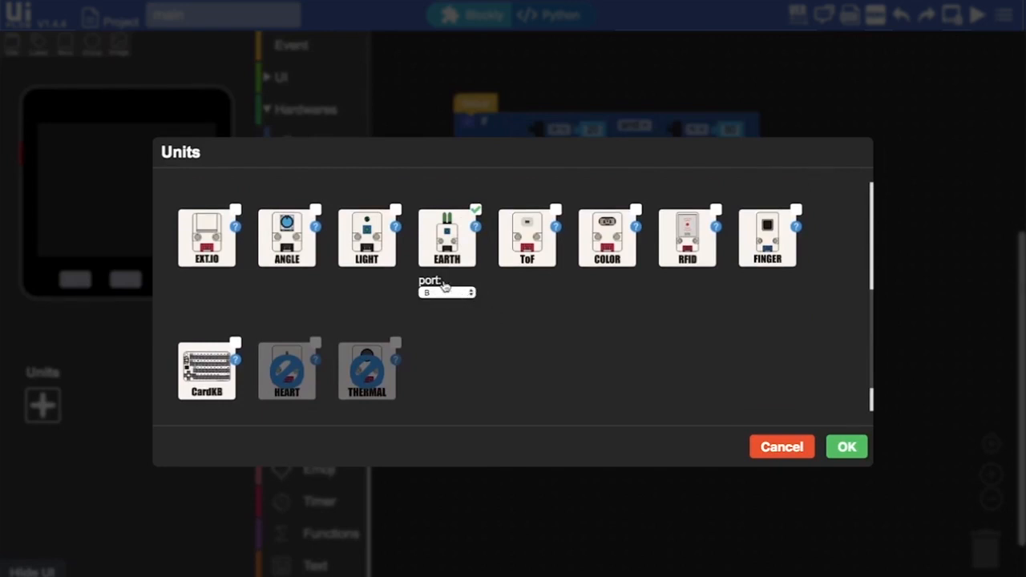
{"action": "mouse_move", "coordinate": [870, 421]}
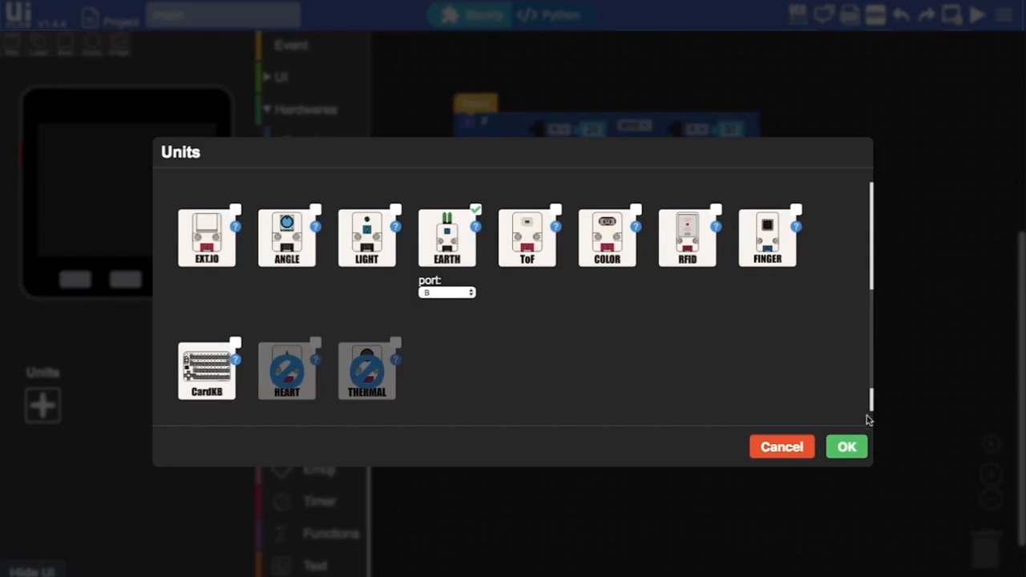
{"action": "left_click", "coordinate": [846, 446]}
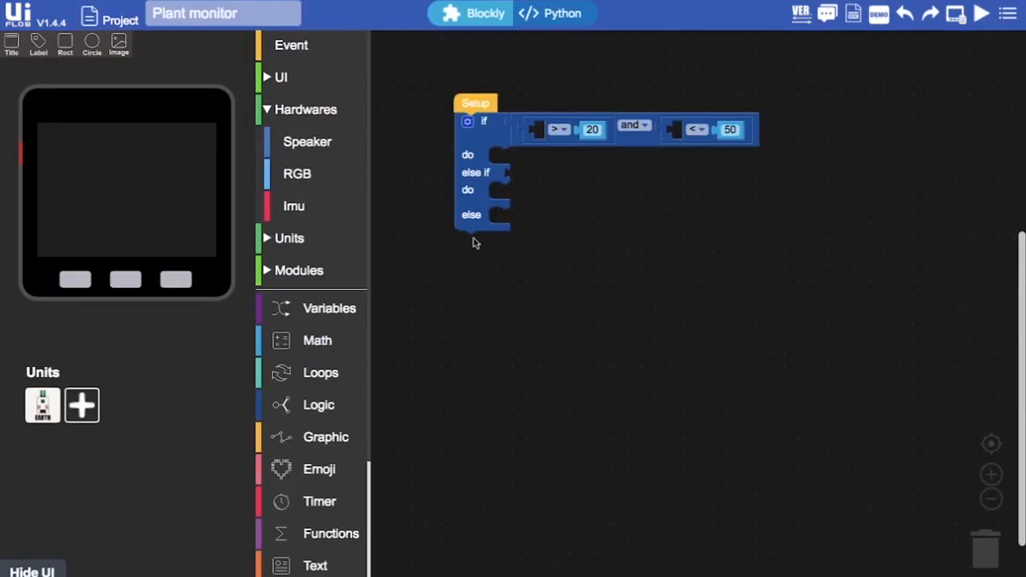
Step: Drag 'Get earth0 Analog Value' from Units > EARTH to just below the condition block
{"action": "left_click", "coordinate": [289, 238]}
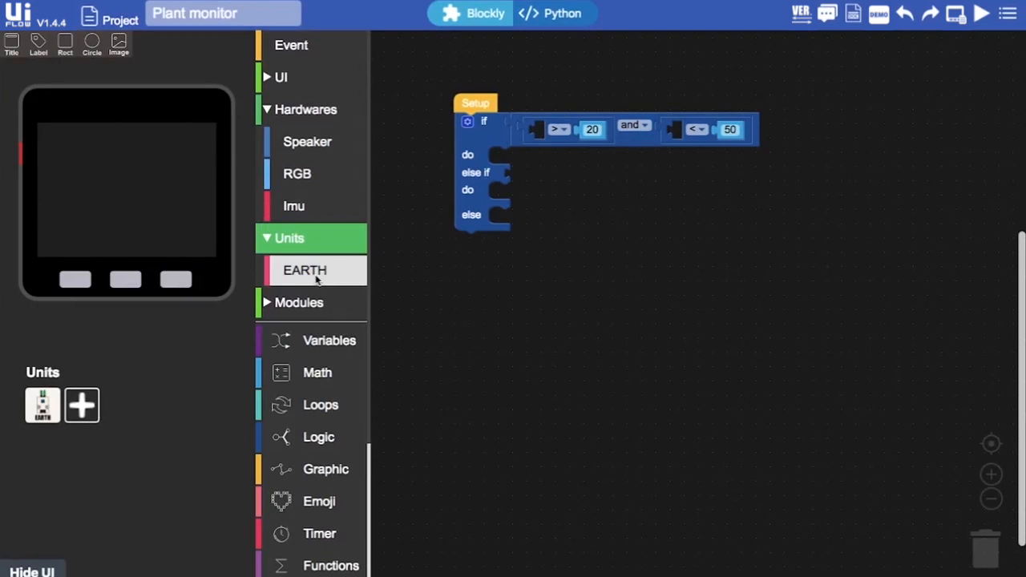
{"action": "left_click", "coordinate": [304, 271]}
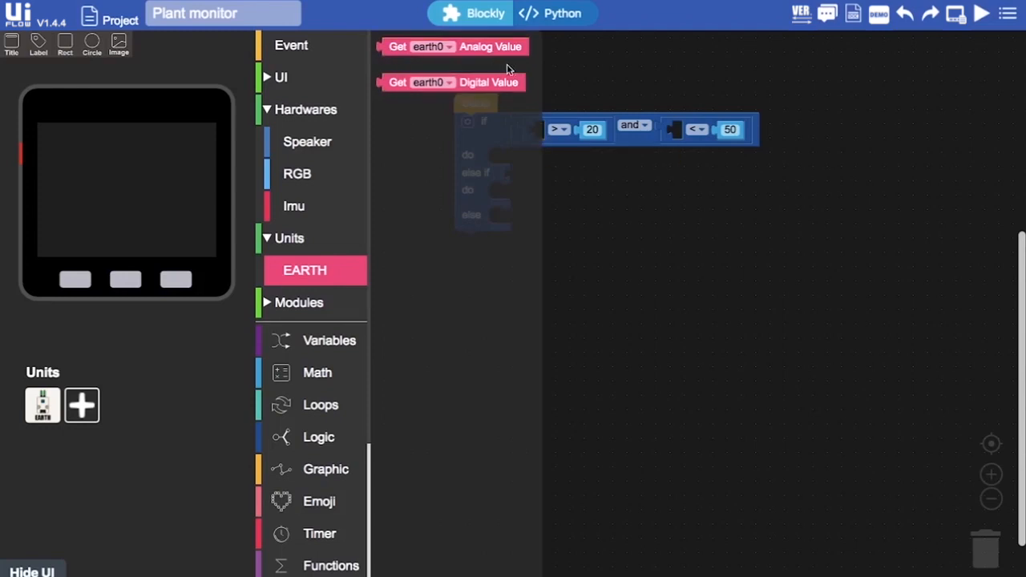
{"action": "left_click", "coordinate": [425, 46]}
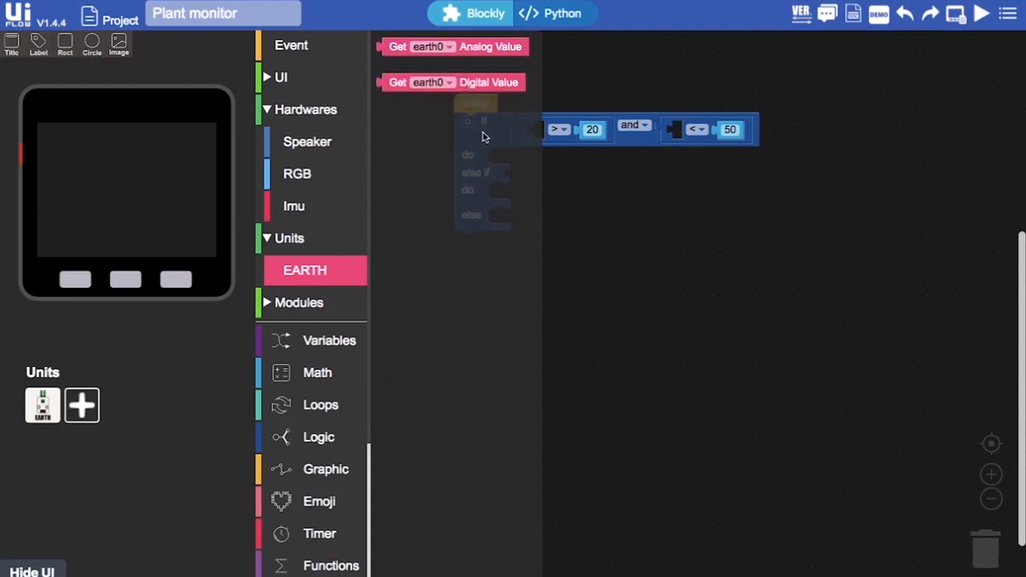
{"action": "mouse_move", "coordinate": [449, 101]}
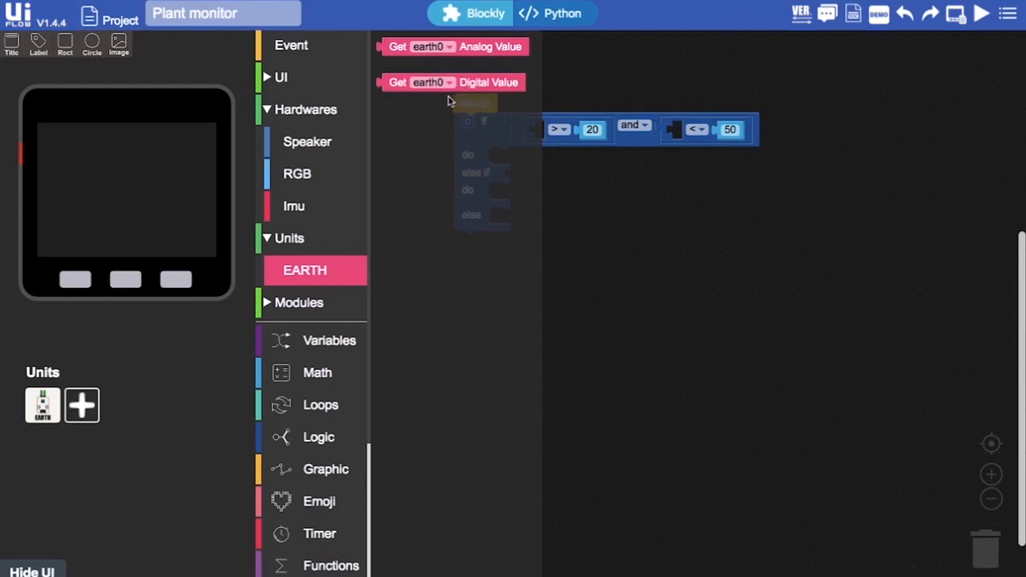
{"action": "mouse_move", "coordinate": [513, 101]}
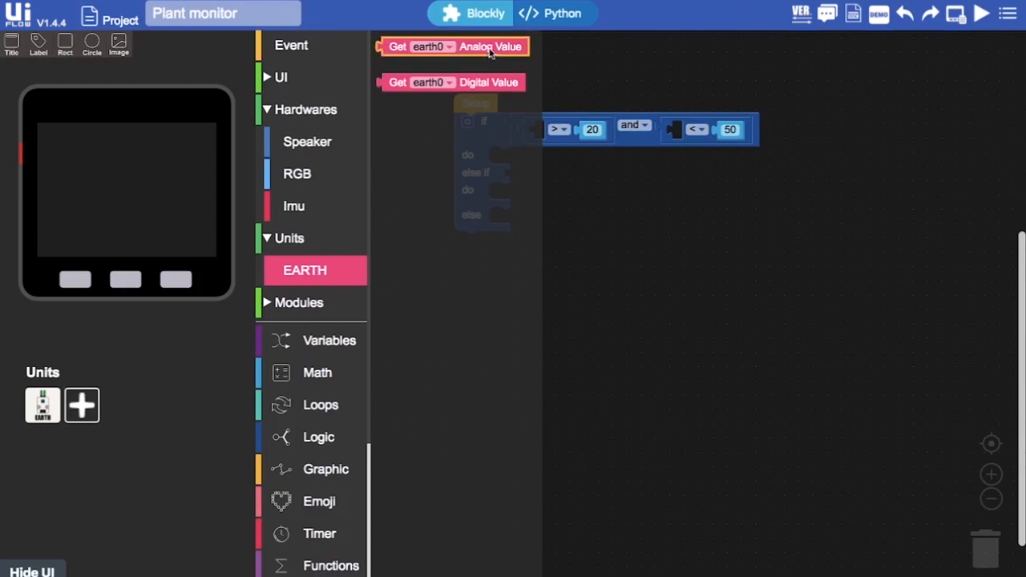
{"action": "left_click_drag", "start_coordinate": [454, 46], "coordinate": [653, 247]}
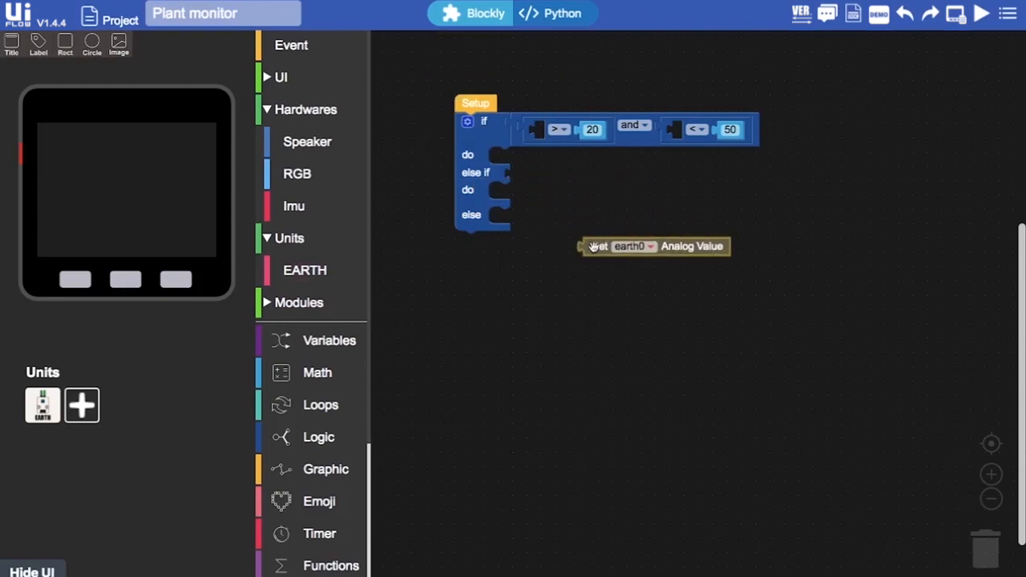
{"action": "left_click_drag", "start_coordinate": [653, 246], "coordinate": [641, 204]}
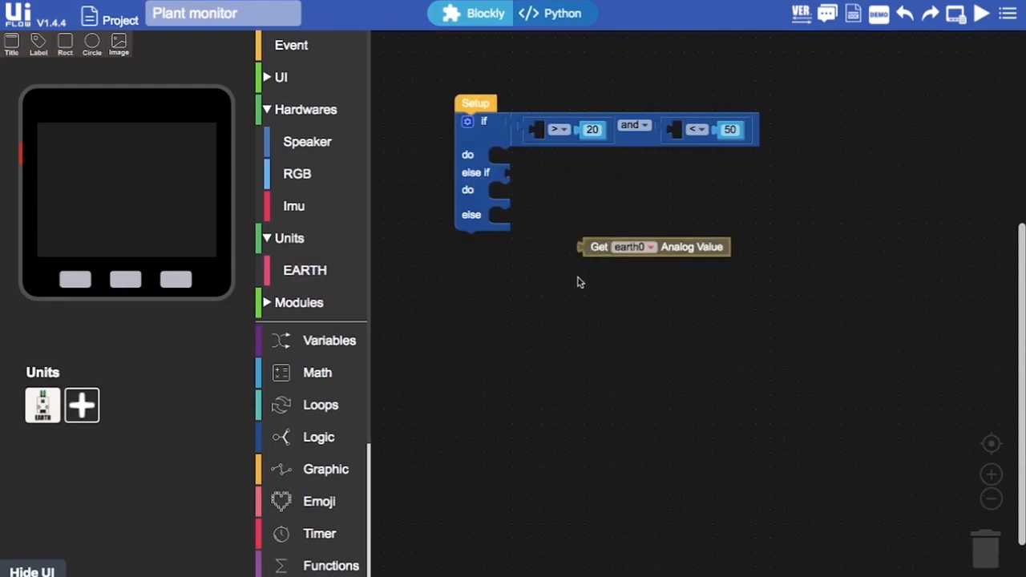
{"action": "mouse_move", "coordinate": [57, 66]}
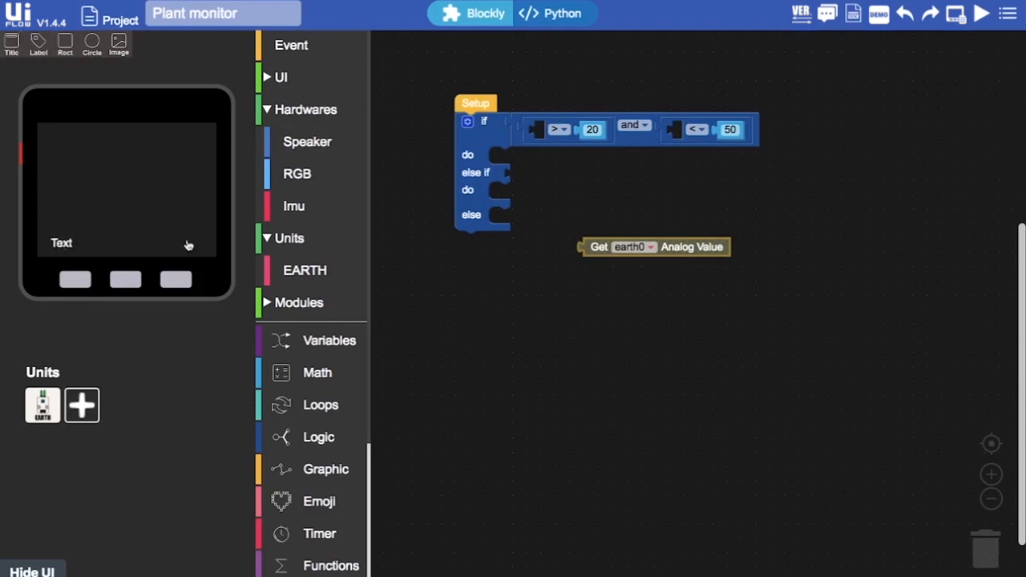
{"action": "mouse_move", "coordinate": [243, 93]}
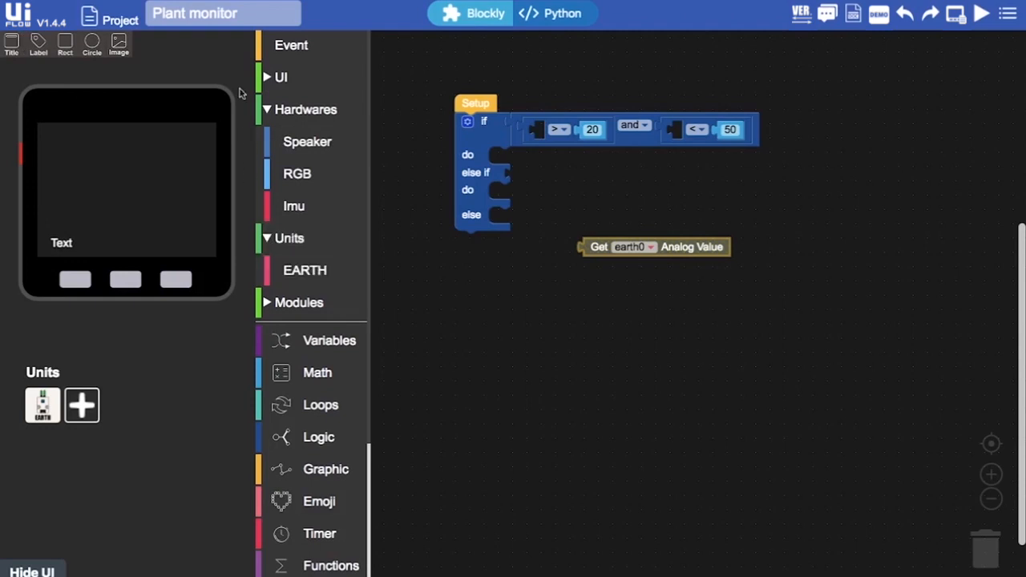
{"action": "mouse_move", "coordinate": [128, 209]}
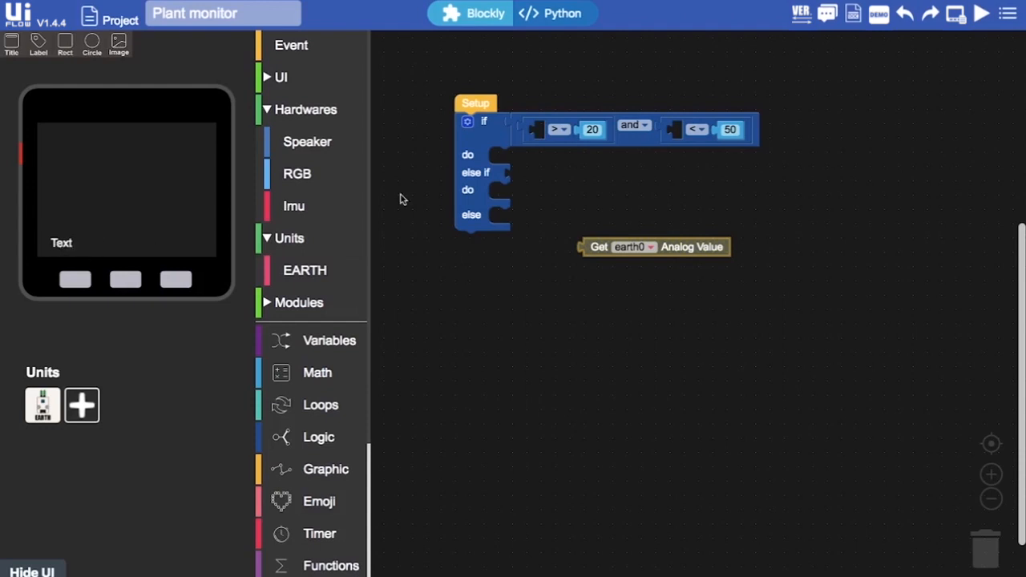
Step: Attach a Loop block under Setup and move the if/else-if statement into it
{"action": "left_click", "coordinate": [291, 44]}
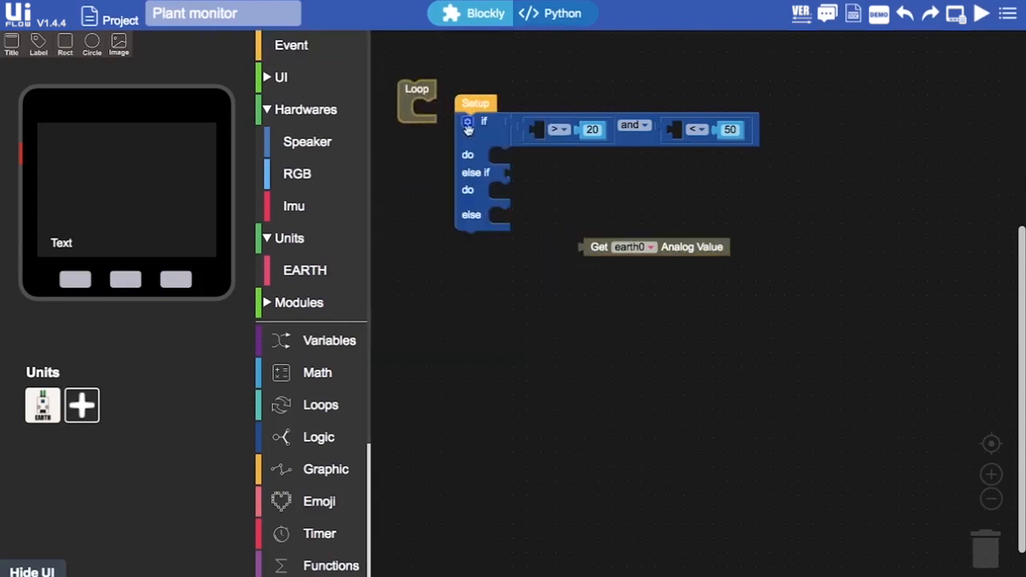
{"action": "left_click_drag", "start_coordinate": [481, 121], "coordinate": [581, 104]}
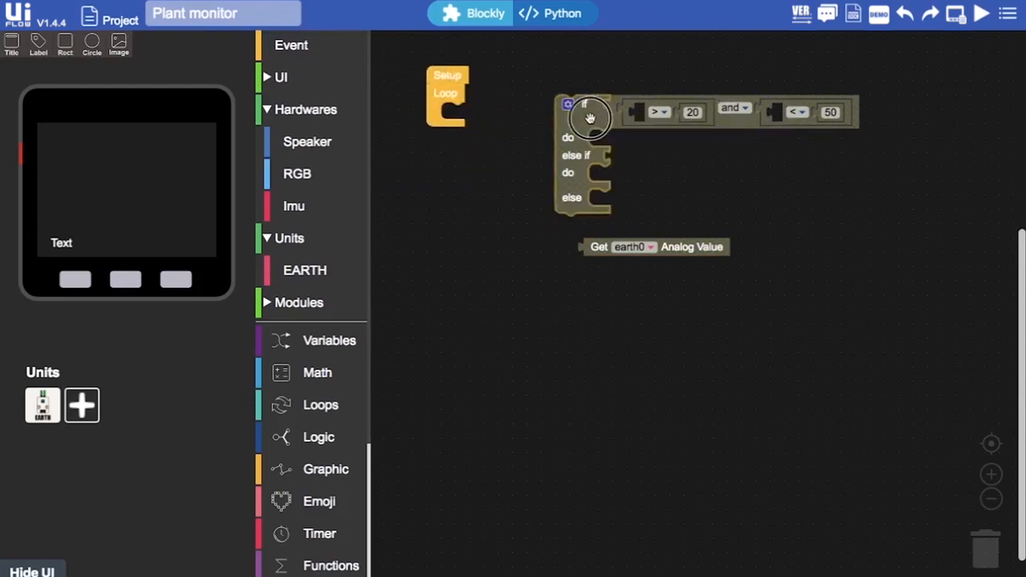
{"action": "left_click_drag", "start_coordinate": [585, 112], "coordinate": [470, 112]}
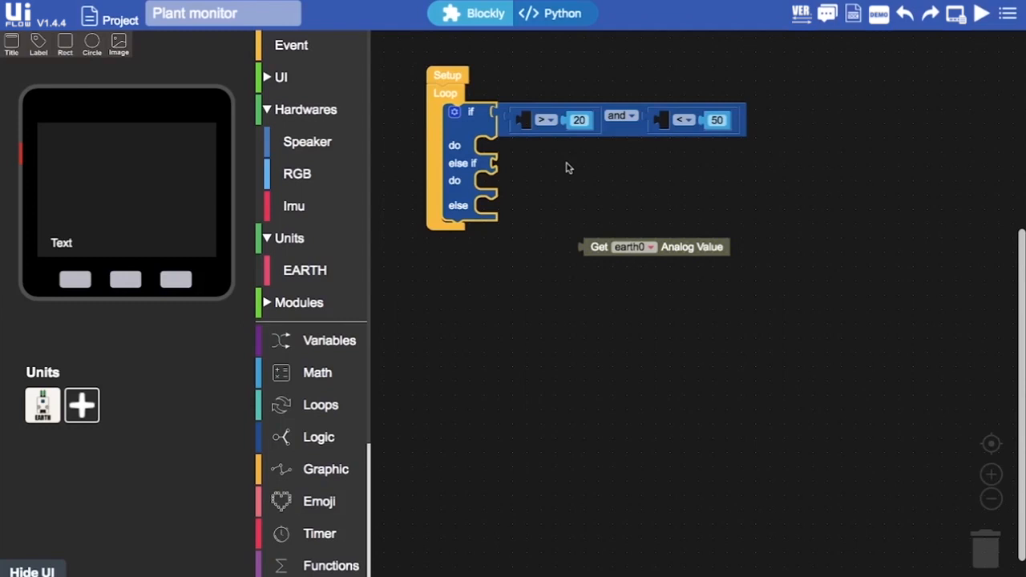
{"action": "mouse_move", "coordinate": [403, 359]}
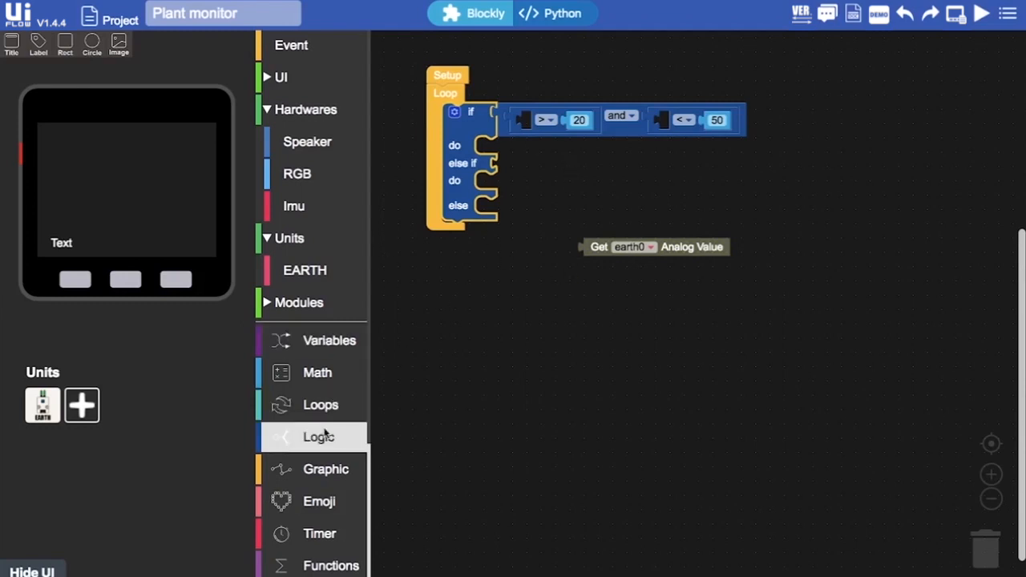
Step: Place a Set emoji map block on the workspace and duplicate it
{"action": "left_click", "coordinate": [319, 437]}
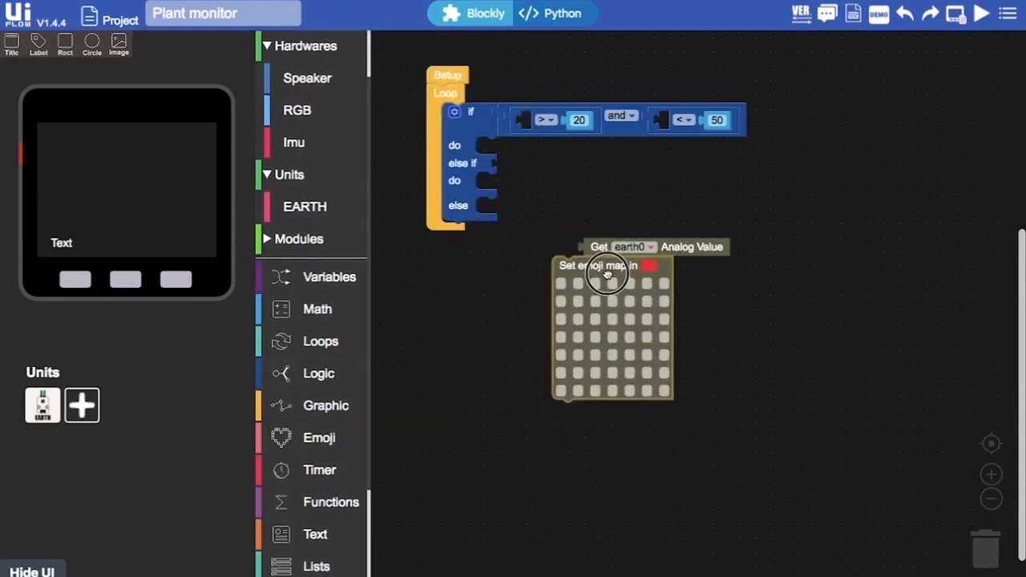
{"action": "left_click_drag", "start_coordinate": [614, 266], "coordinate": [657, 333]}
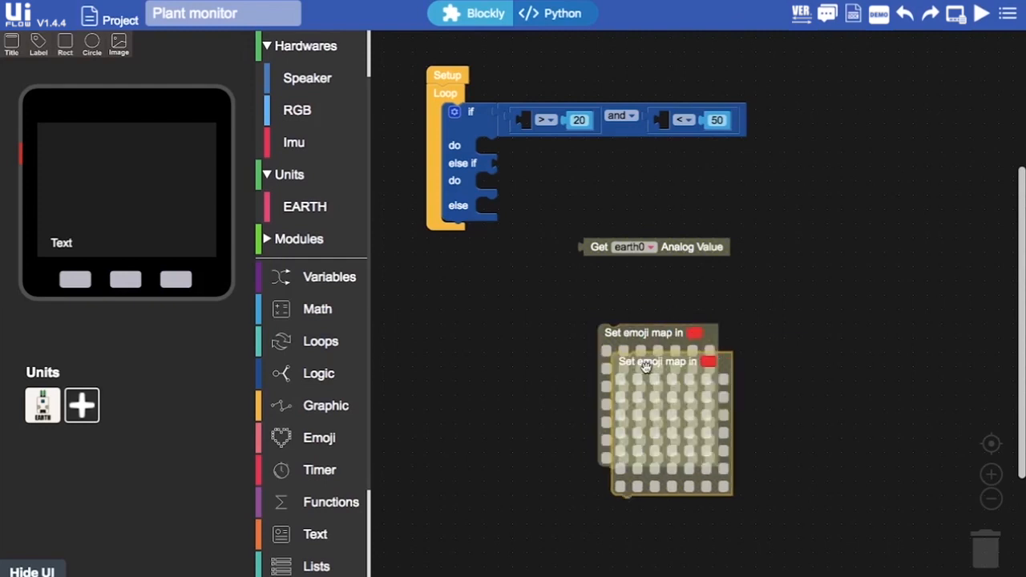
{"action": "right_click", "coordinate": [657, 361]}
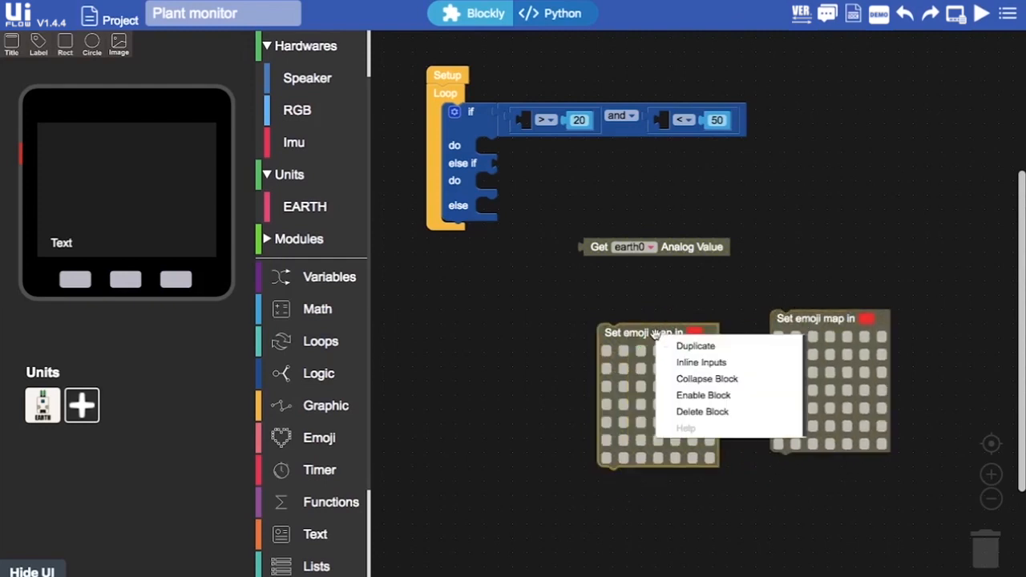
{"action": "left_click", "coordinate": [695, 346]}
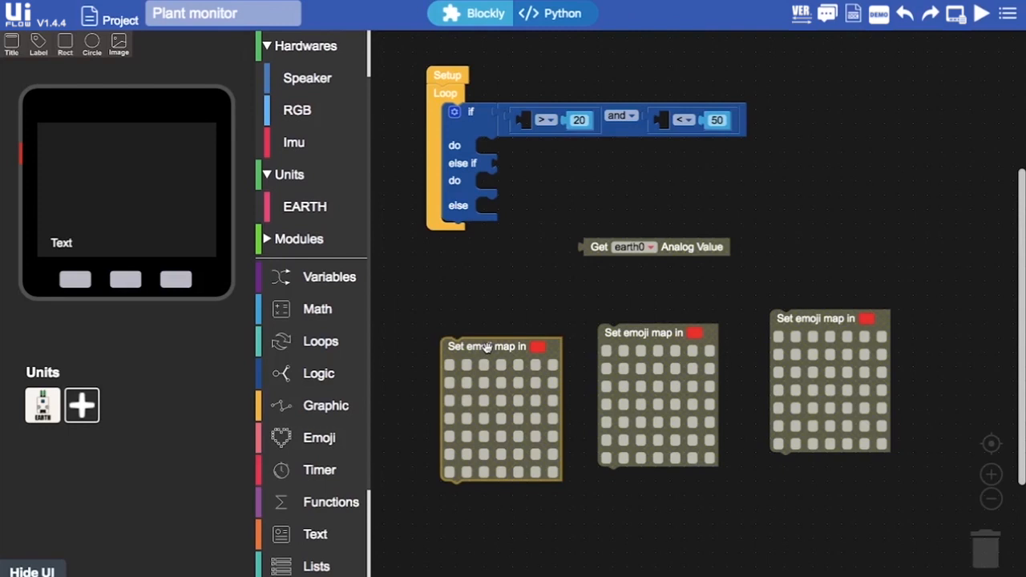
{"action": "mouse_move", "coordinate": [489, 364]}
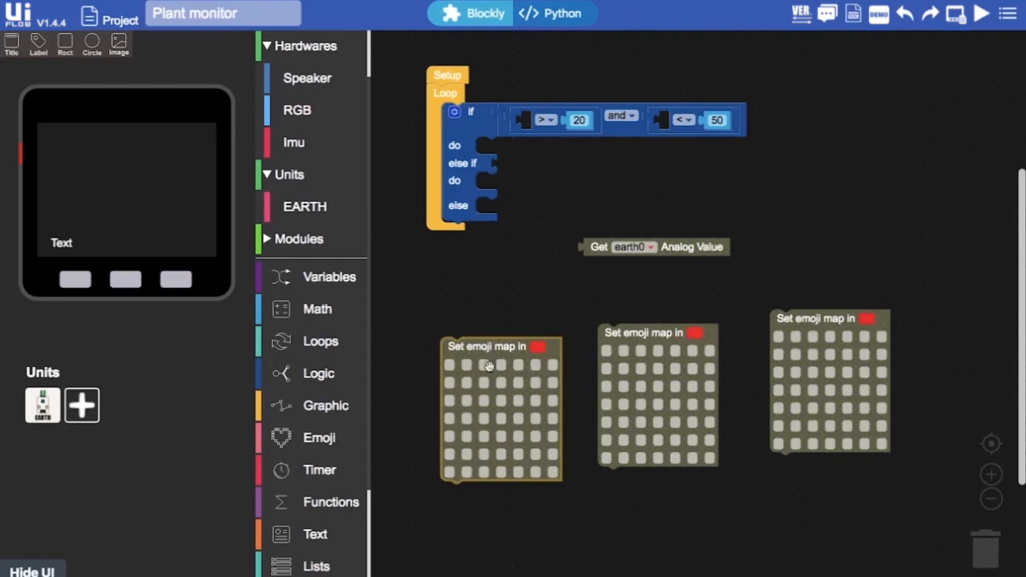
Step: Light eye and mouth pixels on the first face and a pixel on the third
{"action": "left_click", "coordinate": [483, 383]}
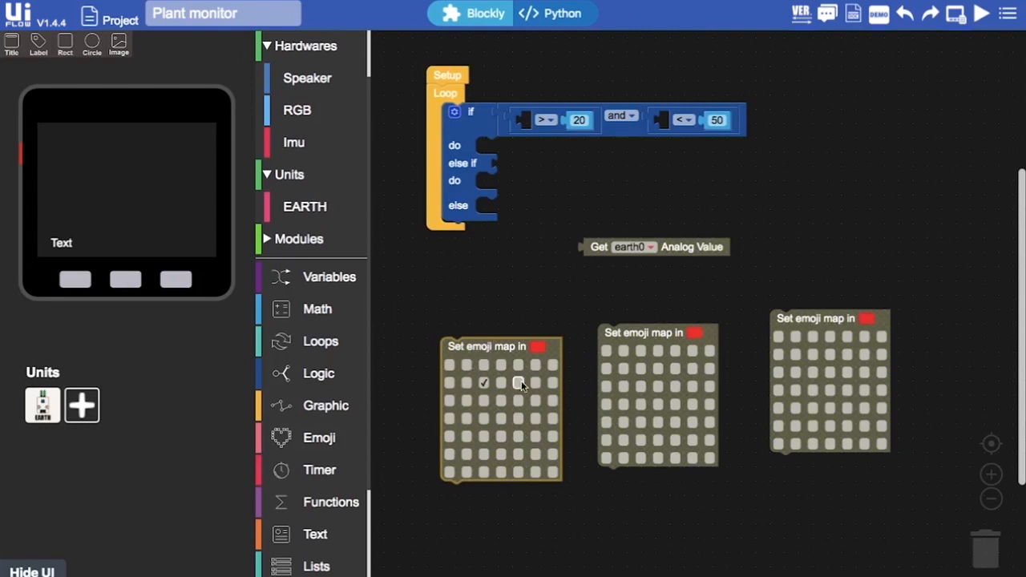
{"action": "left_click", "coordinate": [519, 382]}
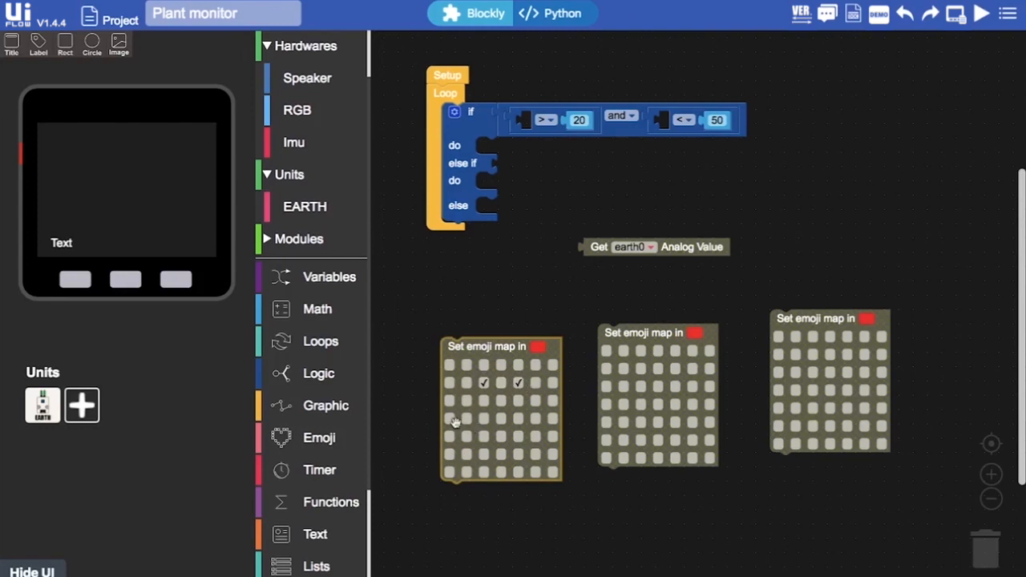
{"action": "left_click", "coordinate": [450, 419]}
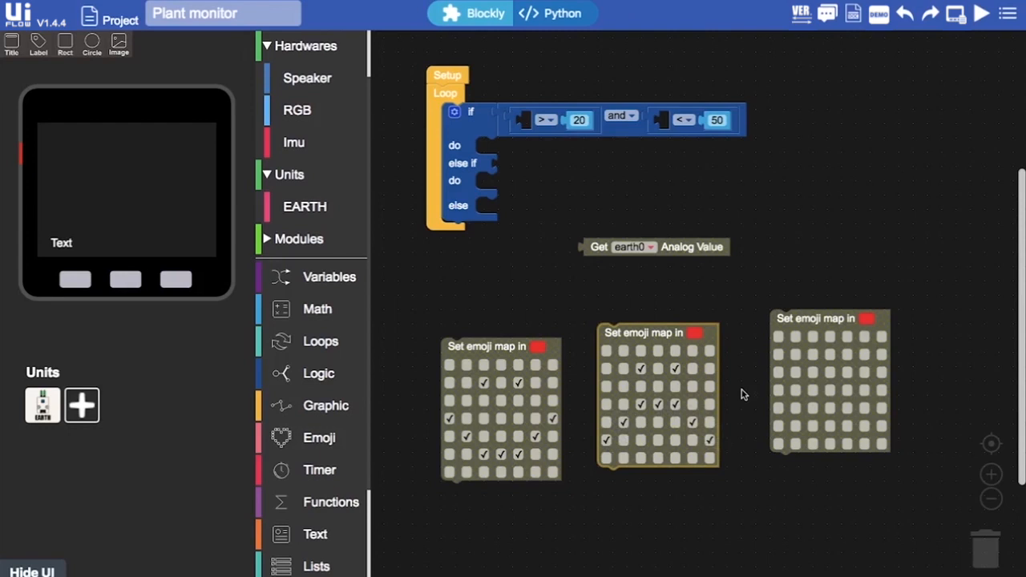
{"action": "left_click_drag", "start_coordinate": [830, 319], "coordinate": [779, 289]}
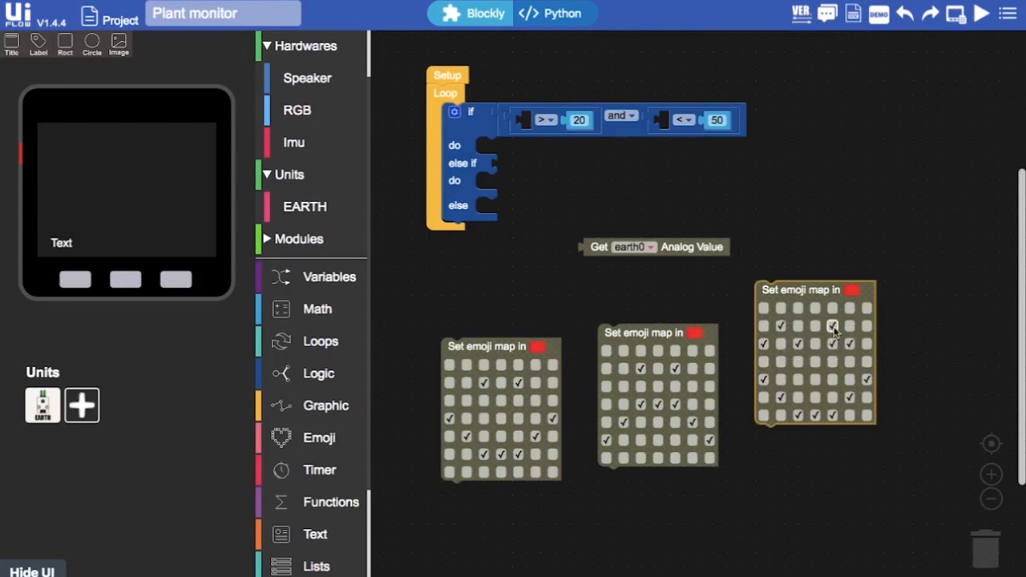
{"action": "left_click", "coordinate": [866, 327]}
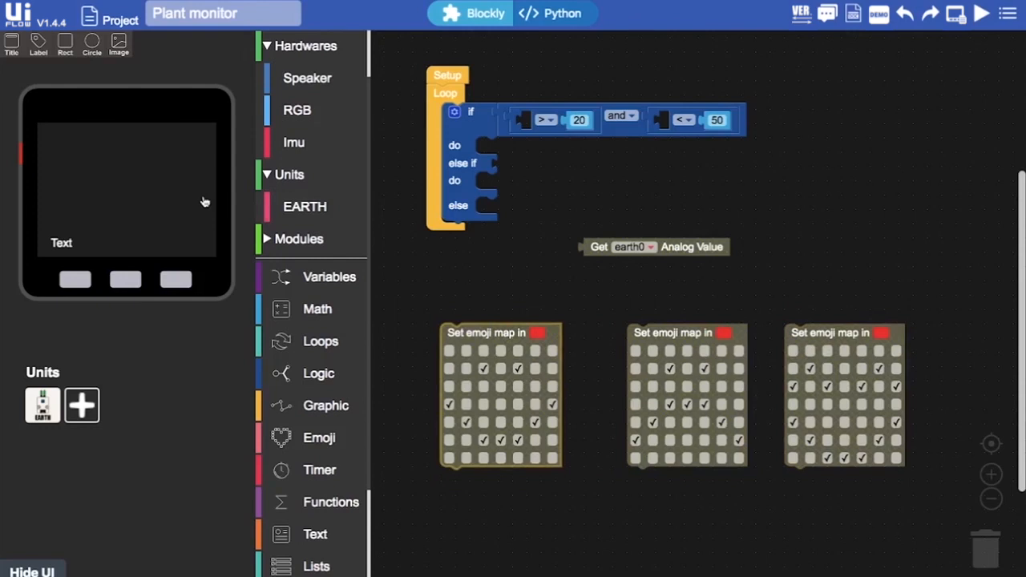
{"action": "mouse_move", "coordinate": [77, 104]}
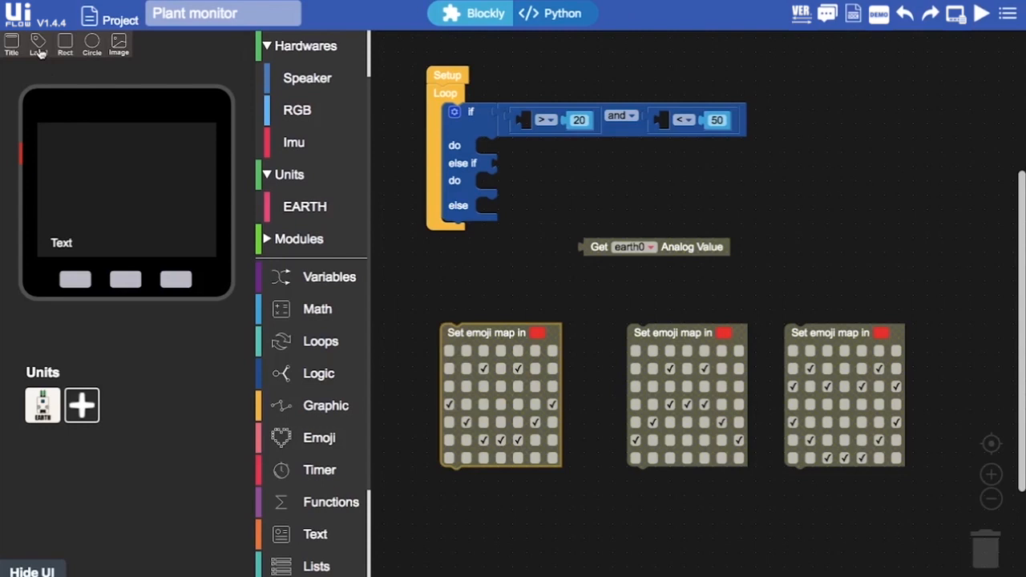
{"action": "mouse_move", "coordinate": [79, 241]}
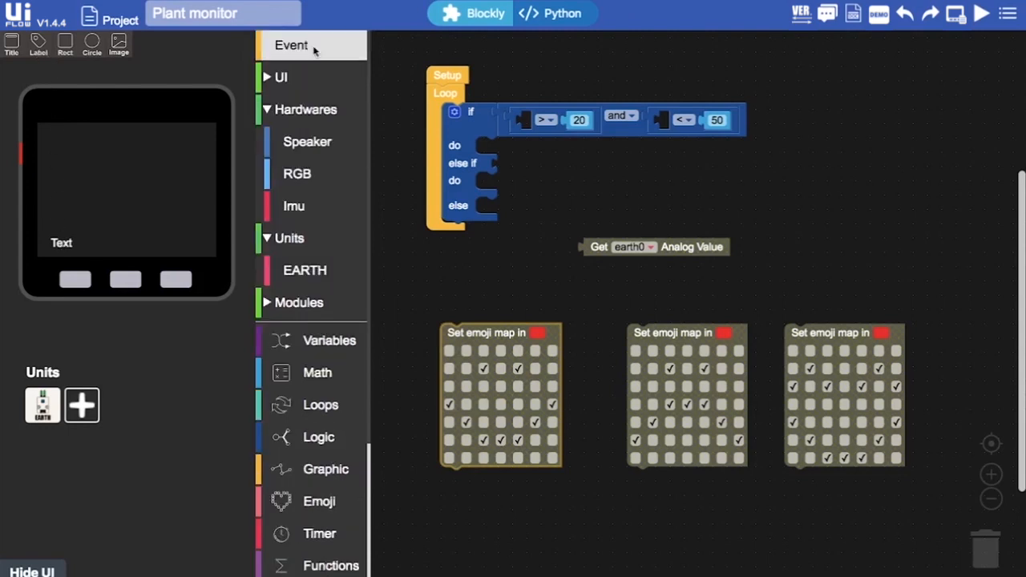
Step: Put a 'Label label1 show' block atop the Loop displaying the earth0 analog value
{"action": "left_click", "coordinate": [280, 77]}
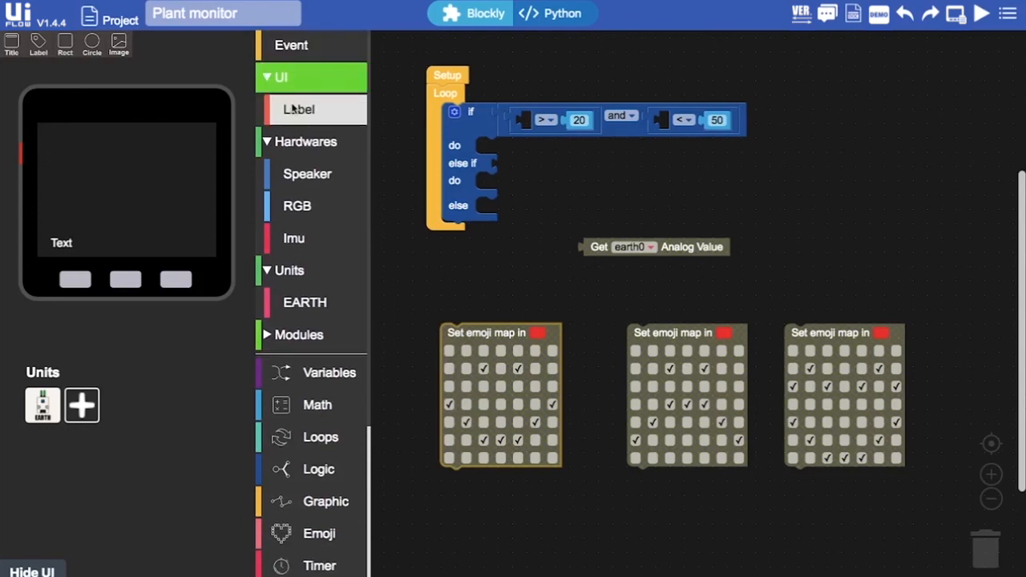
{"action": "left_click", "coordinate": [298, 109]}
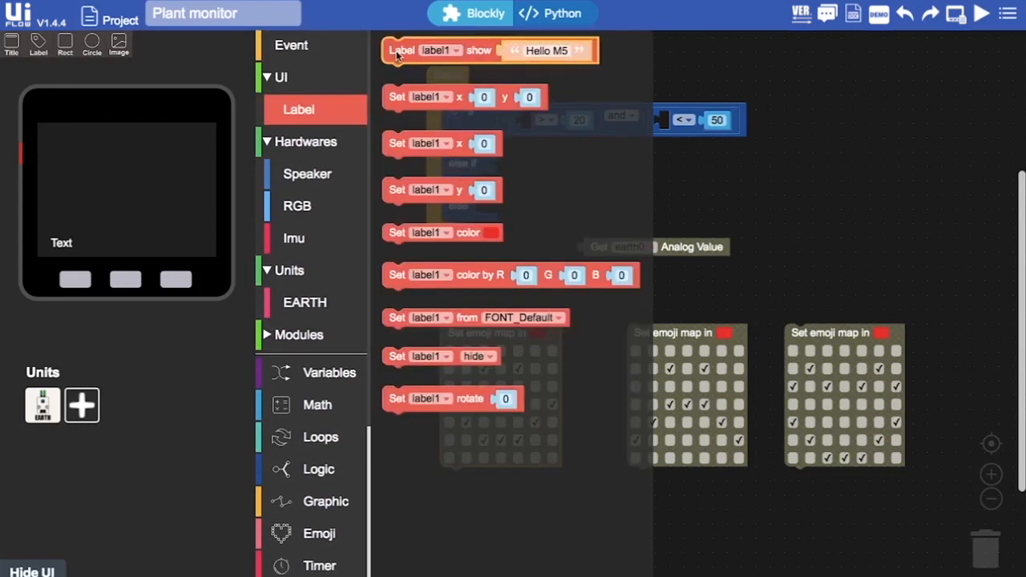
{"action": "left_click_drag", "start_coordinate": [400, 51], "coordinate": [461, 119]}
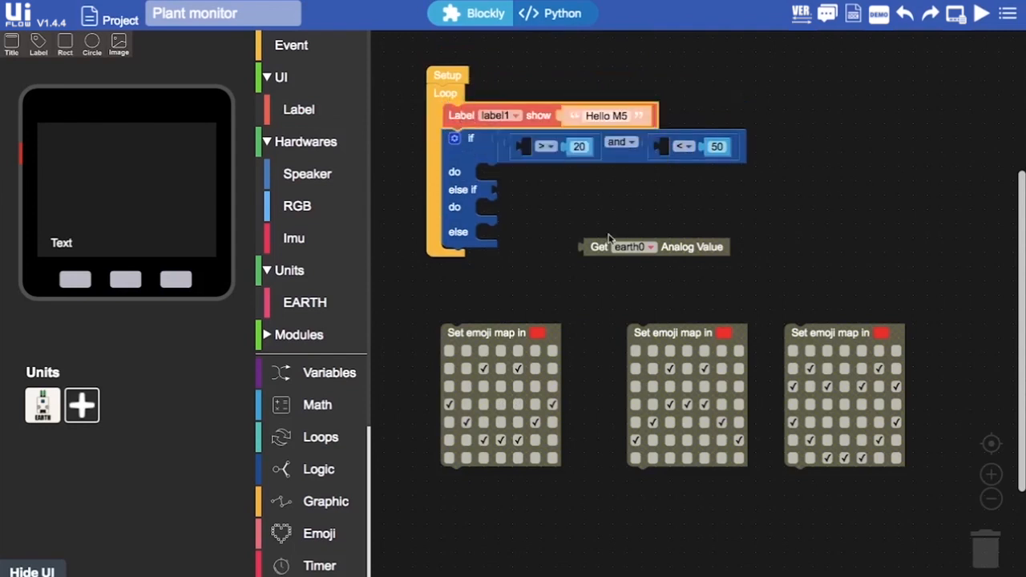
{"action": "left_click_drag", "start_coordinate": [655, 247], "coordinate": [613, 120]}
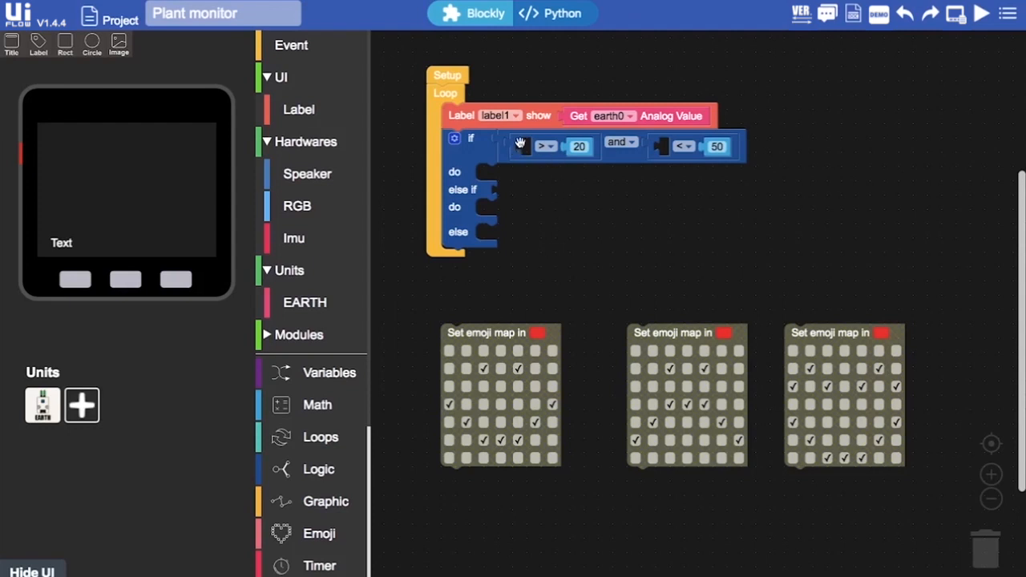
Step: Replace the range test with an if condition of earth0 analog value < 20
{"action": "left_click_drag", "start_coordinate": [545, 146], "coordinate": [753, 164]}
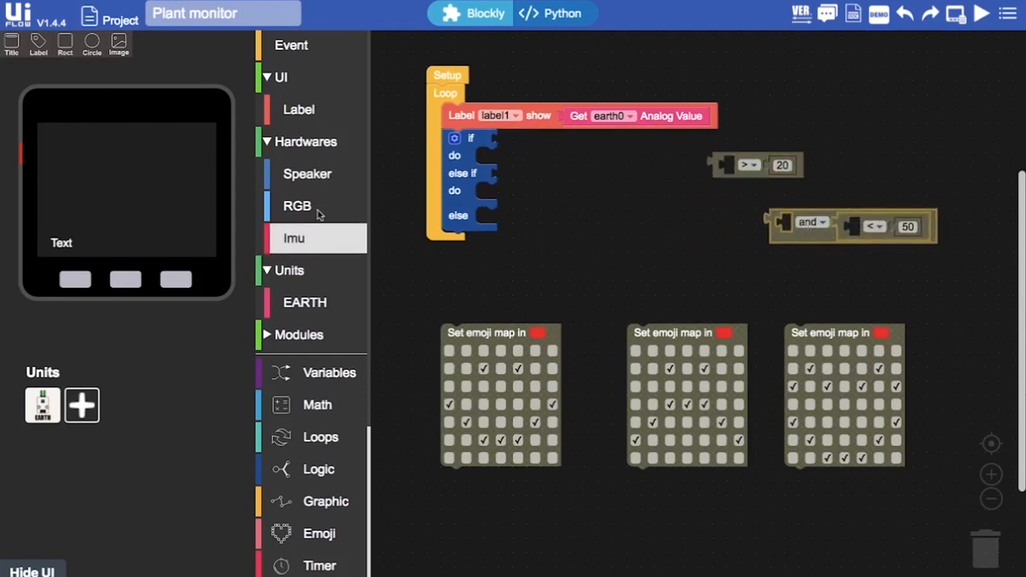
{"action": "mouse_move", "coordinate": [621, 244]}
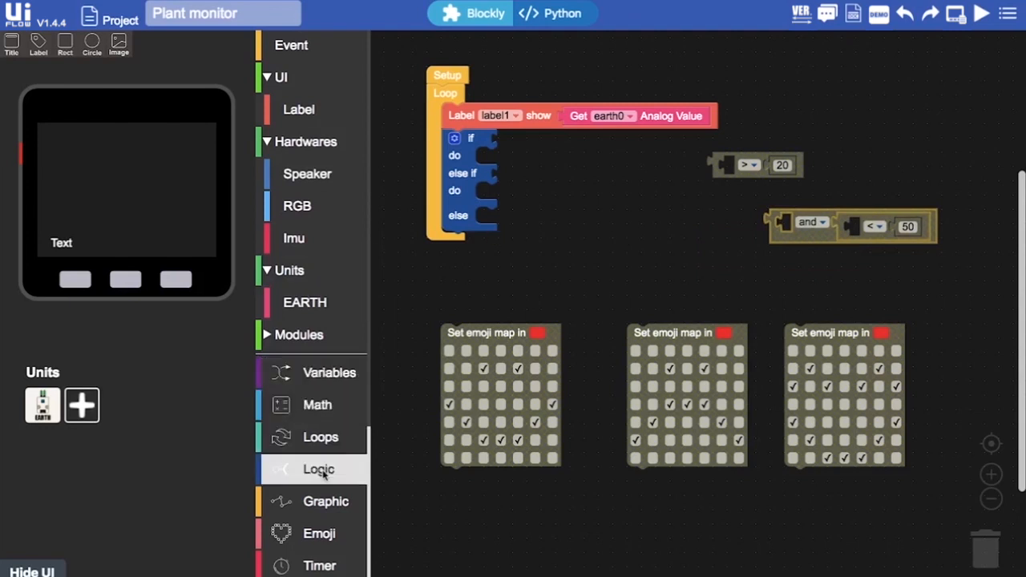
{"action": "left_click", "coordinate": [318, 469]}
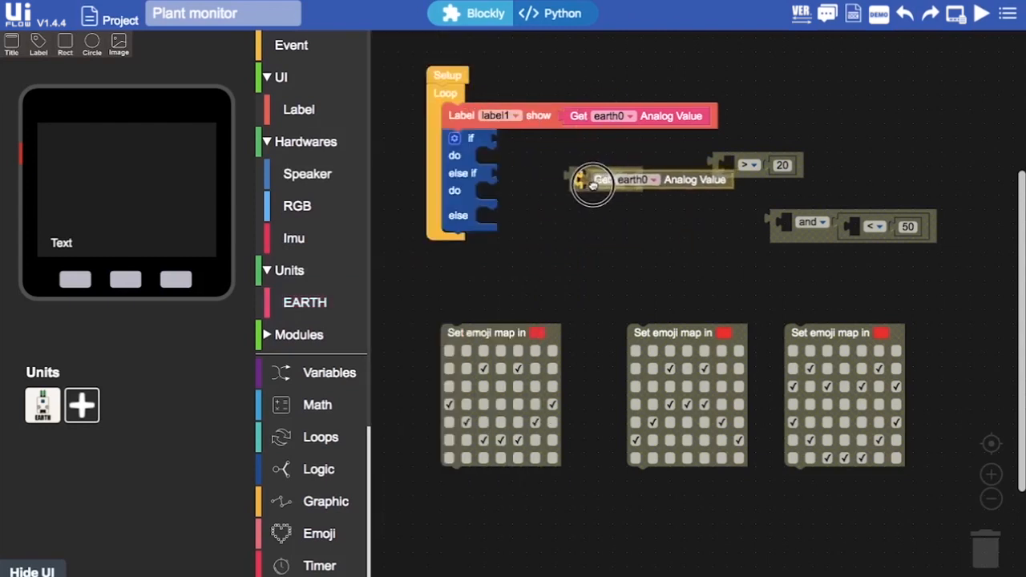
{"action": "left_click_drag", "start_coordinate": [597, 179], "coordinate": [521, 149]}
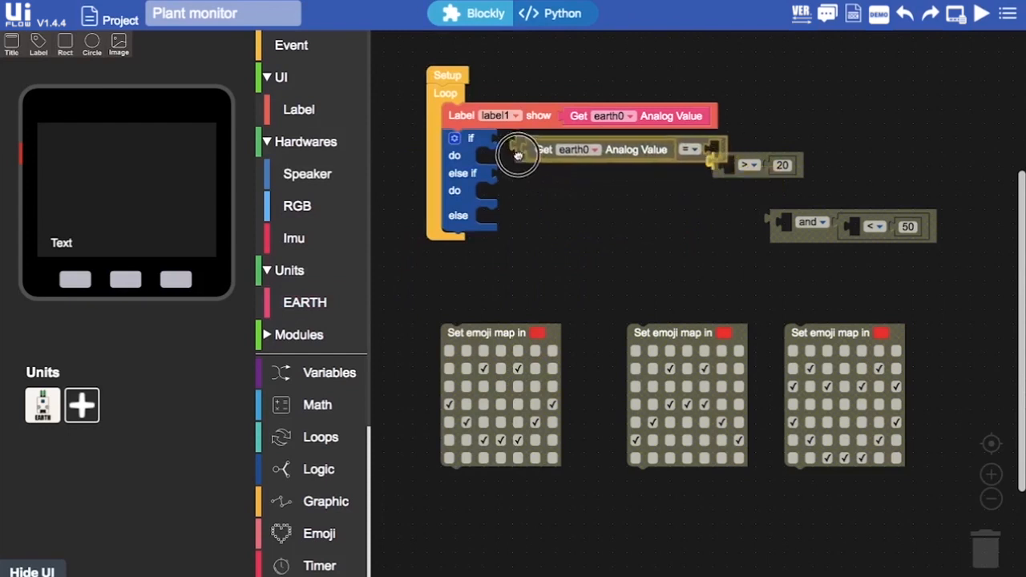
{"action": "left_click_drag", "start_coordinate": [517, 152], "coordinate": [601, 142]}
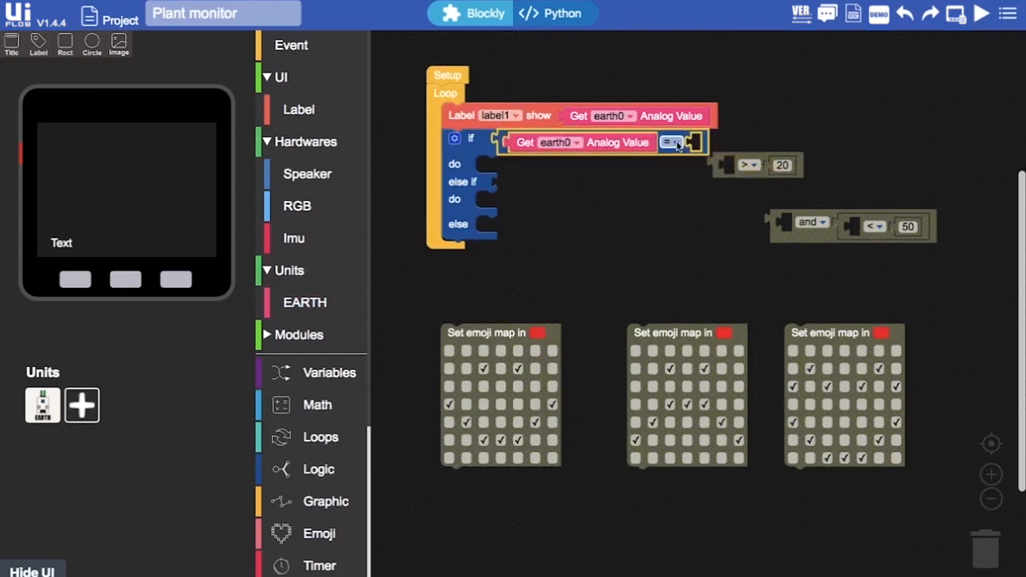
{"action": "left_click", "coordinate": [671, 142]}
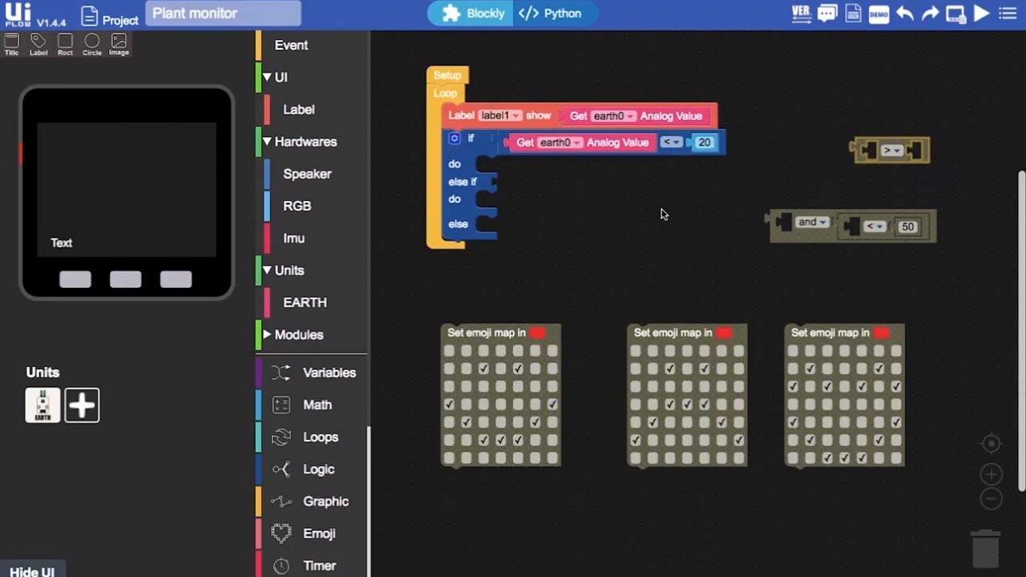
{"action": "mouse_move", "coordinate": [622, 369]}
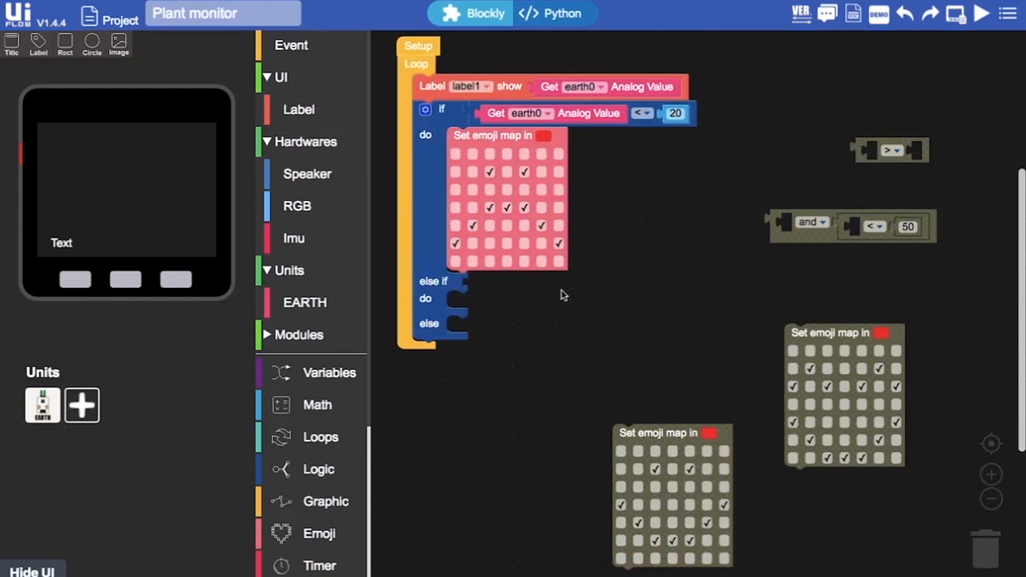
Step: Attach an and block containing a new comparison to the else-if condition
{"action": "left_click", "coordinate": [319, 469]}
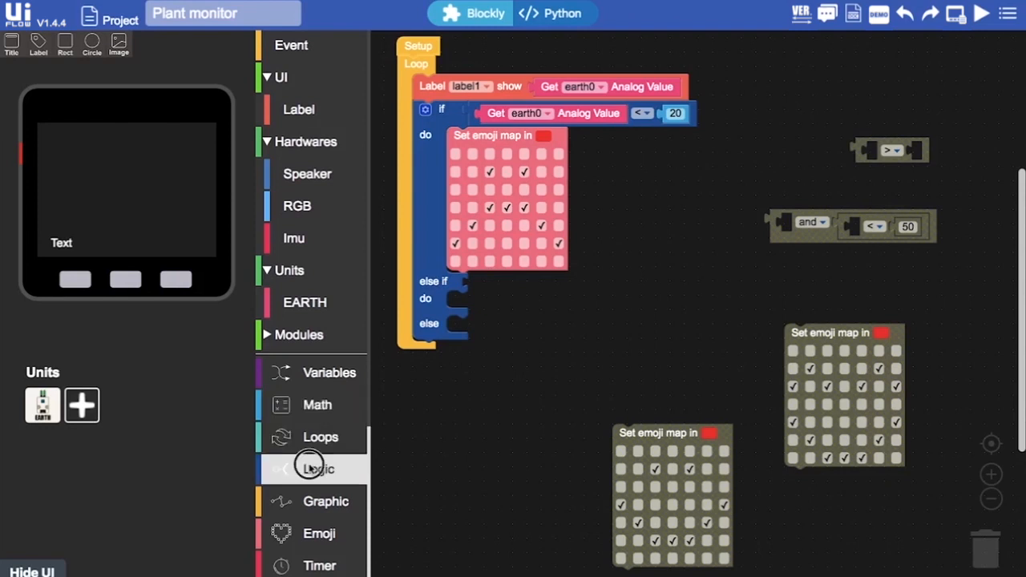
{"action": "left_click", "coordinate": [318, 469]}
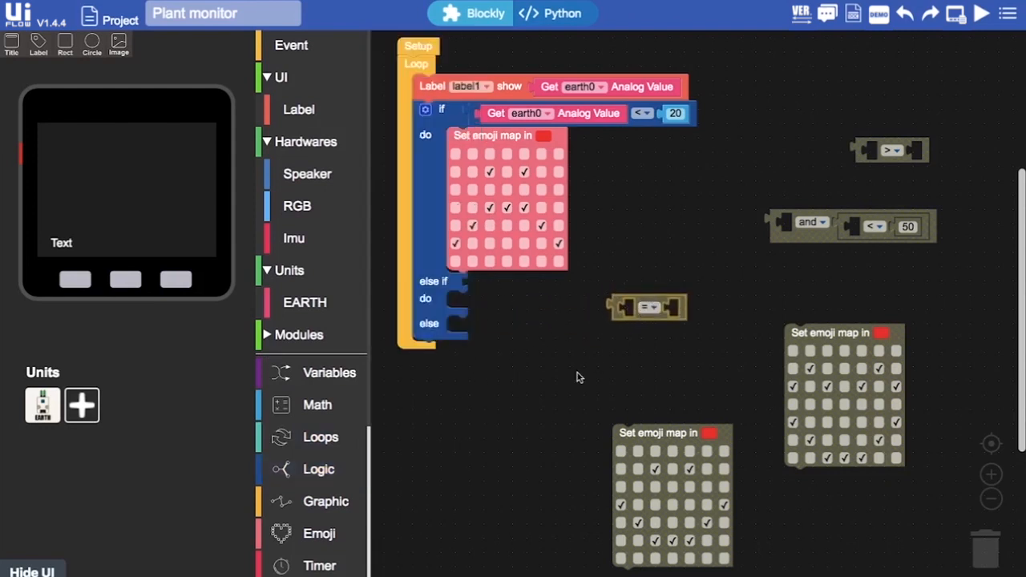
{"action": "left_click", "coordinate": [318, 469]}
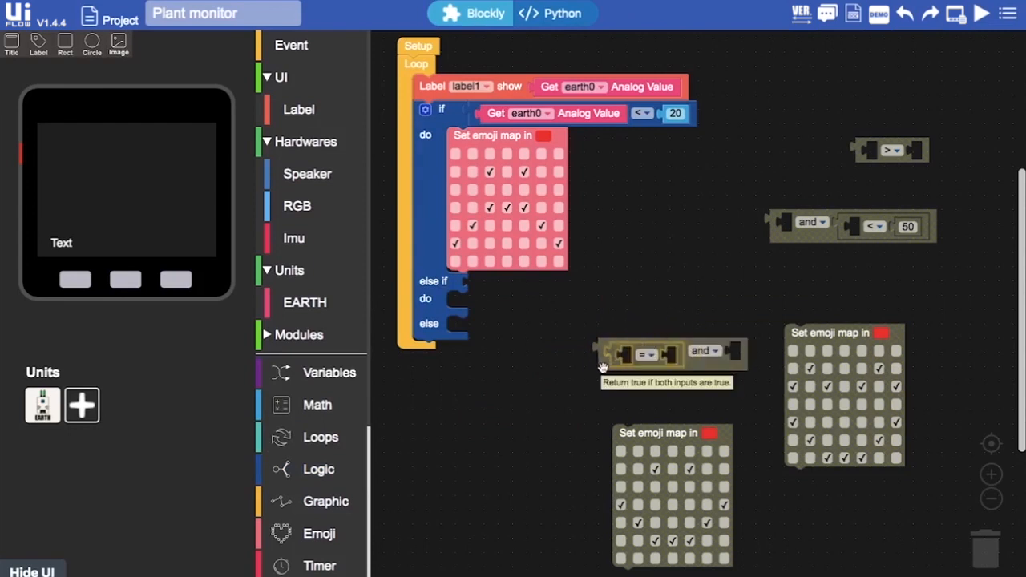
{"action": "left_click_drag", "start_coordinate": [669, 352], "coordinate": [525, 291]}
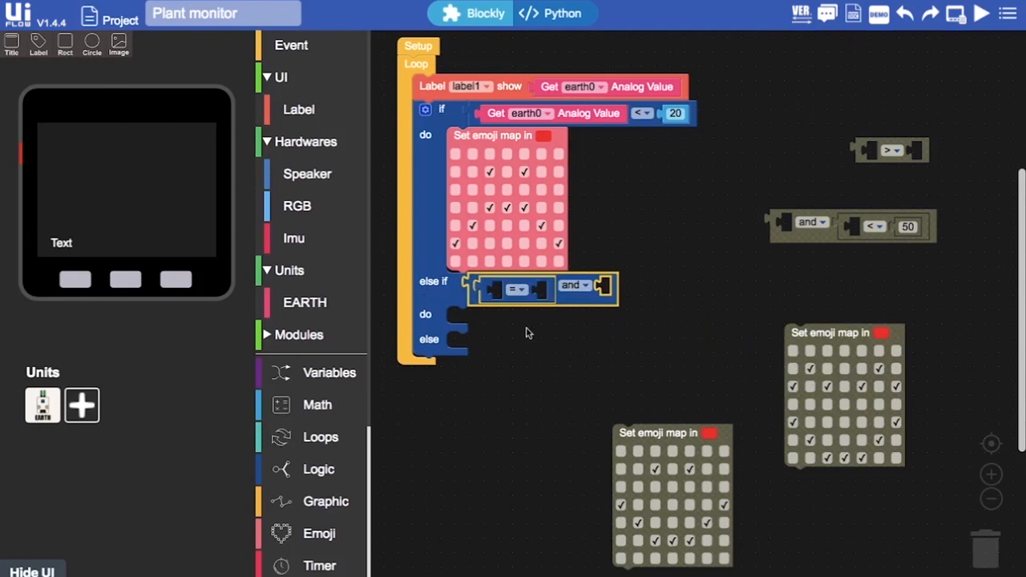
{"action": "mouse_move", "coordinate": [721, 275]}
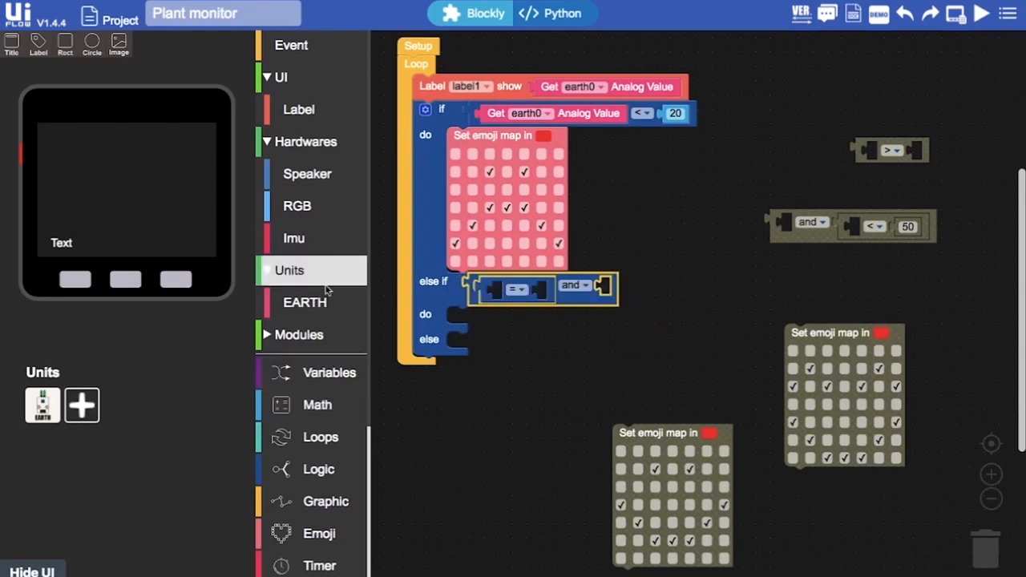
Step: Make the else-if comparison test earth0 analog value greater than 20
{"action": "left_click", "coordinate": [288, 270]}
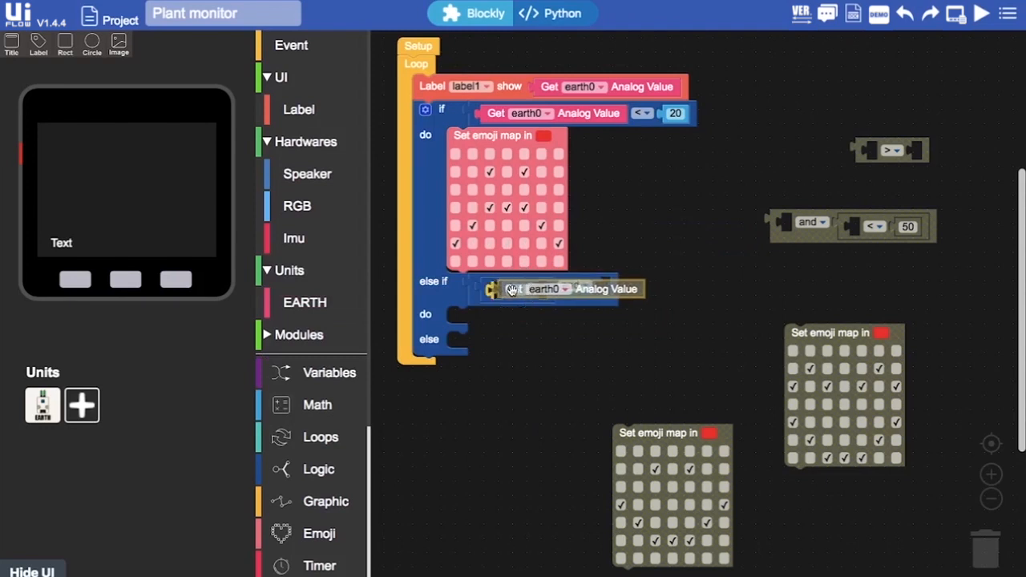
{"action": "left_click", "coordinate": [655, 286]}
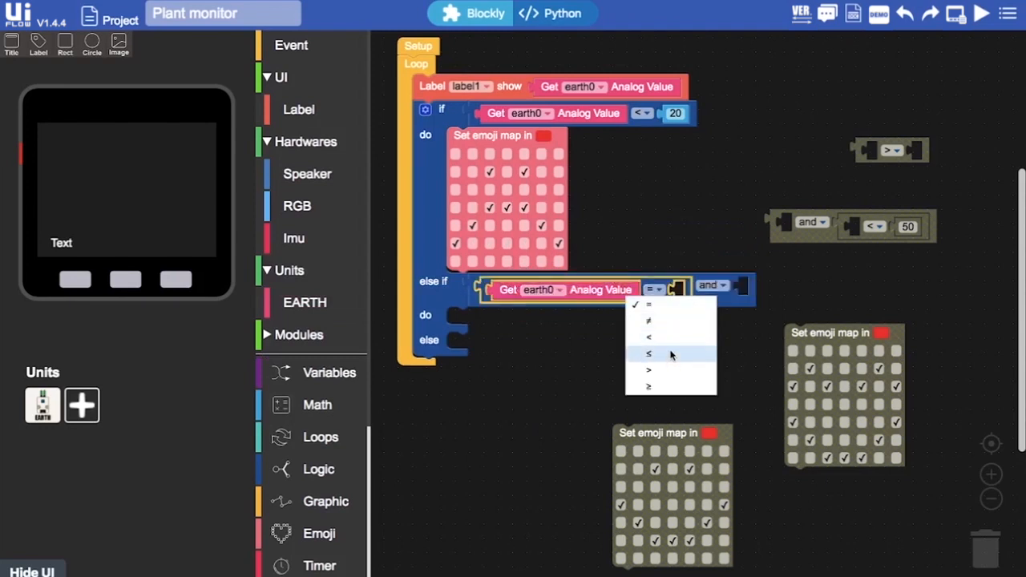
{"action": "left_click", "coordinate": [648, 369]}
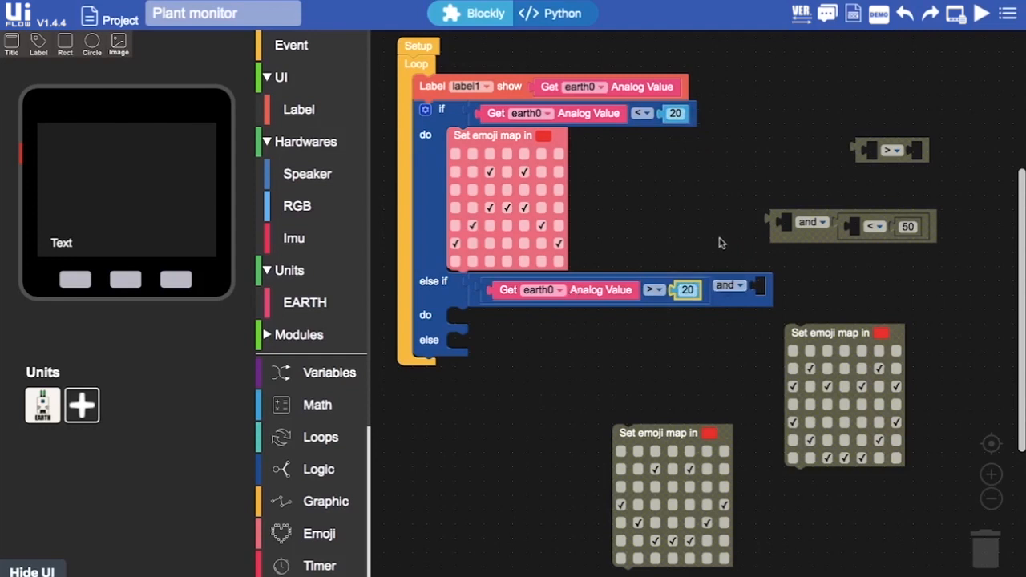
{"action": "mouse_move", "coordinate": [762, 342]}
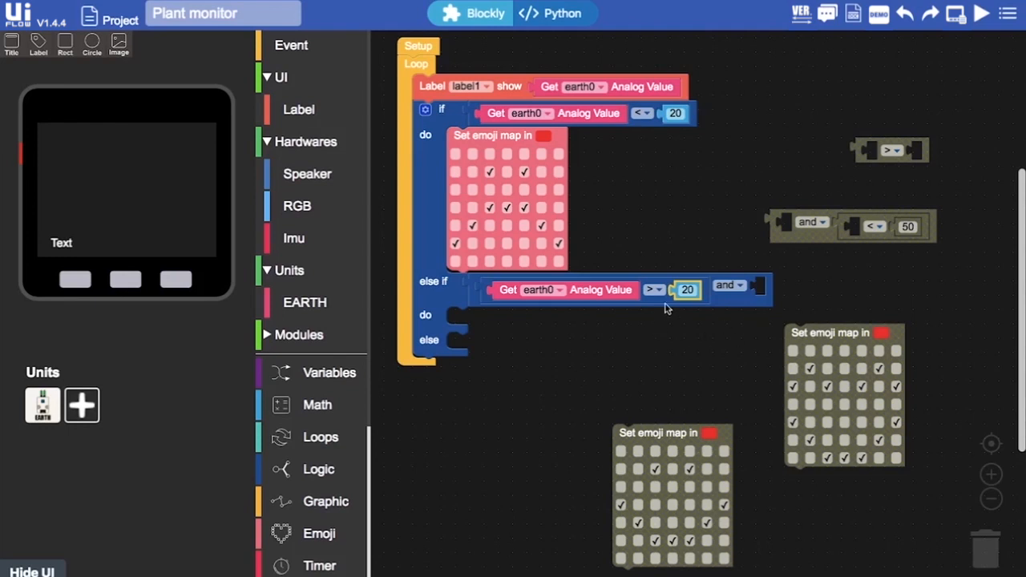
{"action": "mouse_move", "coordinate": [737, 238]}
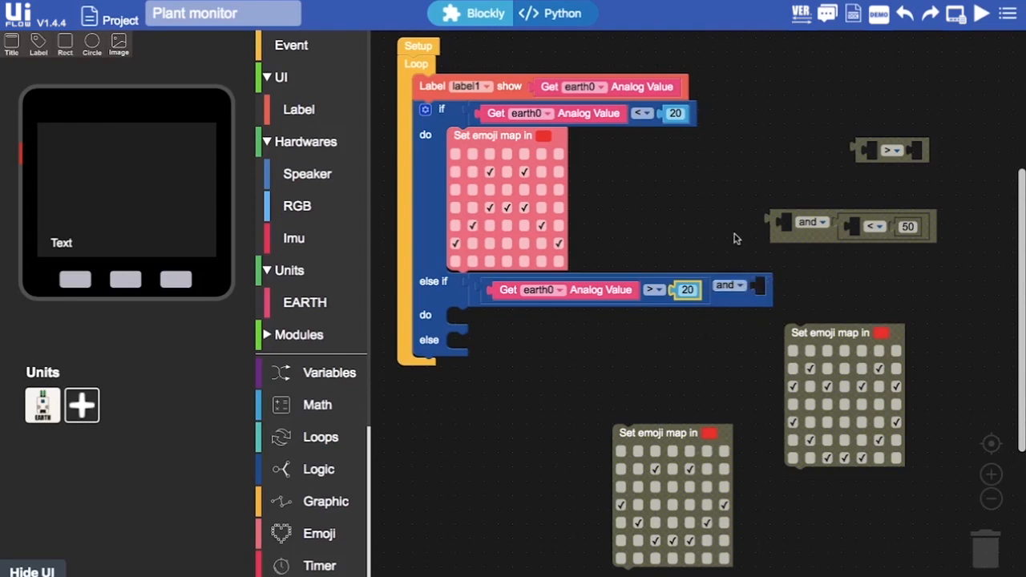
{"action": "mouse_move", "coordinate": [649, 210]}
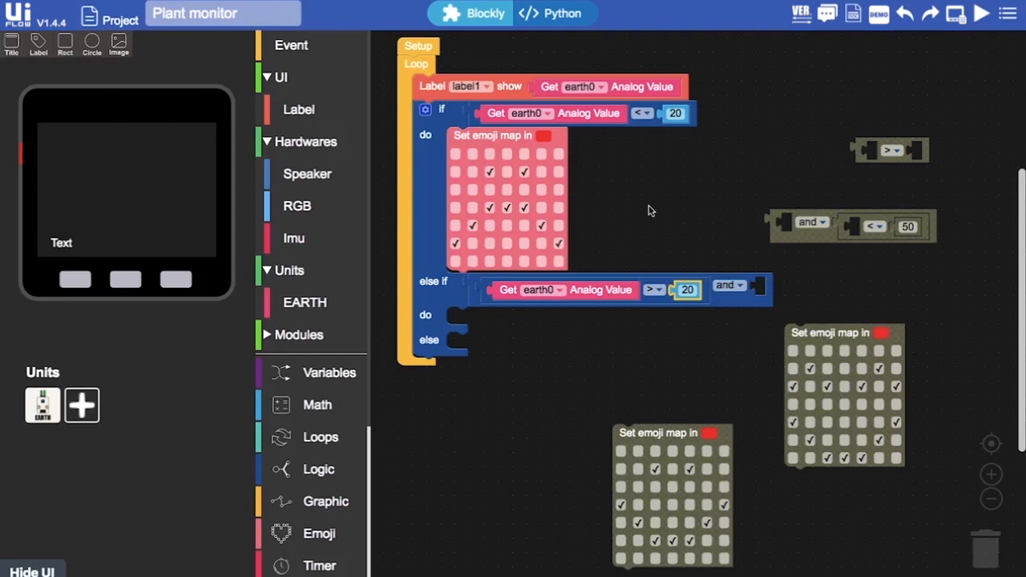
{"action": "mouse_move", "coordinate": [657, 303]}
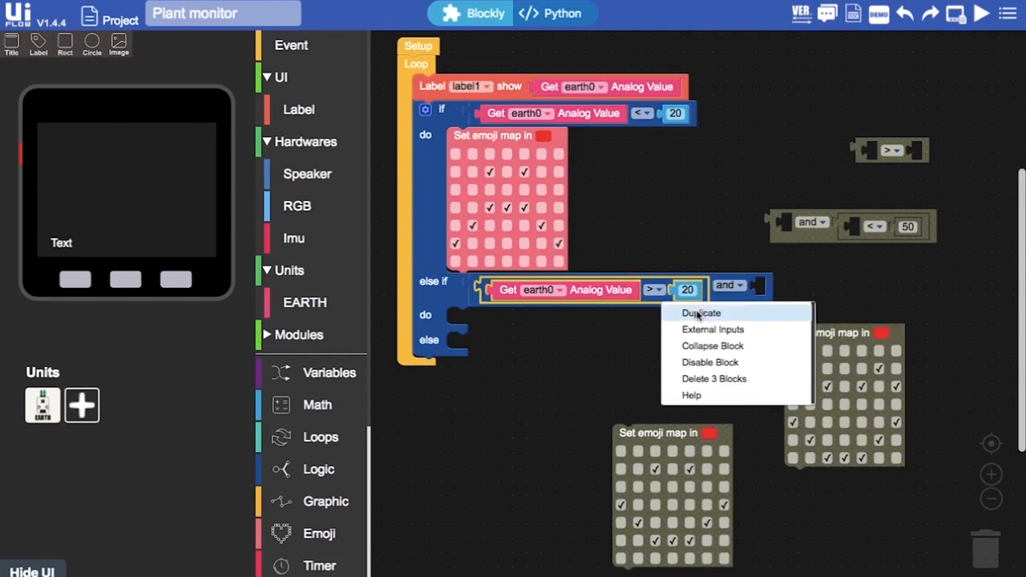
Step: Add a duplicated comparison with limit 40 to the else-if, and place the second emoji map
{"action": "left_click", "coordinate": [701, 313]}
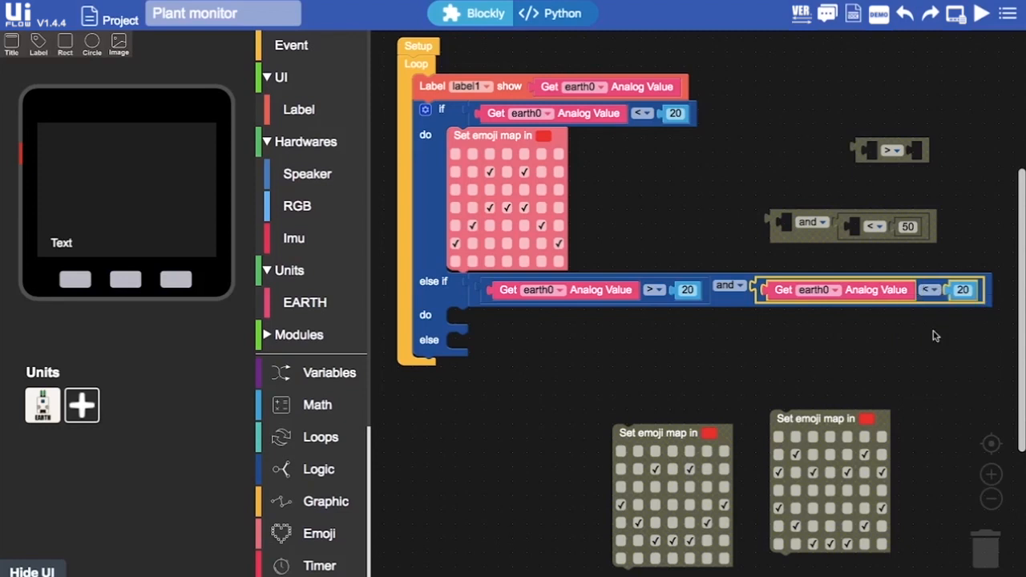
{"action": "left_click", "coordinate": [962, 290]}
{"action": "type", "text": "40"}
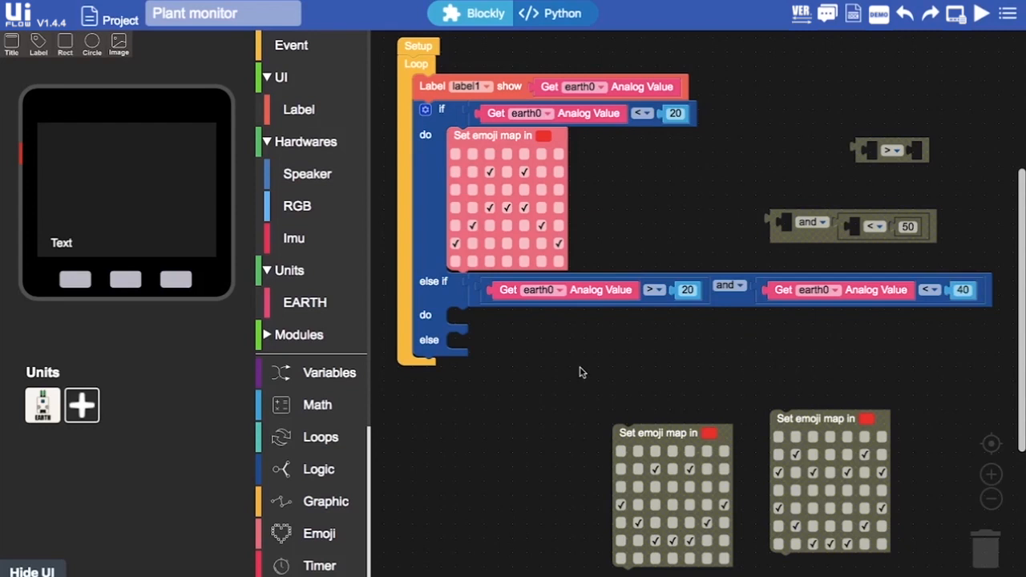
{"action": "mouse_move", "coordinate": [678, 442]}
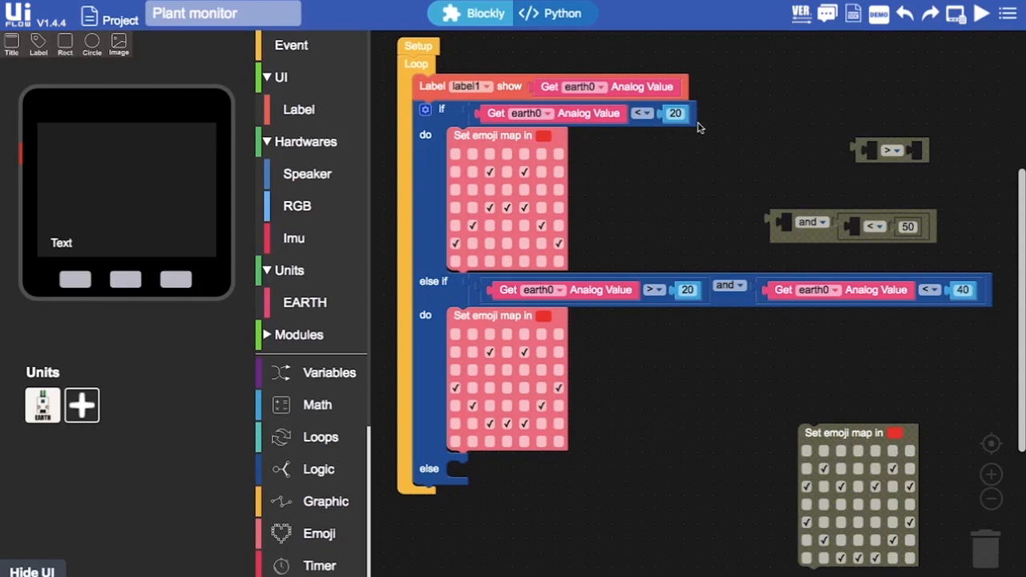
{"action": "left_click", "coordinate": [541, 208]}
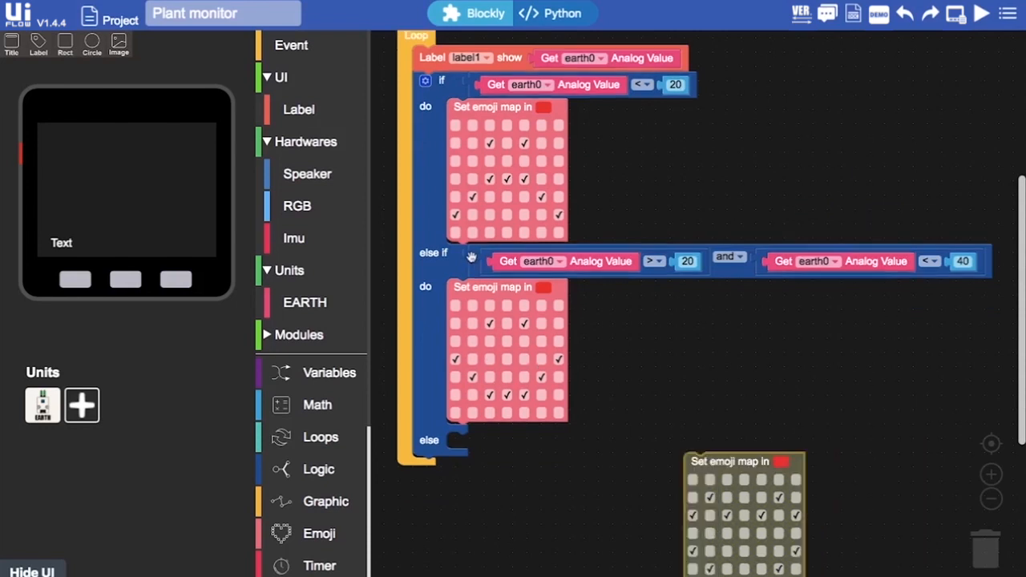
Step: Duplicate the else-if condition, add another else-if branch, and copy the > 20 comparison
{"action": "right_click", "coordinate": [471, 253]}
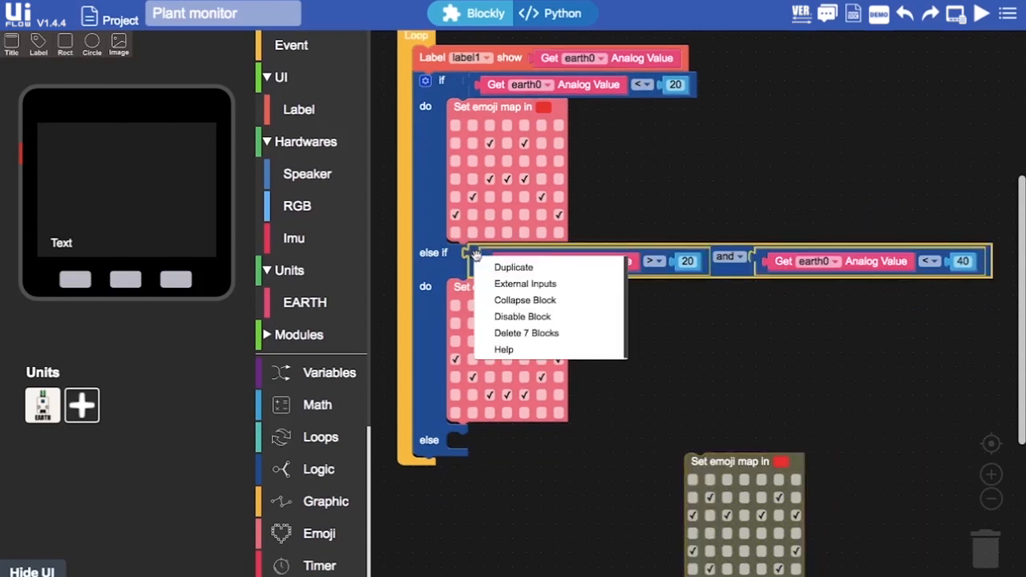
{"action": "mouse_move", "coordinate": [513, 267]}
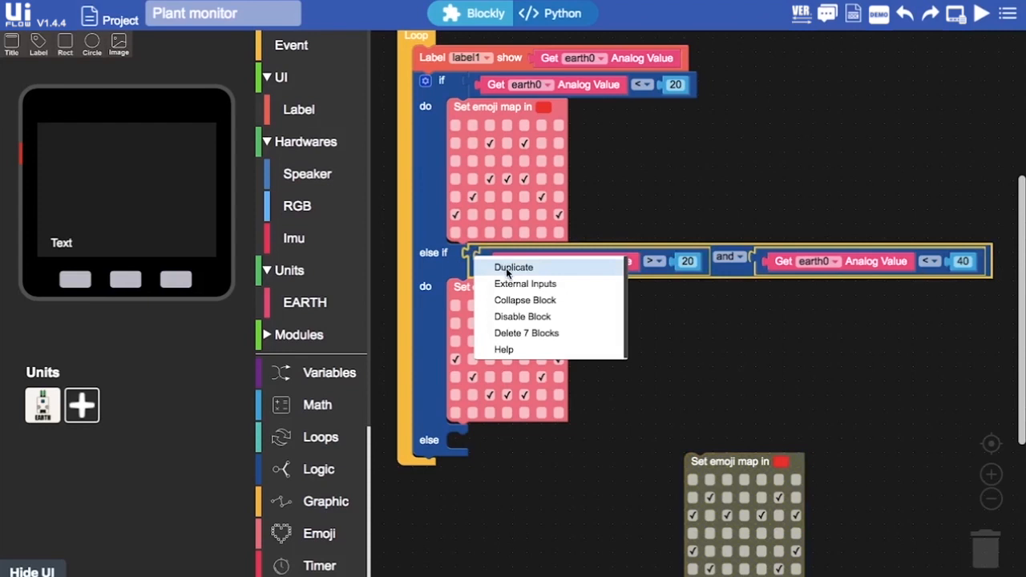
{"action": "left_click", "coordinate": [513, 267]}
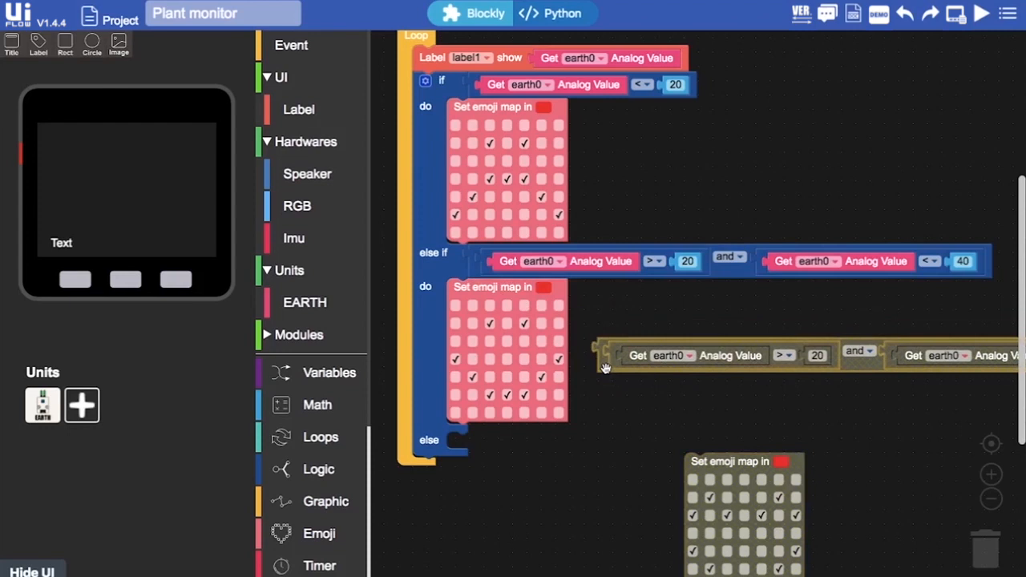
{"action": "mouse_move", "coordinate": [648, 359]}
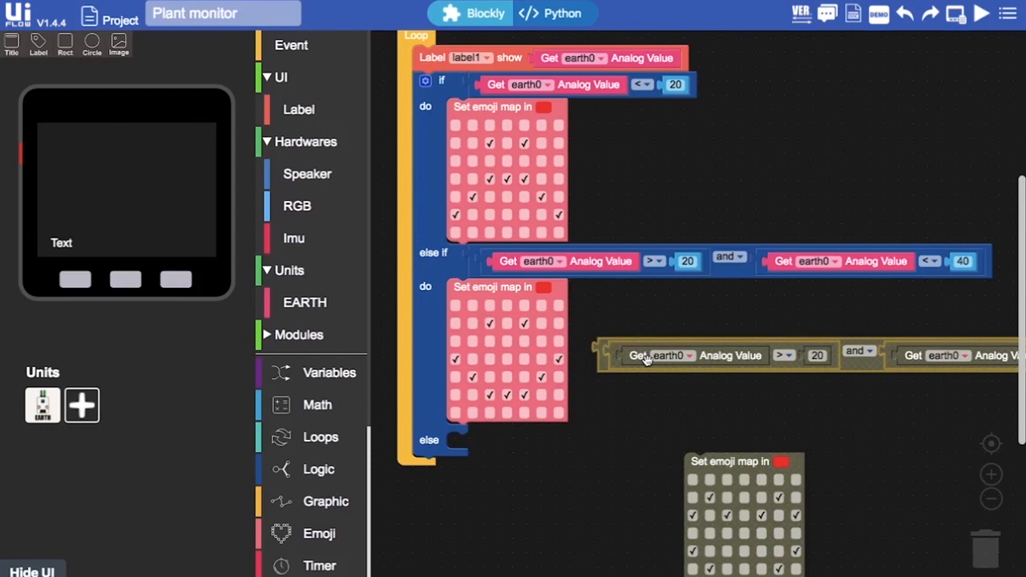
{"action": "mouse_move", "coordinate": [541, 217]}
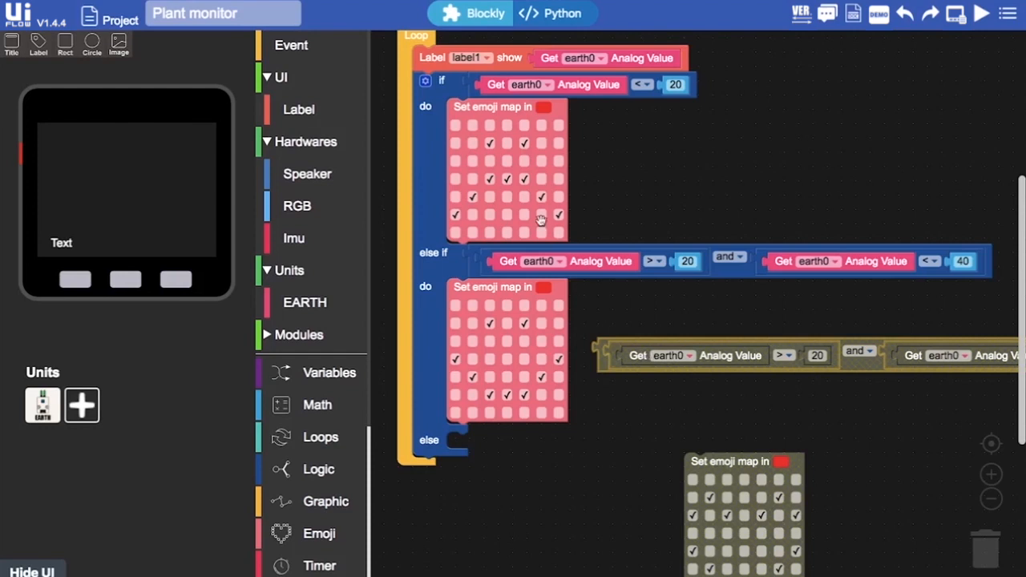
{"action": "left_click", "coordinate": [426, 81]}
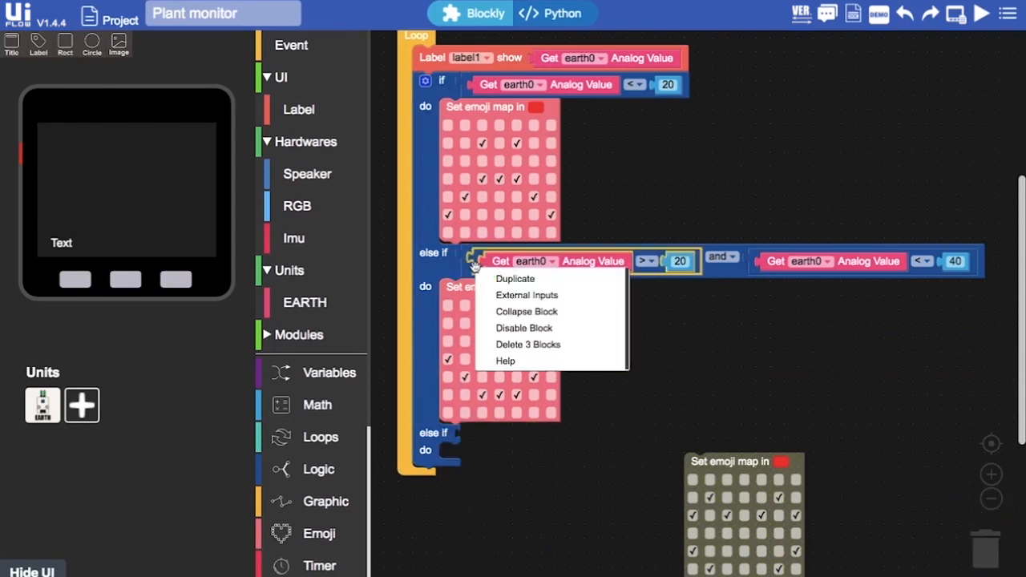
{"action": "left_click", "coordinate": [515, 278]}
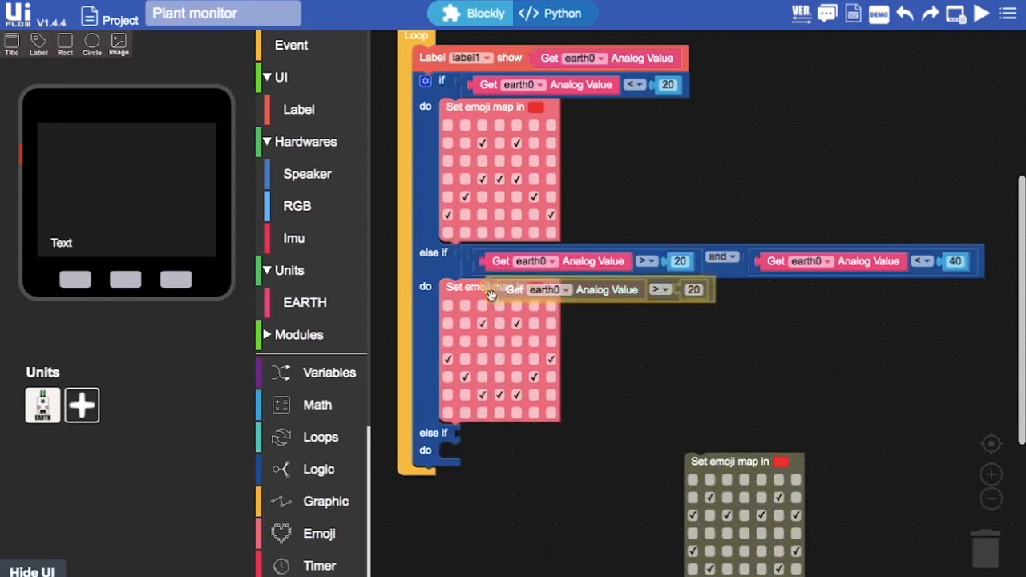